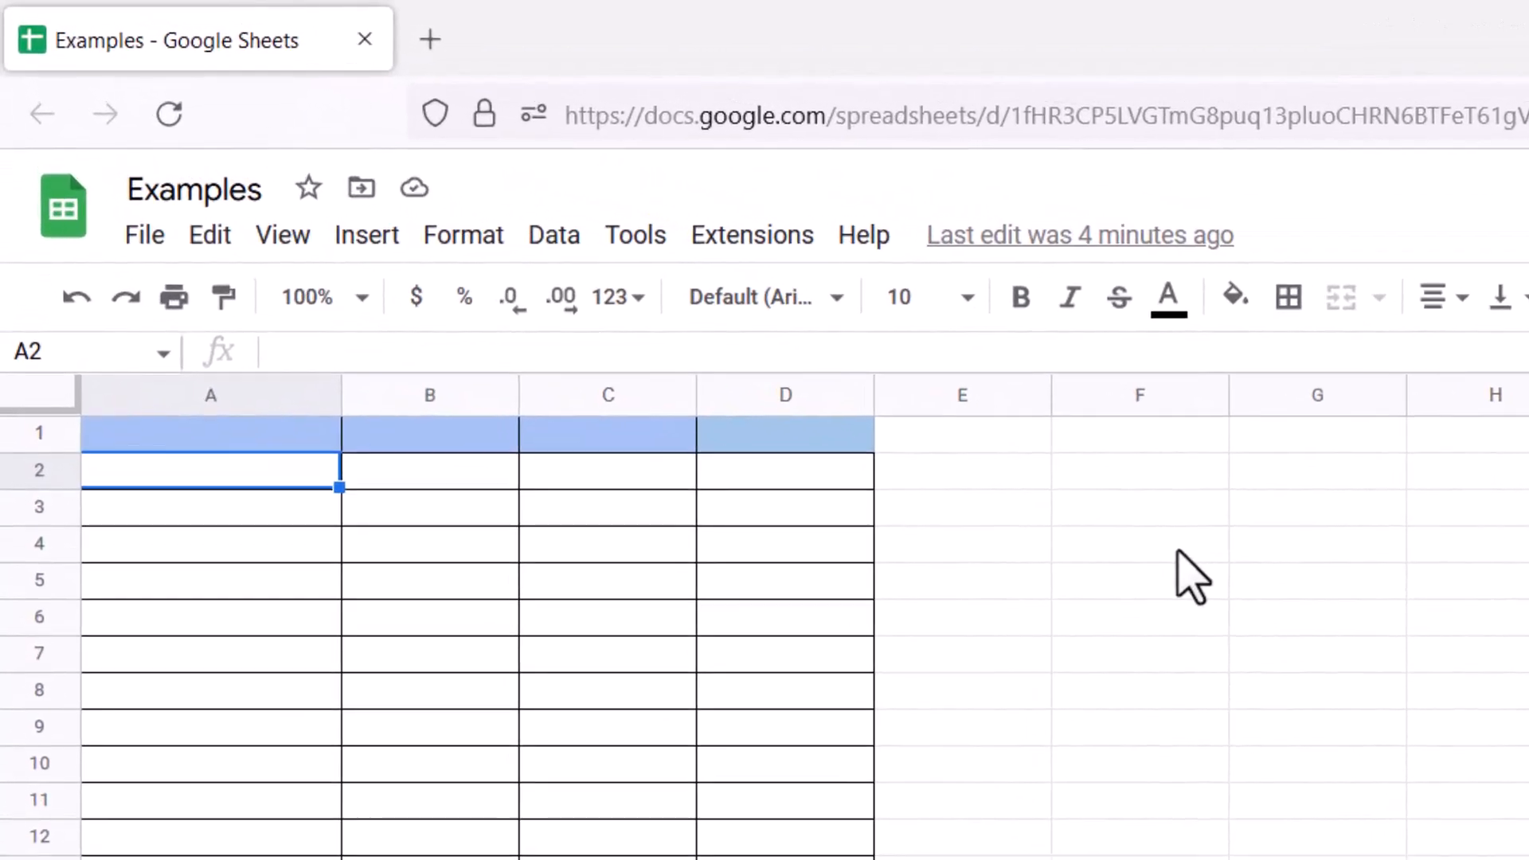
Step: Enter x values 1, 2 and 3 in A2:A4 and begin typing $15. in B2
{"action": "type", "text": "1"}
{"action": "left_click", "coordinate": [211, 543]}
{"action": "type", "text": "3"}
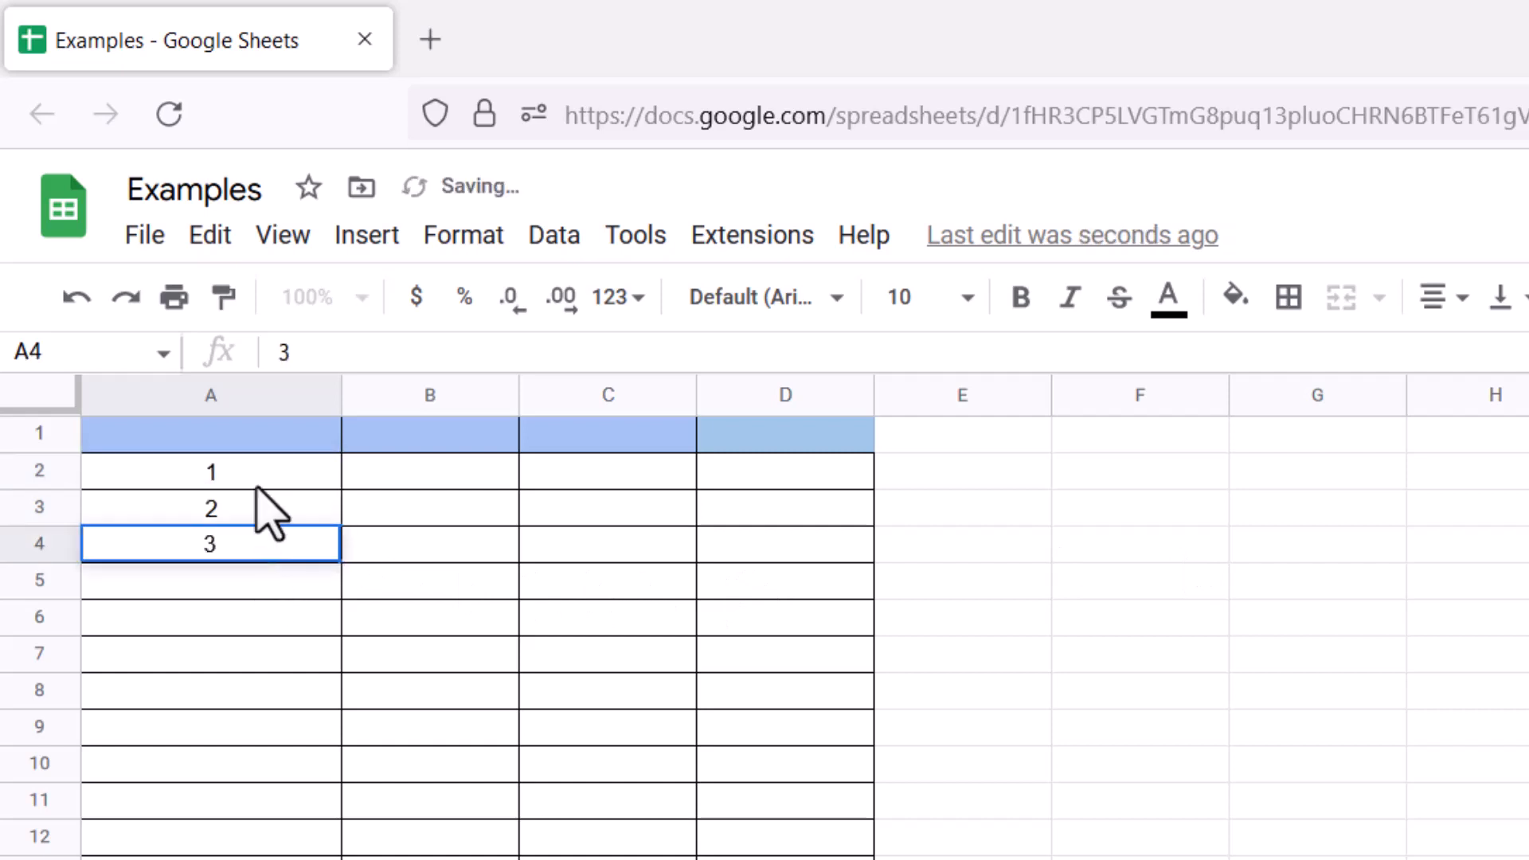
{"action": "left_click", "coordinate": [430, 508]}
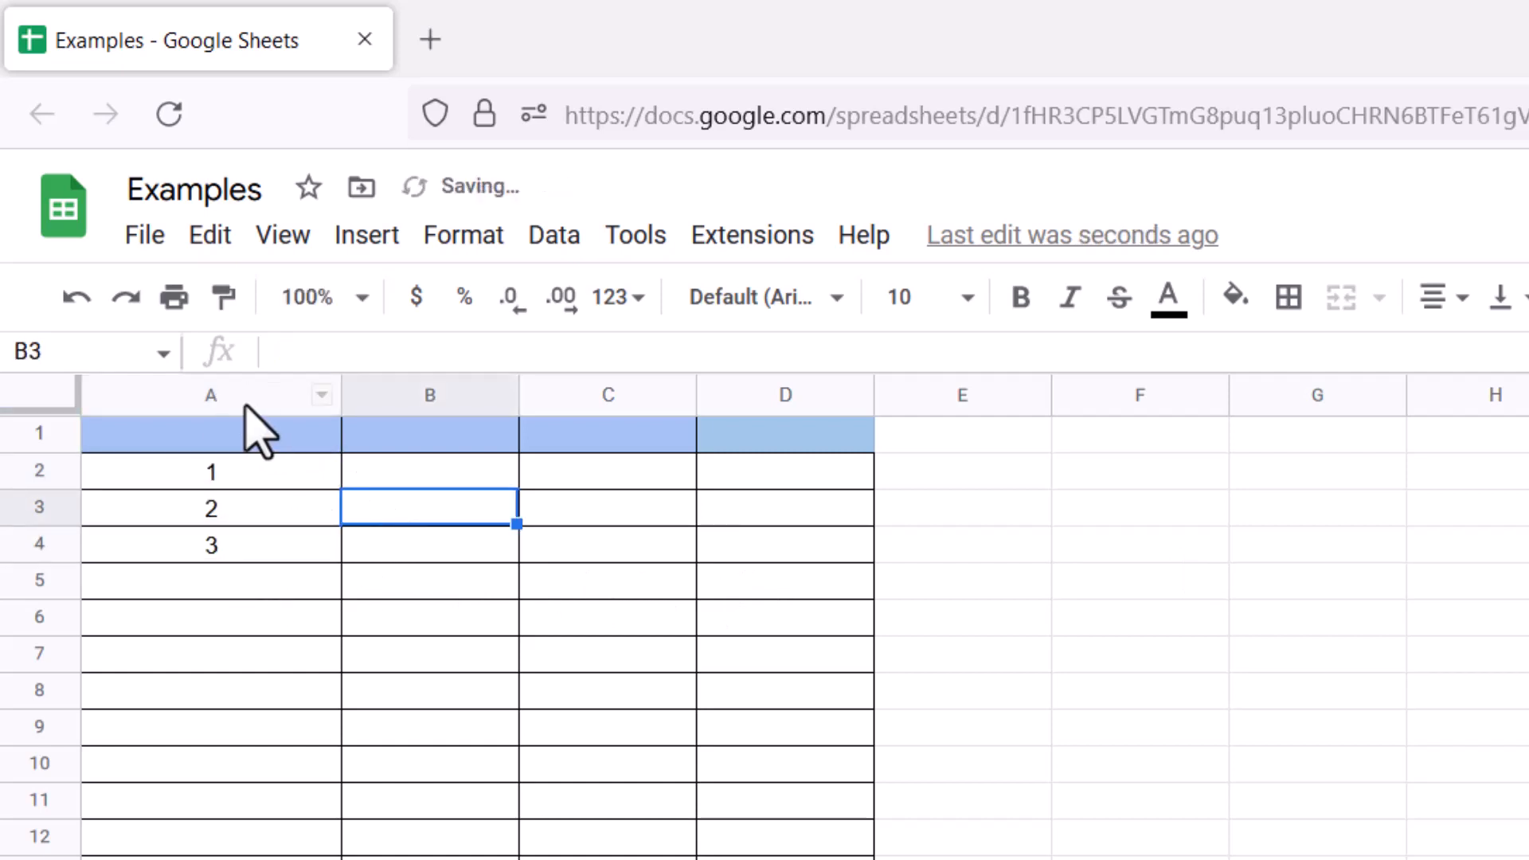
{"action": "left_click", "coordinate": [429, 471]}
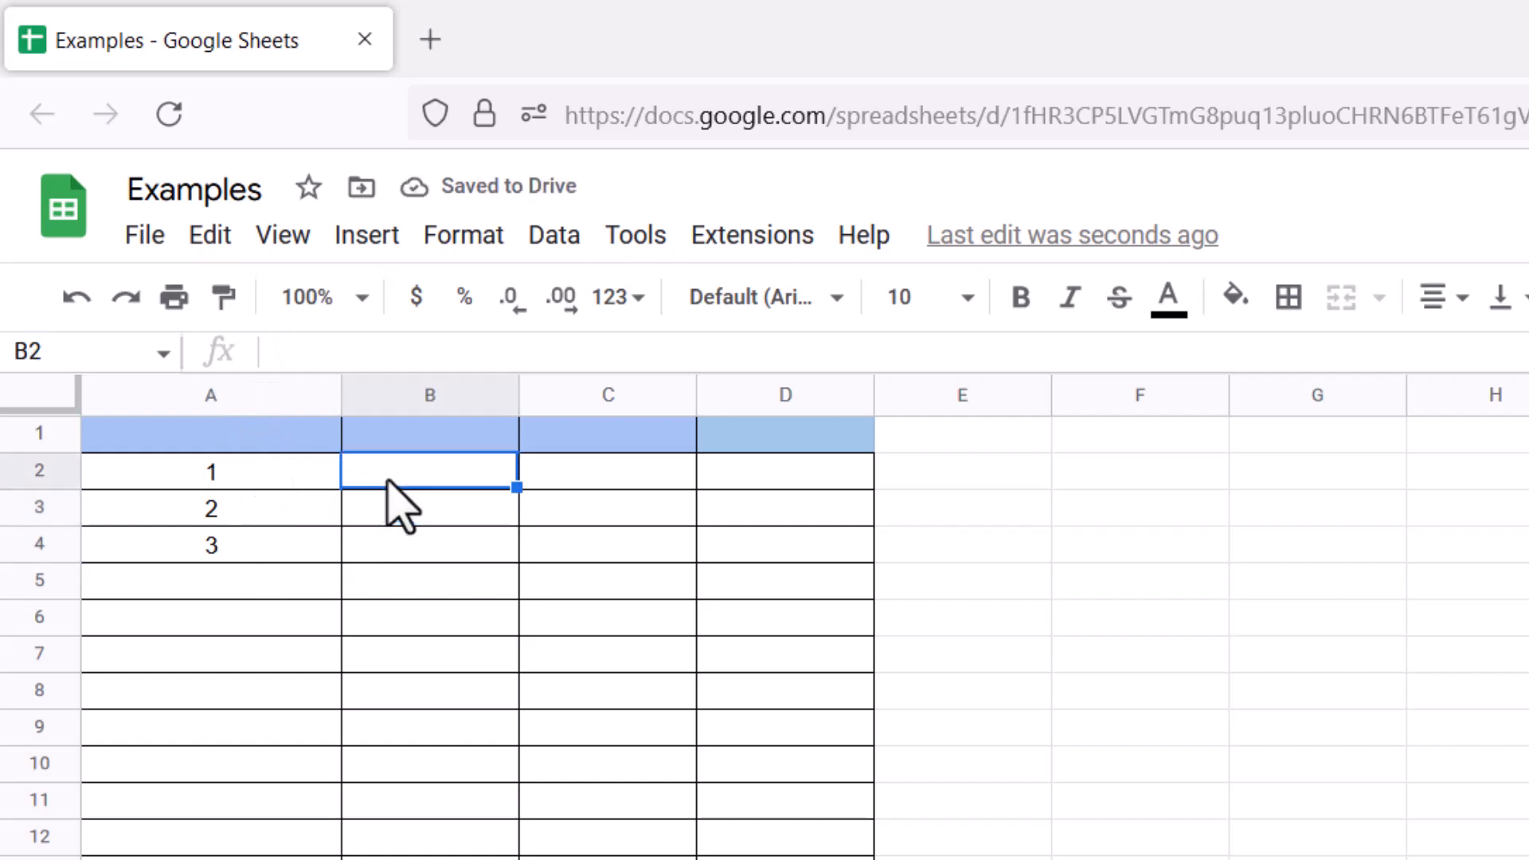
{"action": "type", "text": "$15."}
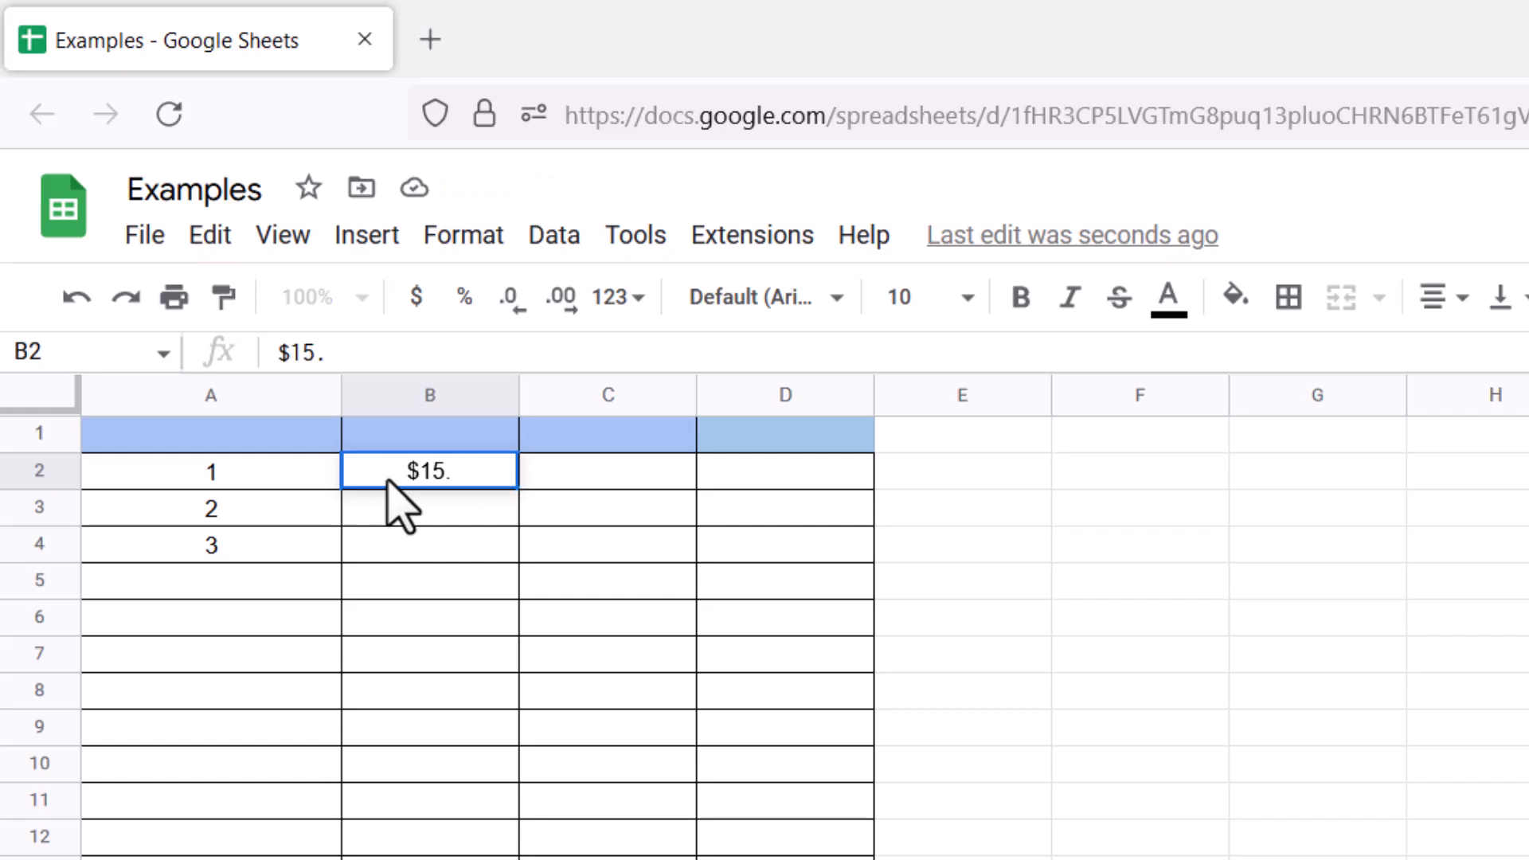
Step: Enter $15.53, $19.55 and $20.43 into B2, B3 and B4
{"action": "type", "text": "53"}
{"action": "left_click", "coordinate": [430, 507]}
{"action": "type", "text": "$19."}
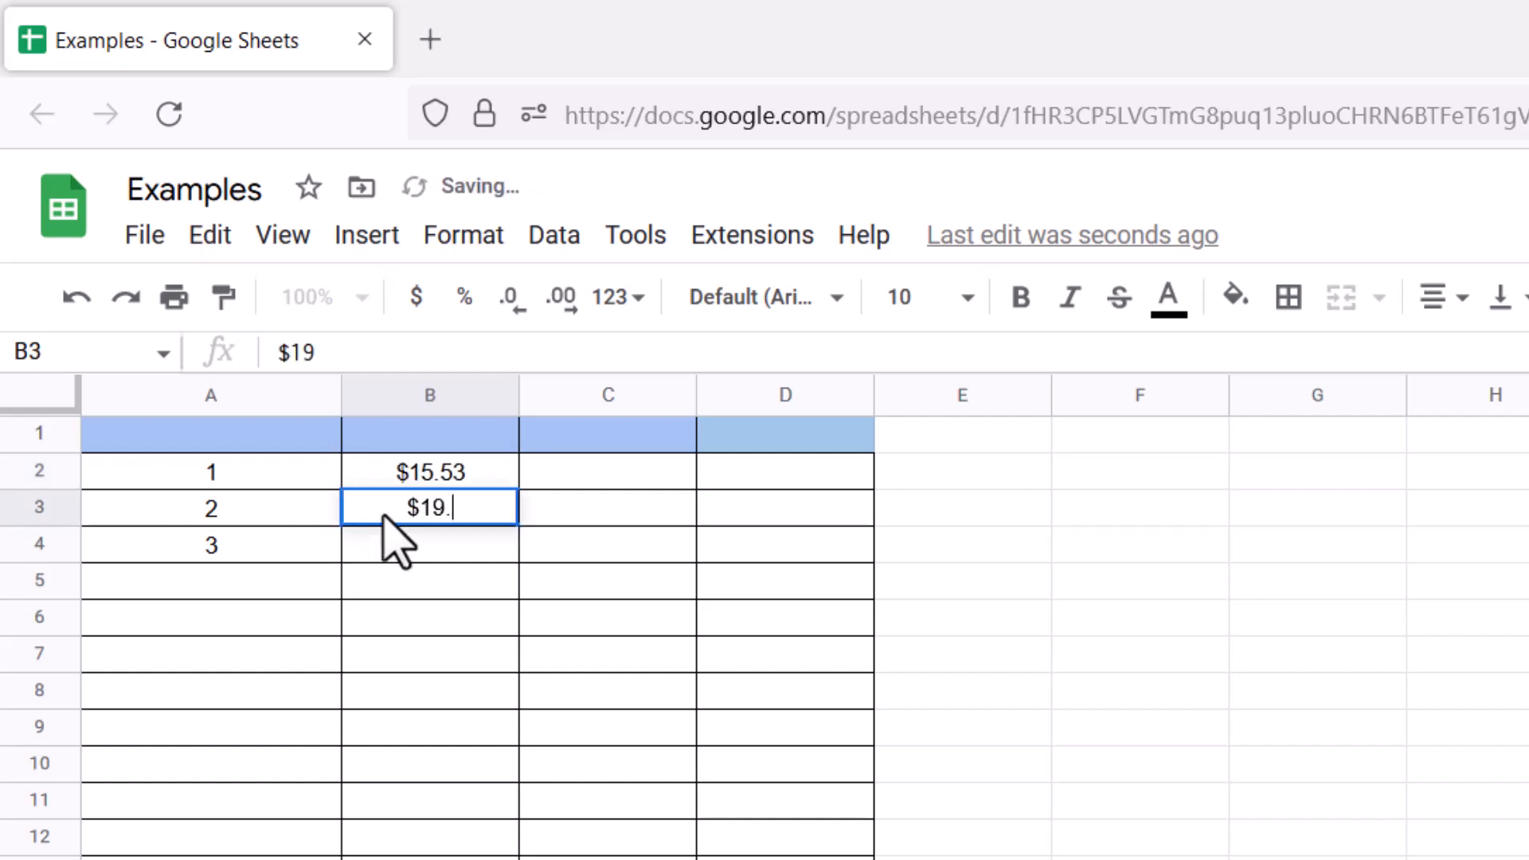
{"action": "type", "text": "55"}
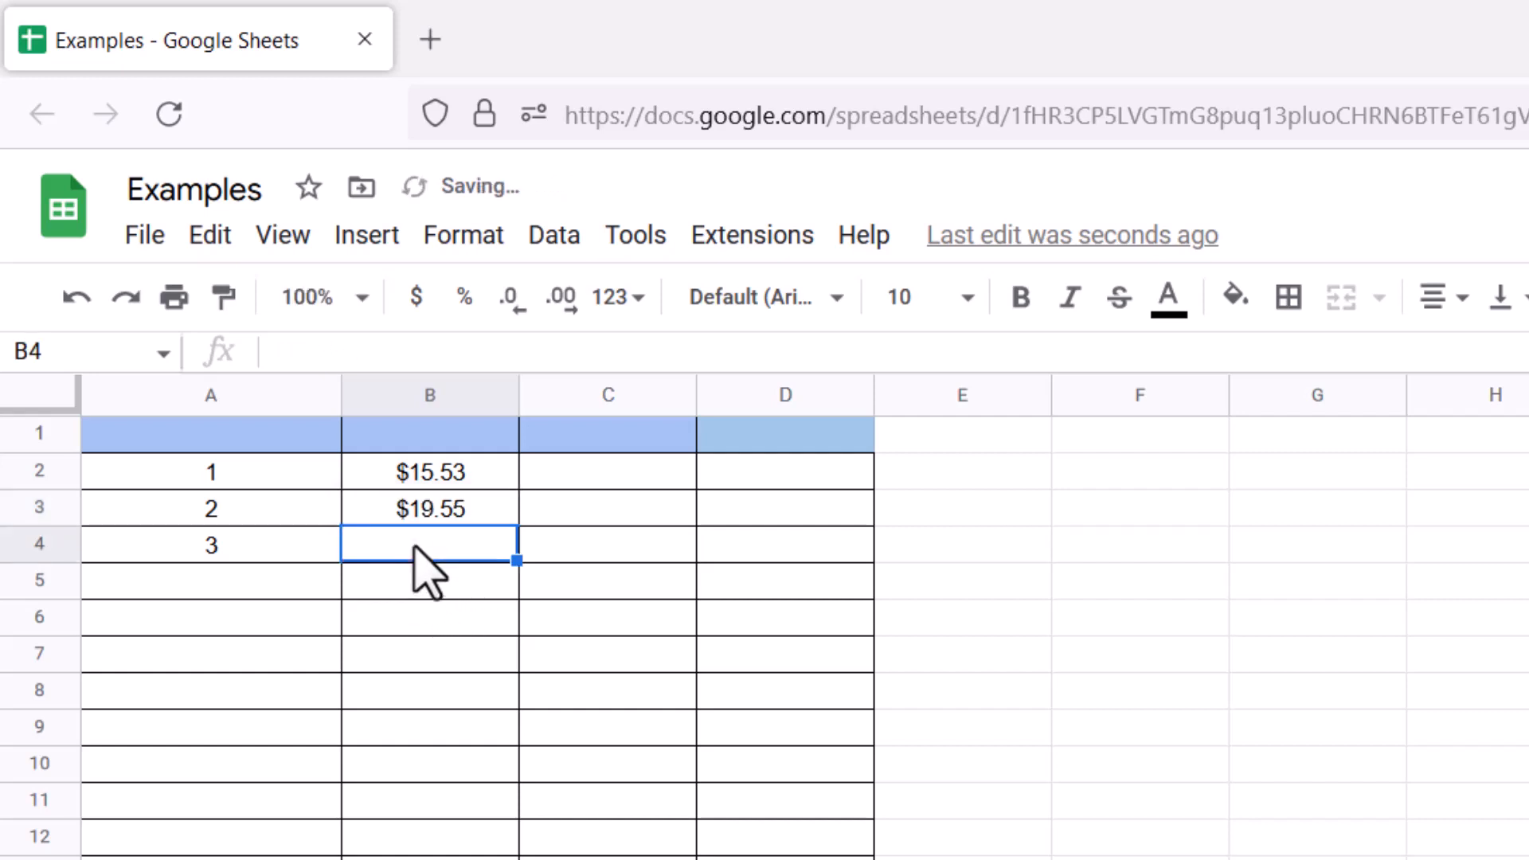
{"action": "type", "text": "$20.43"}
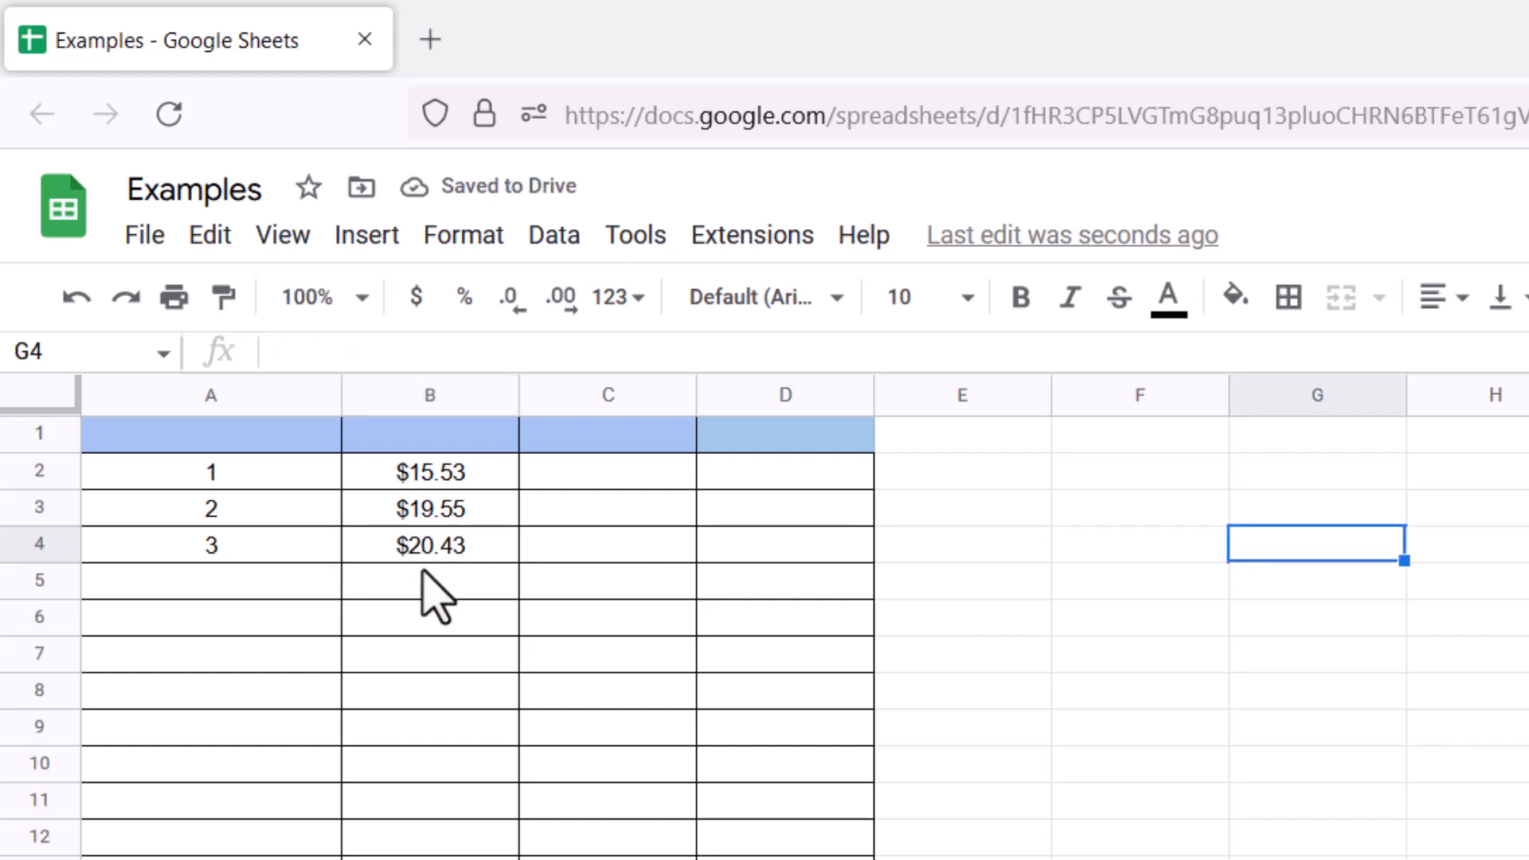
{"action": "left_click", "coordinate": [607, 580]}
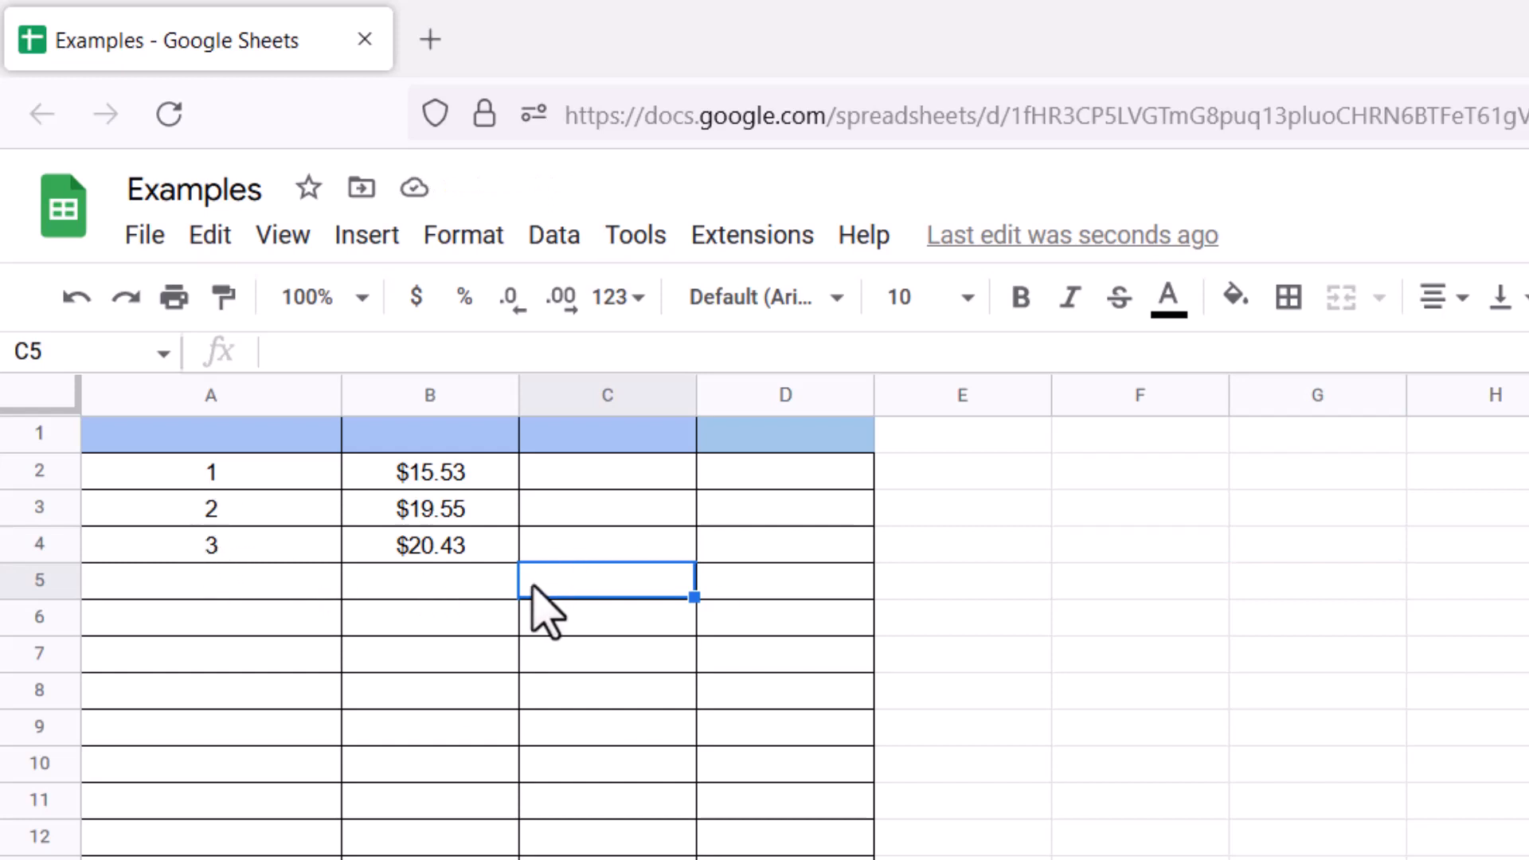
Step: Select A5 to start adding the new x values 4 and 5
{"action": "left_click", "coordinate": [210, 580]}
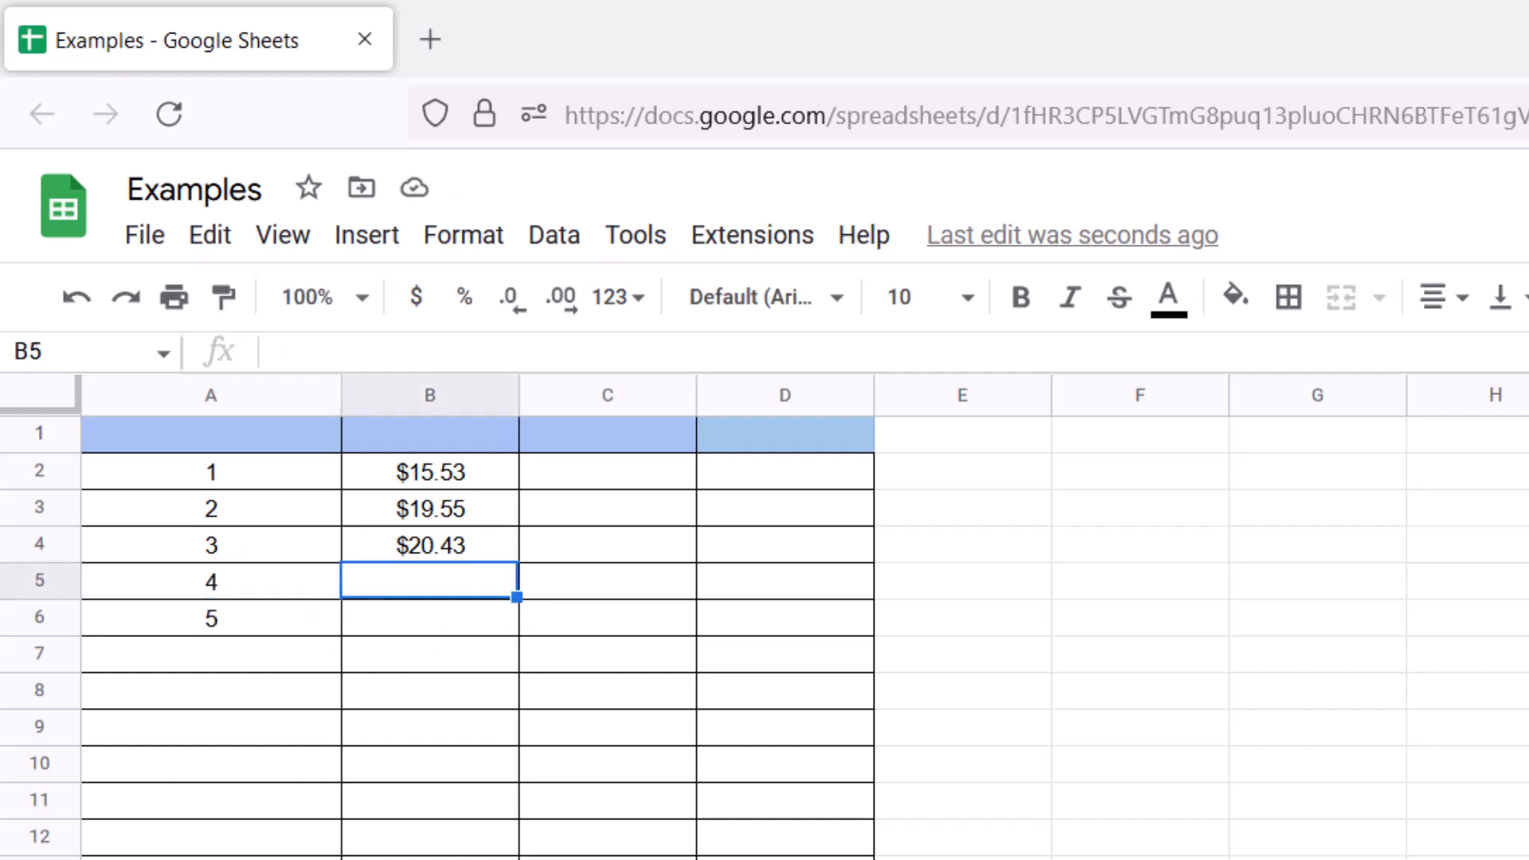
{"action": "mouse_move", "coordinate": [459, 639]}
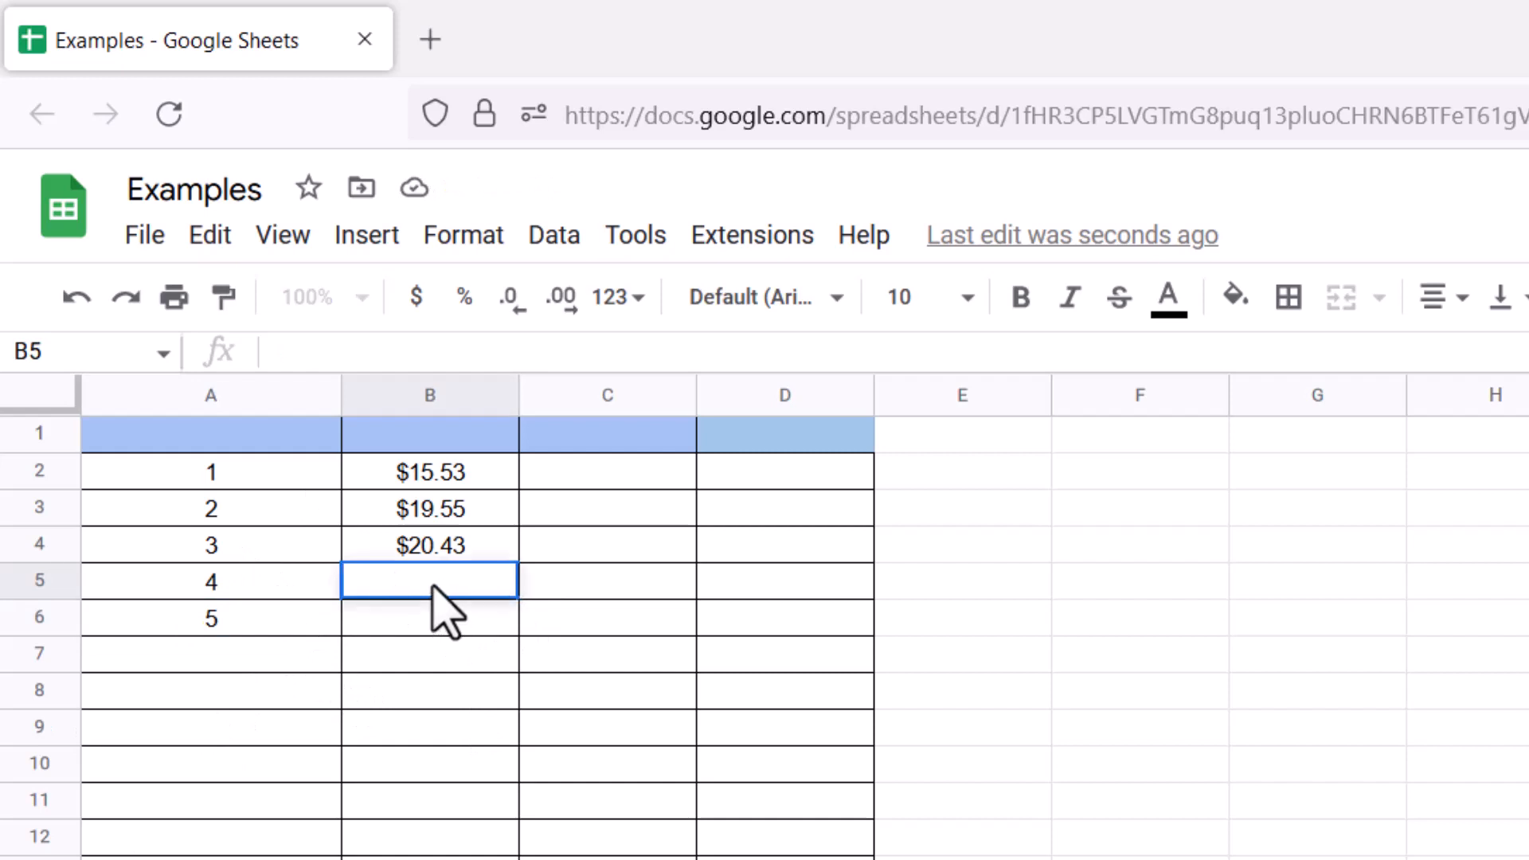
Step: Enter =GROWTH(B2:B4,A2:A4,A5:A6) in B5, predicting about 24.17 and 27.72
{"action": "double_click", "coordinate": [429, 581]}
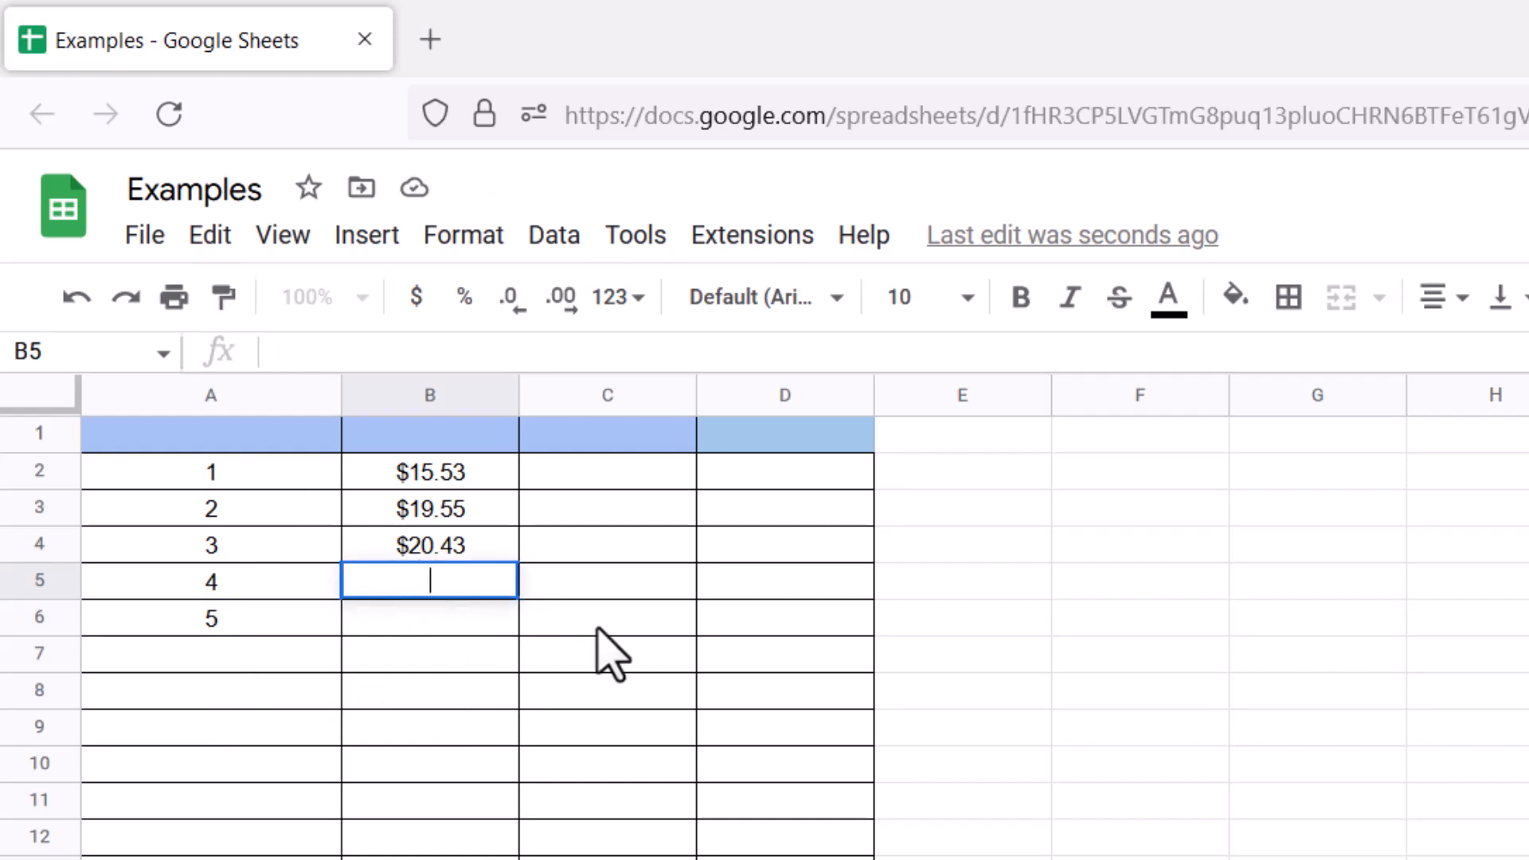
{"action": "type", "text": "=G"}
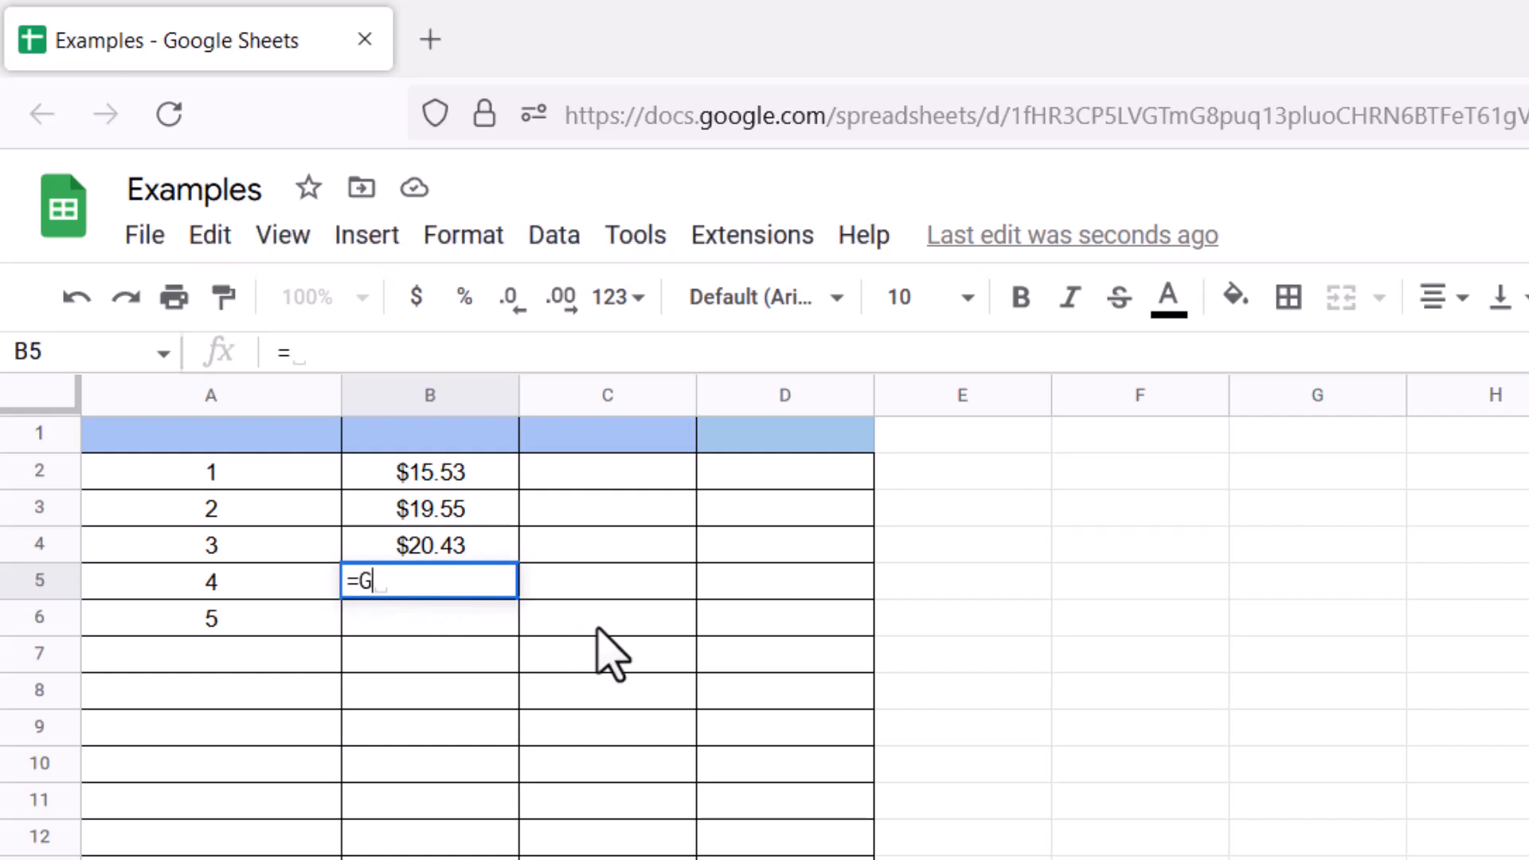
{"action": "type", "text": "ROWTH("}
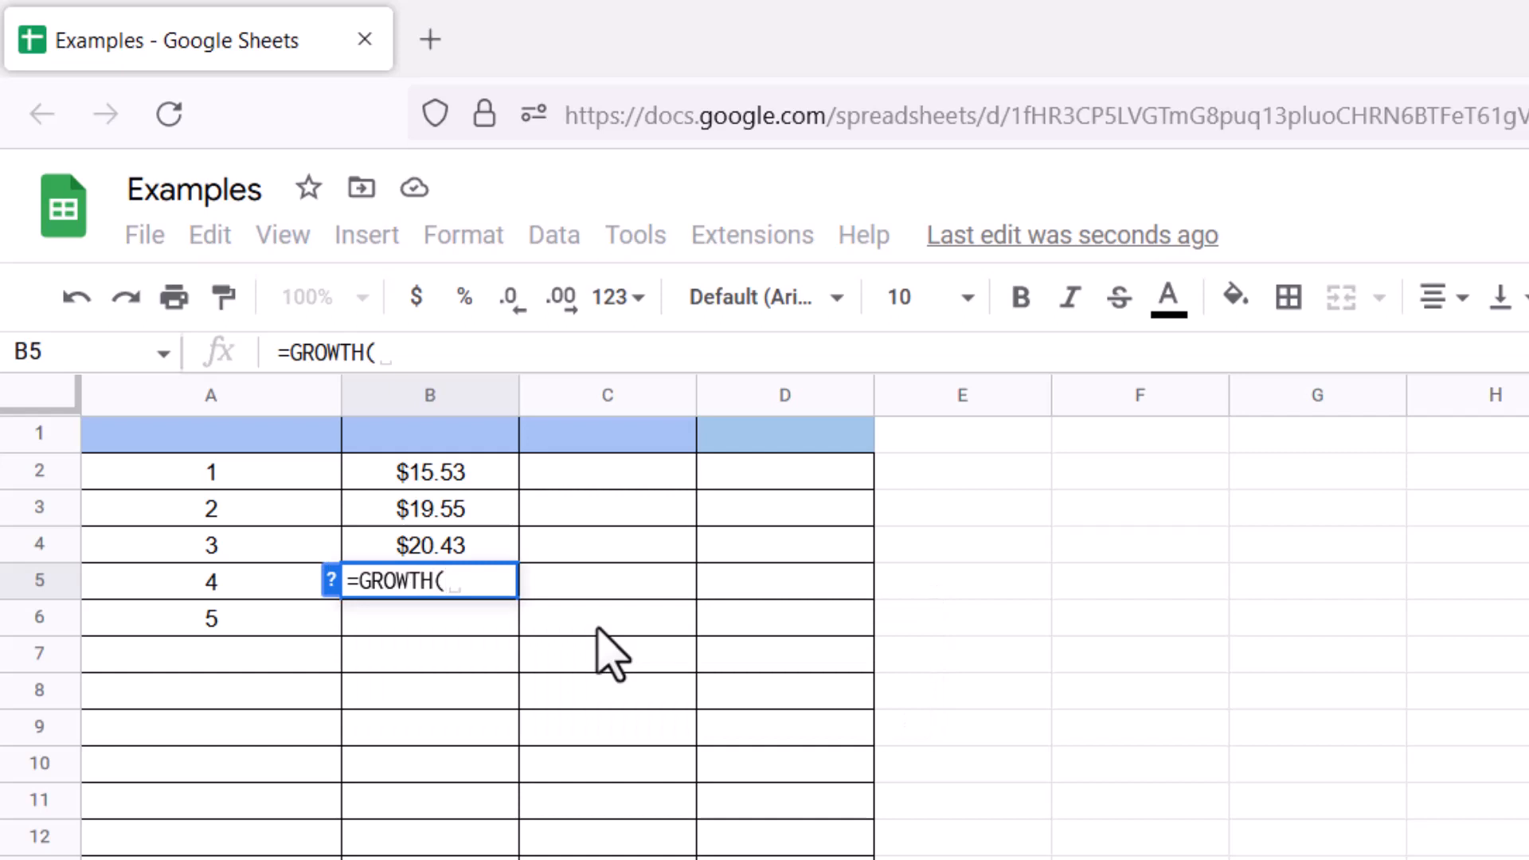
{"action": "type", "text": "B2:"}
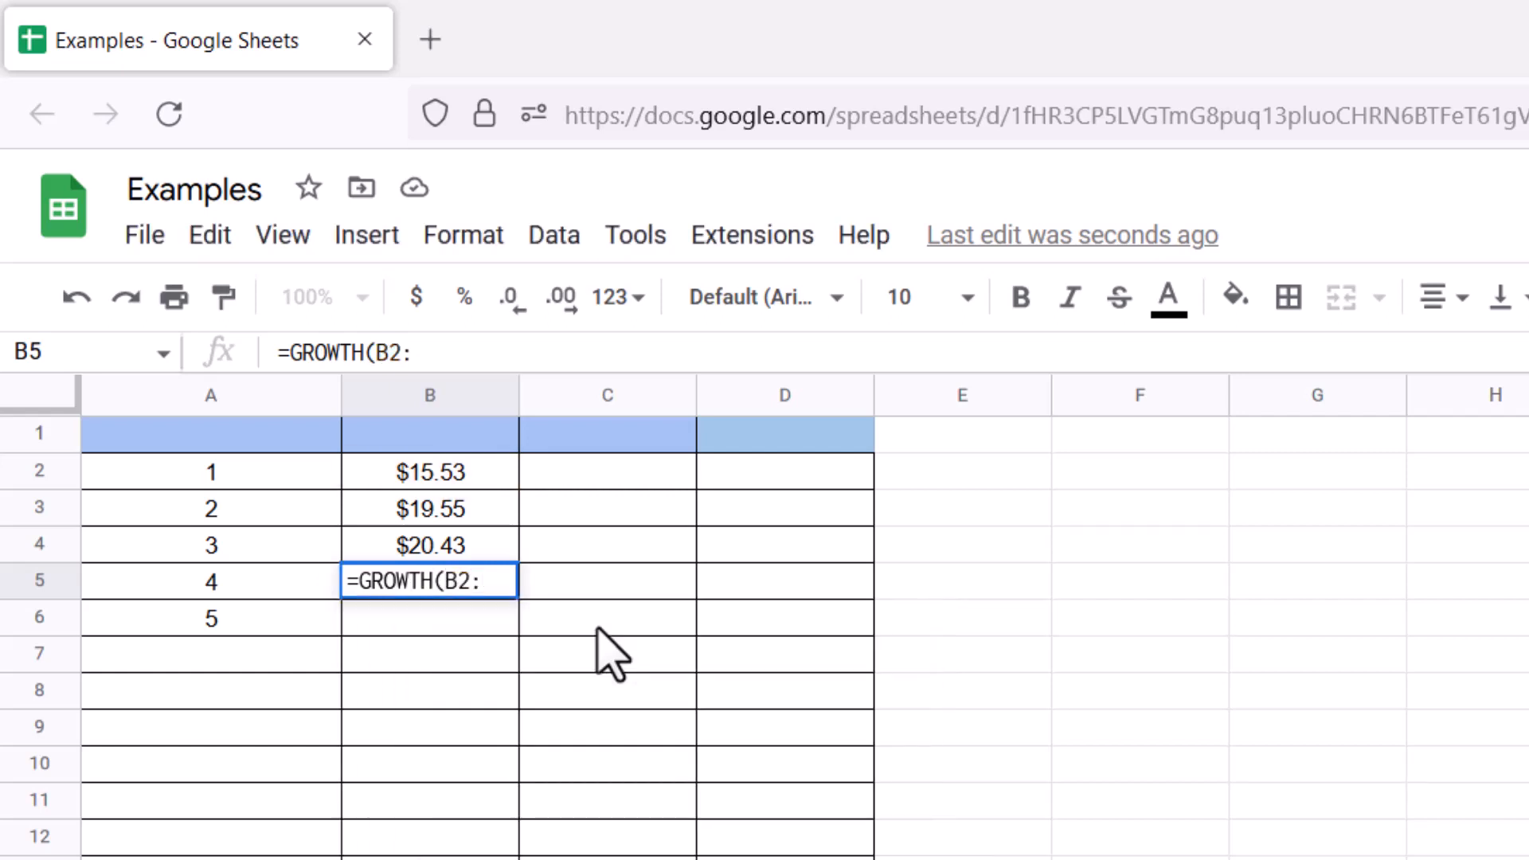
{"action": "type", "text": "B4"}
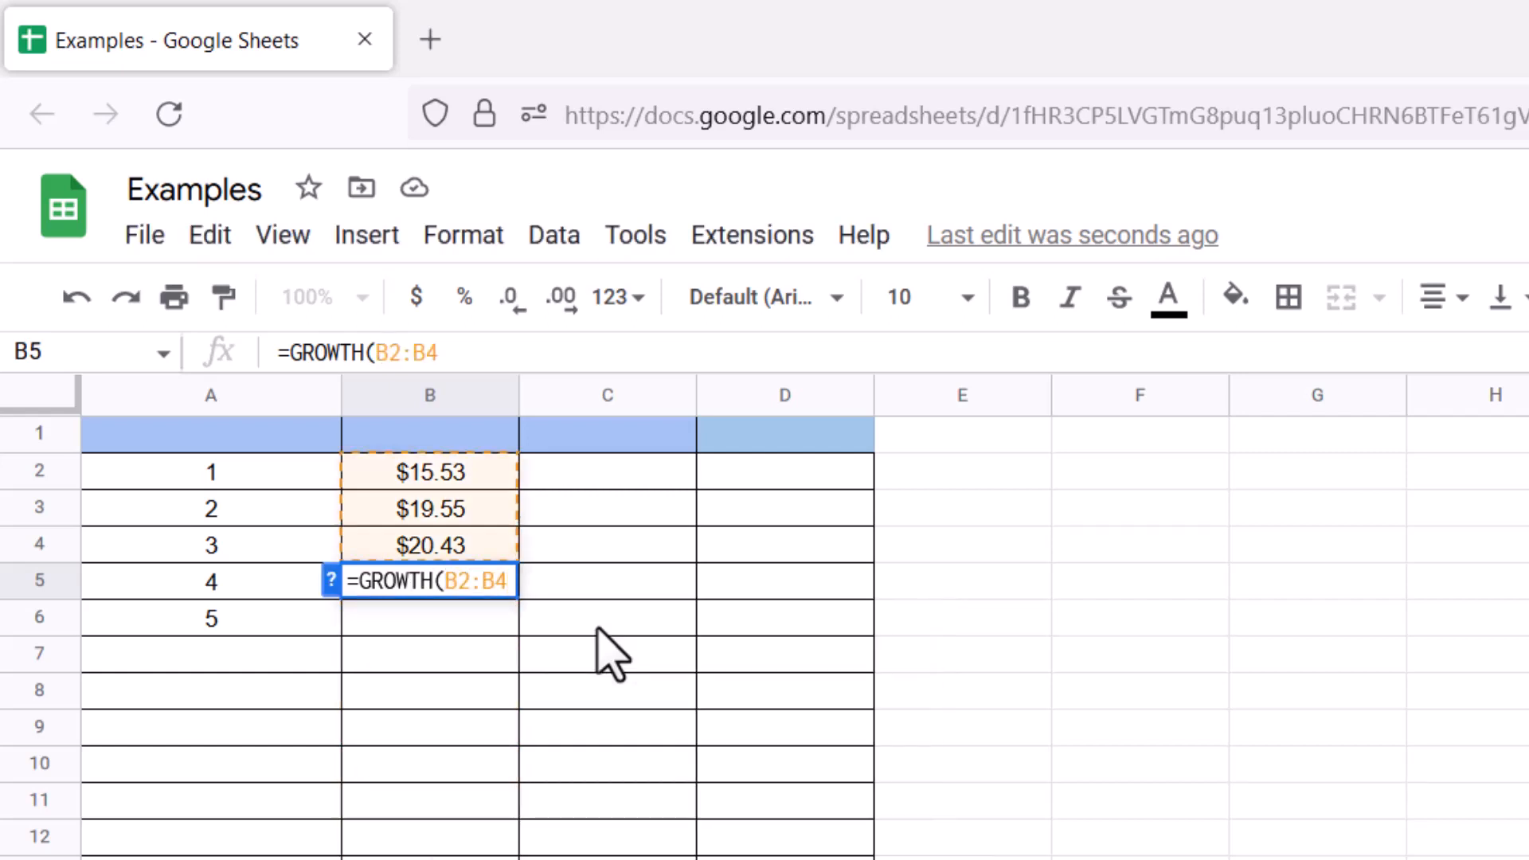
{"action": "type", "text": ","}
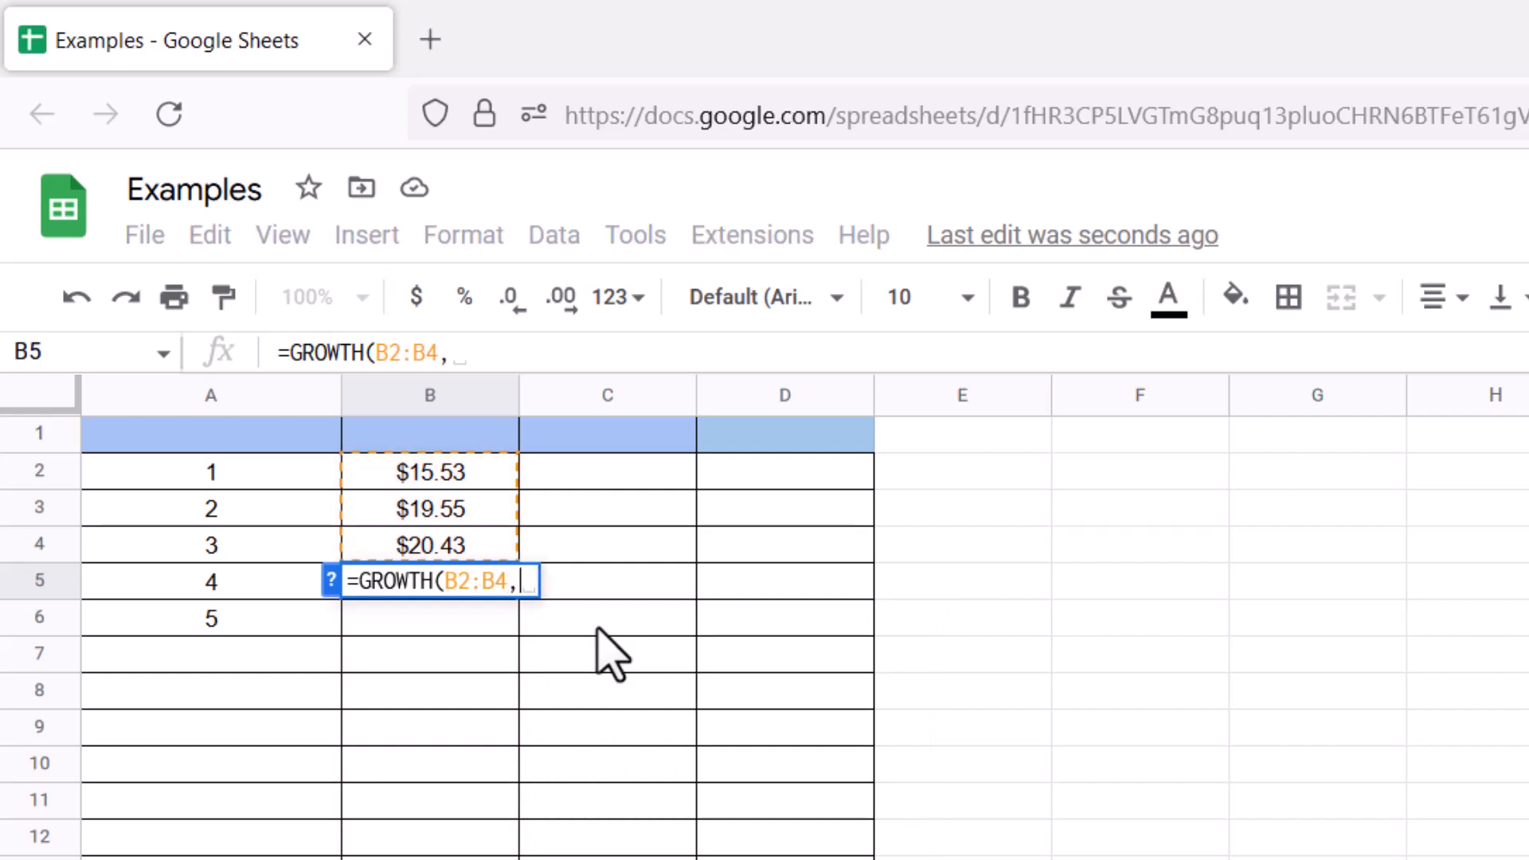
{"action": "type", "text": "A2:A4,A5:A"}
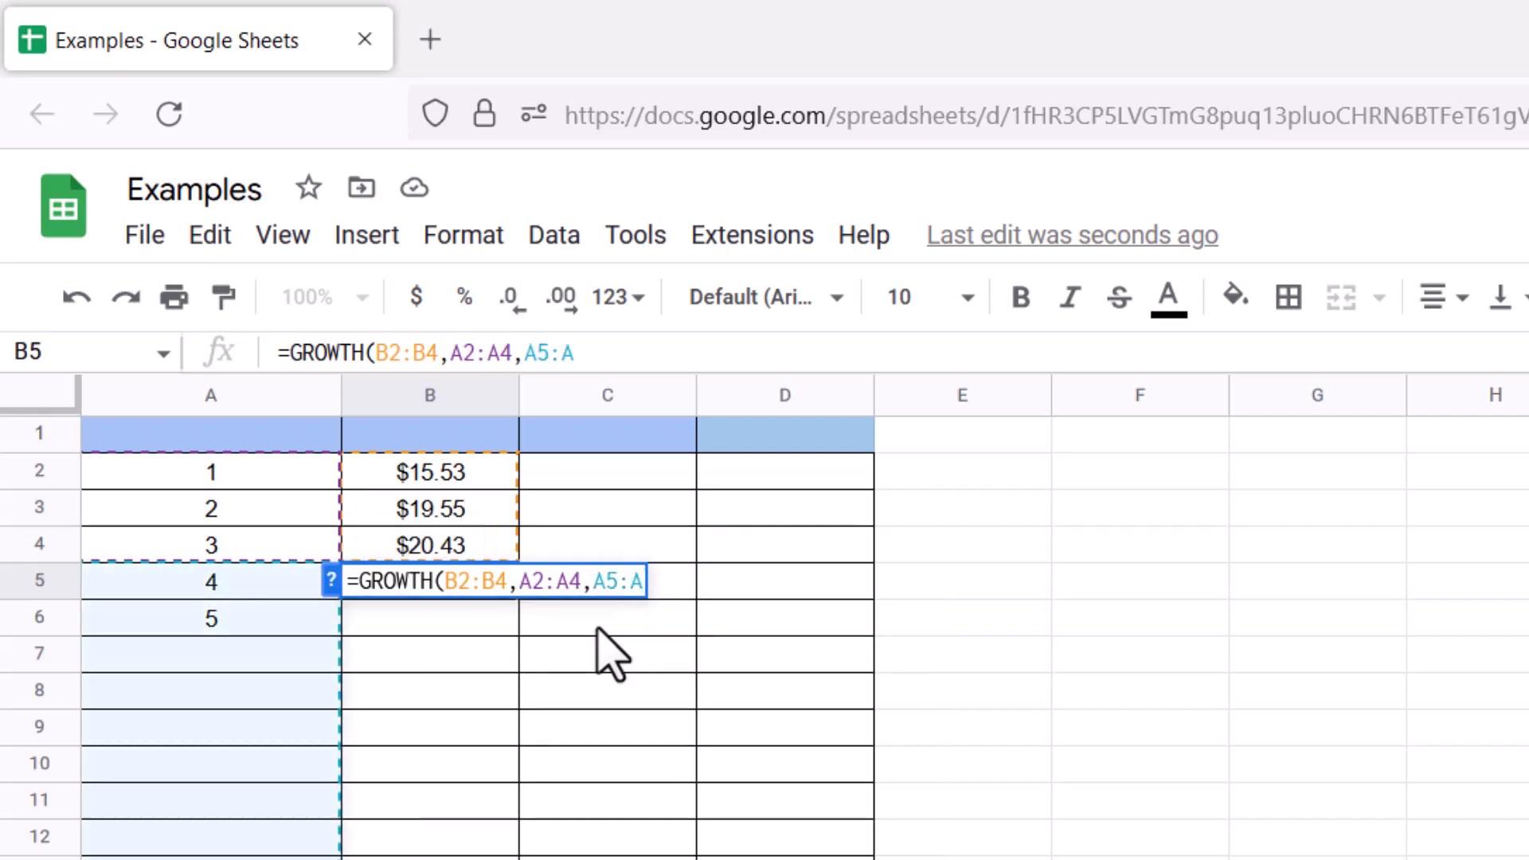
{"action": "type", "text": "6)"}
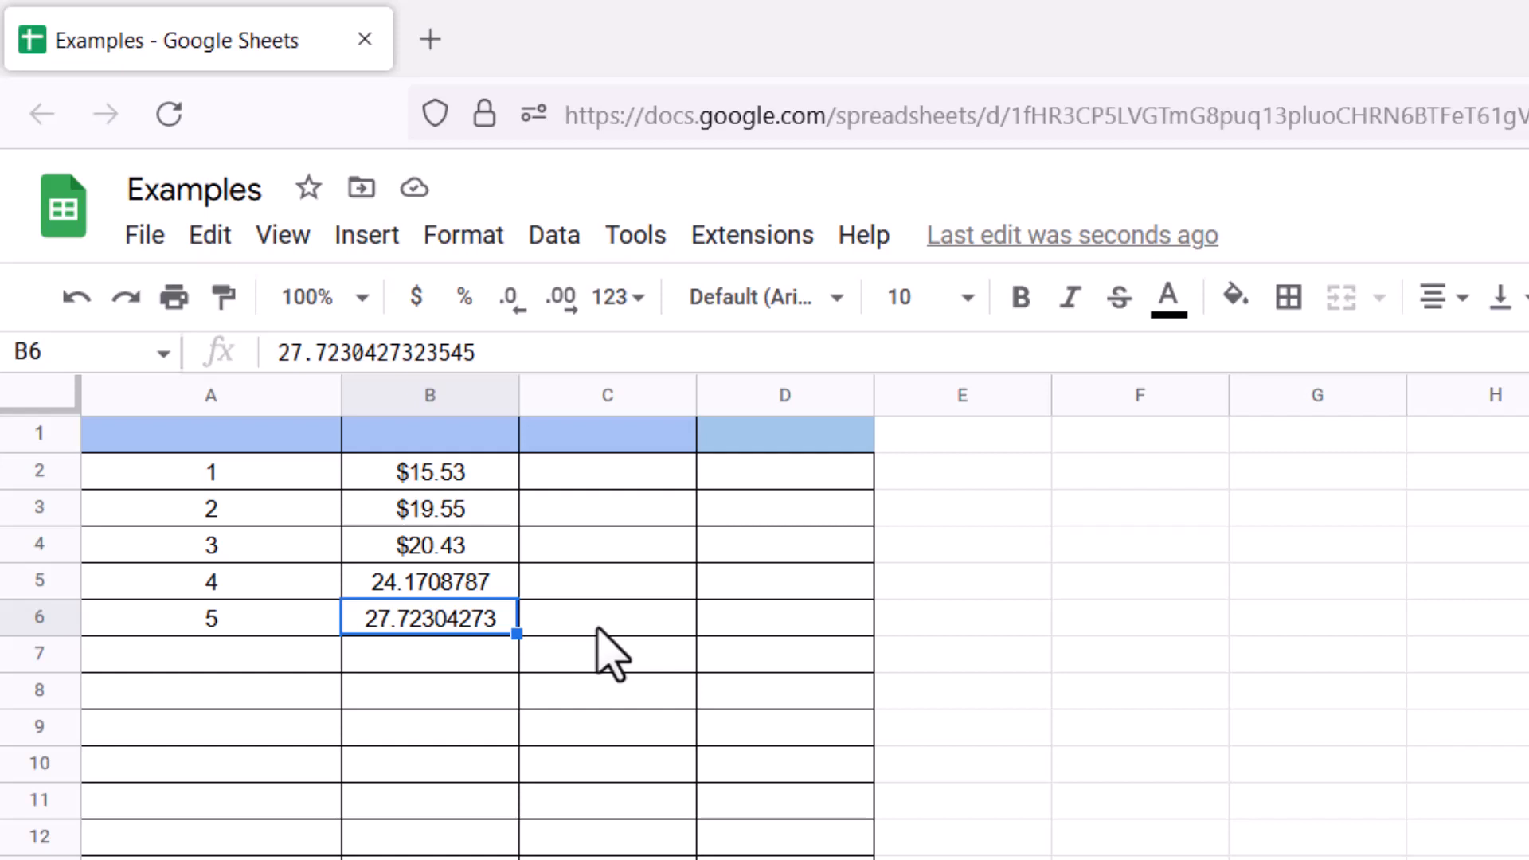
{"action": "mouse_move", "coordinate": [571, 600]}
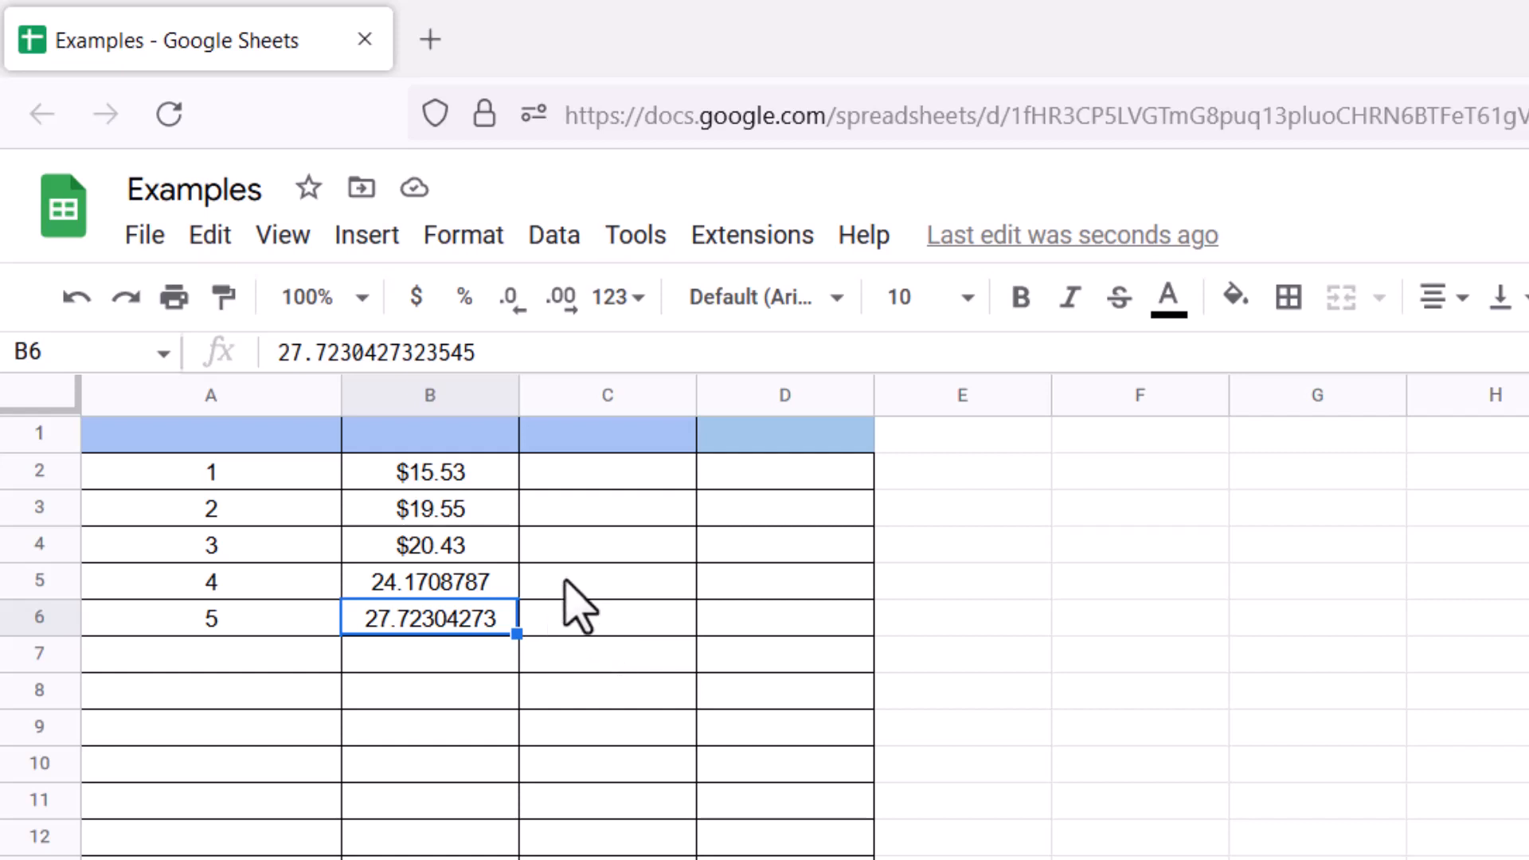
{"action": "mouse_move", "coordinate": [581, 590]}
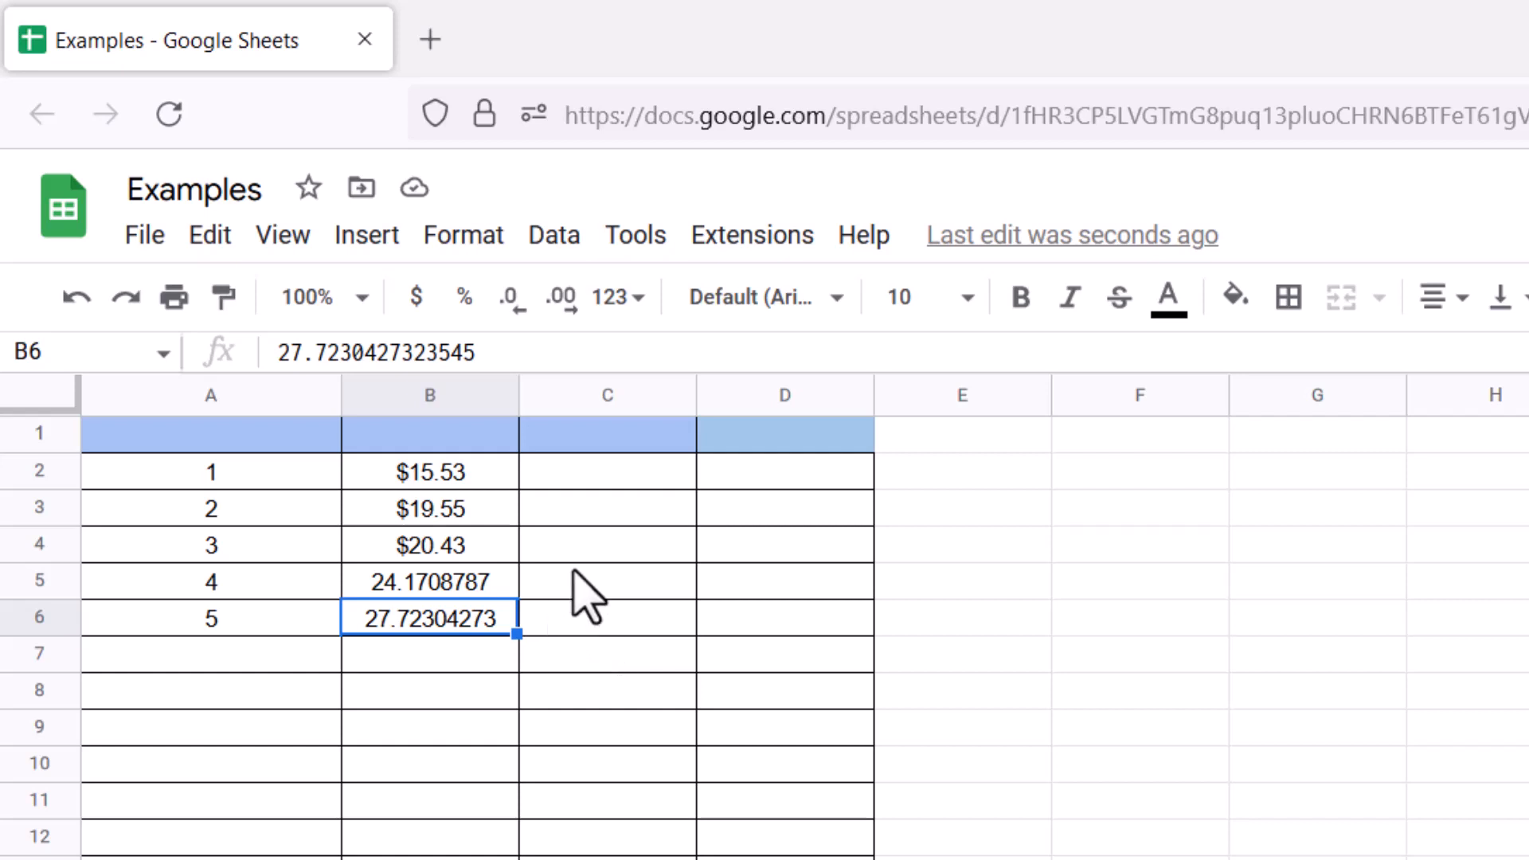
{"action": "mouse_move", "coordinate": [485, 600]}
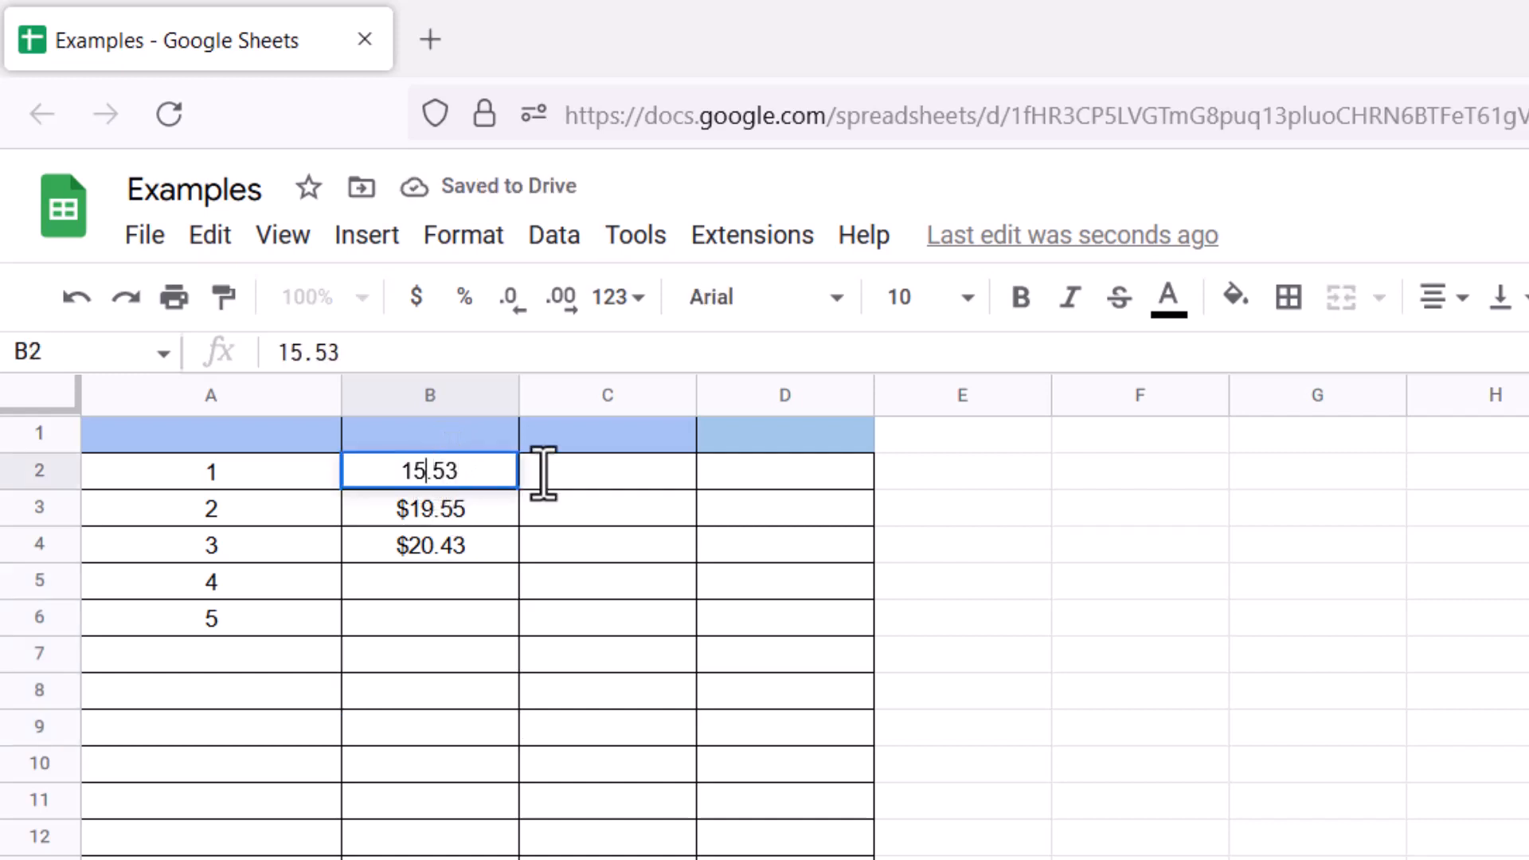
Step: Change the known amounts to $151,989.53, $168,826.55 and $120,111.43 in B2:B4
{"action": "type", "text": "1,"}
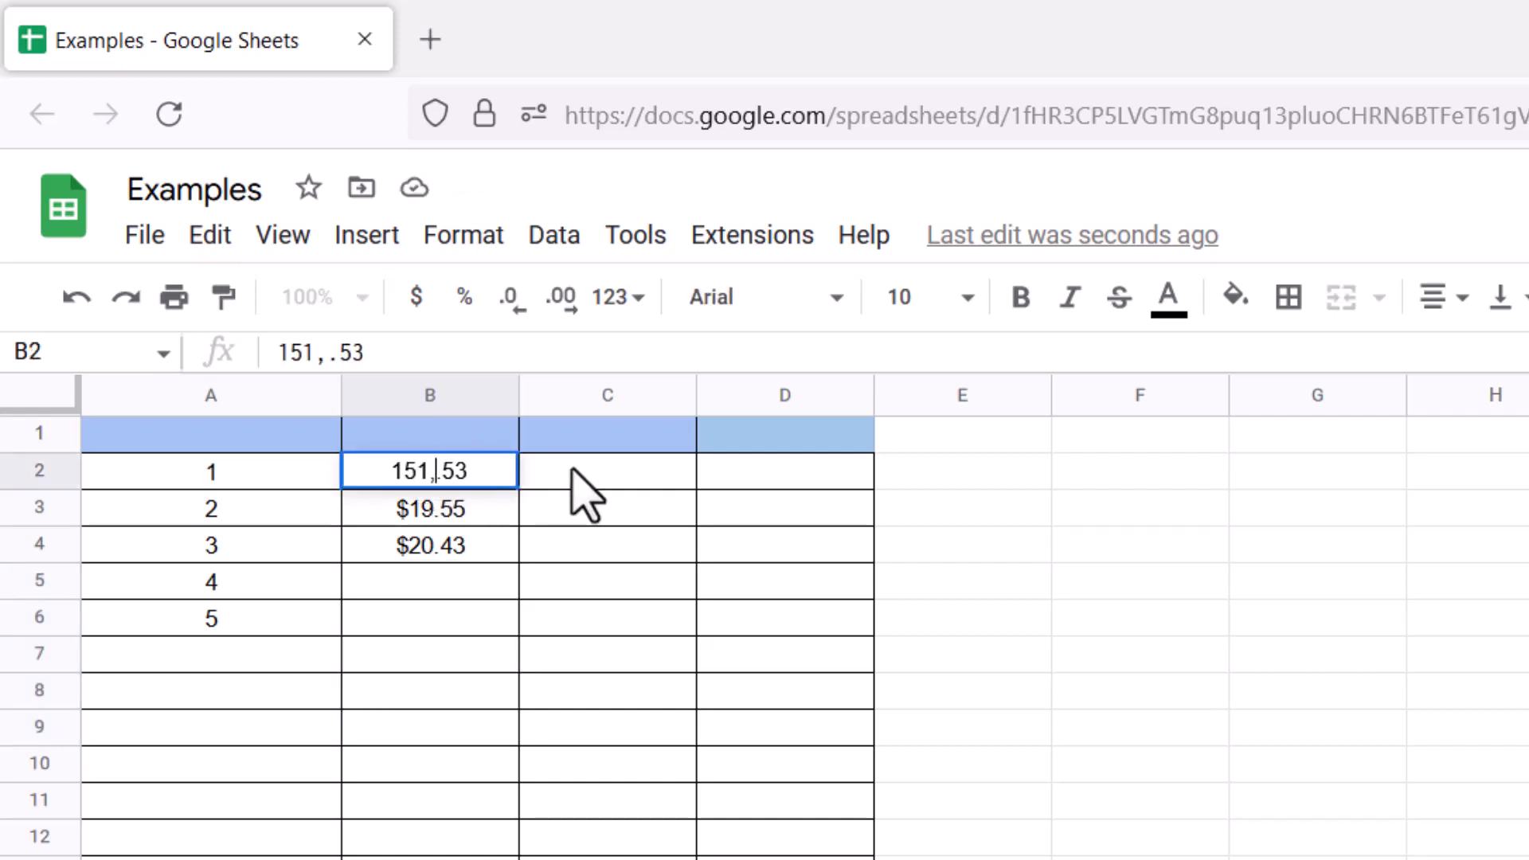
{"action": "type", "text": "989"}
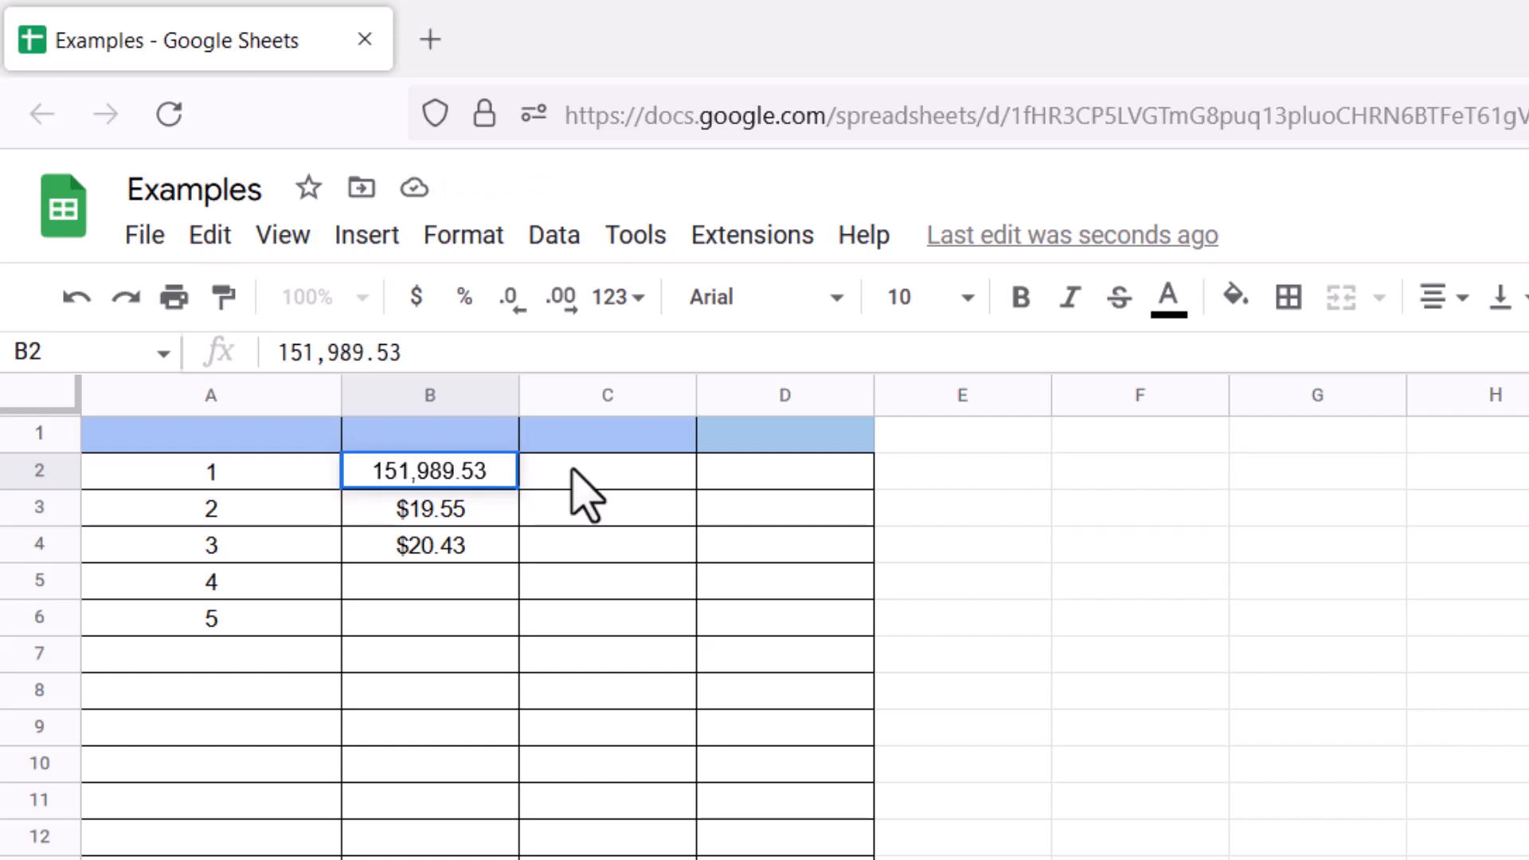
{"action": "left_click", "coordinate": [429, 507]}
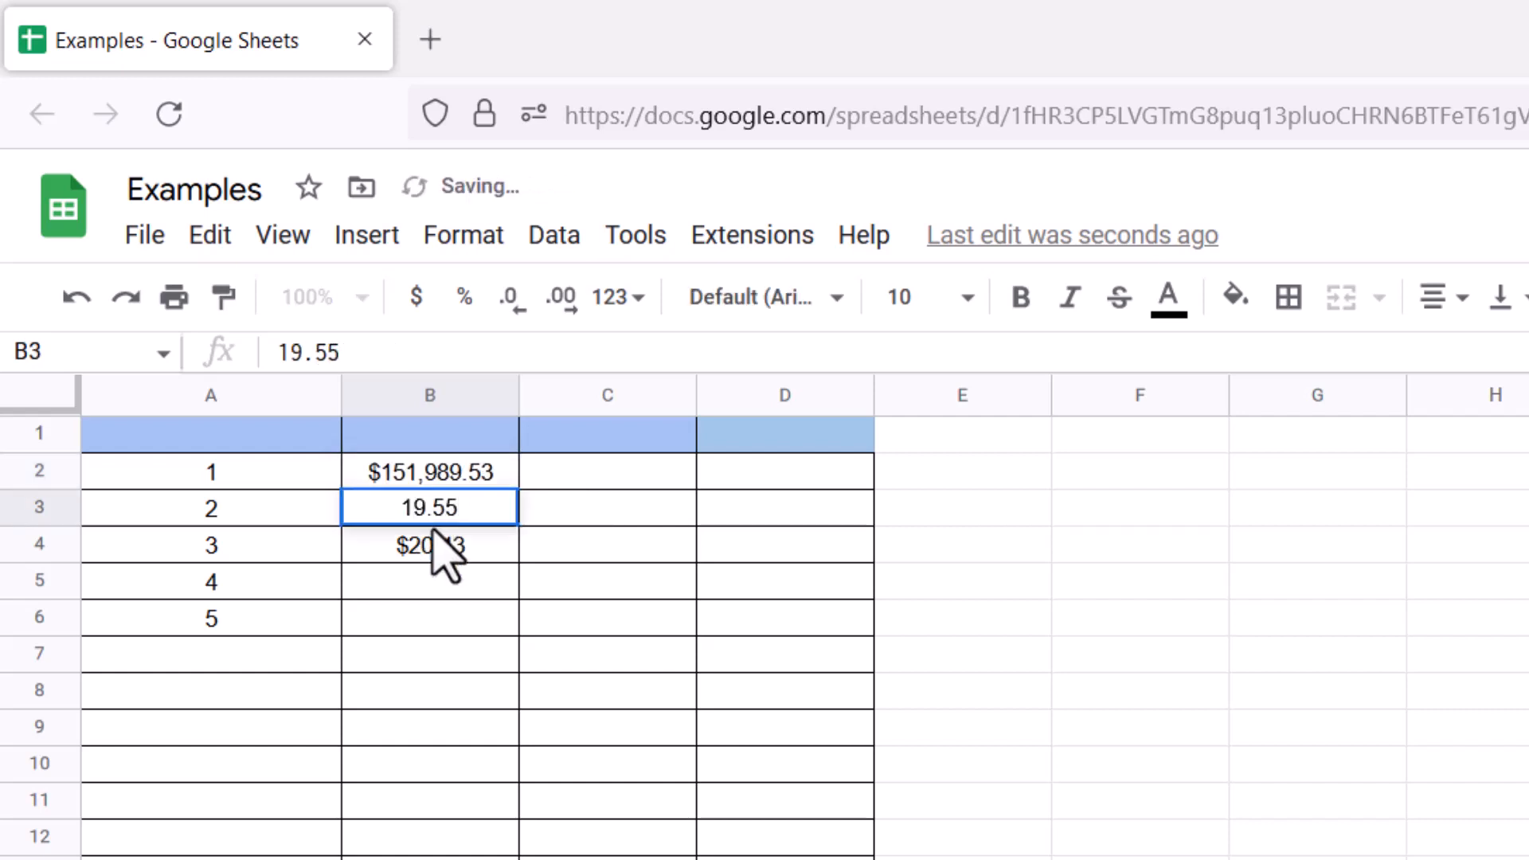
{"action": "double_click", "coordinate": [429, 508]}
{"action": "type", "text": "168.55"}
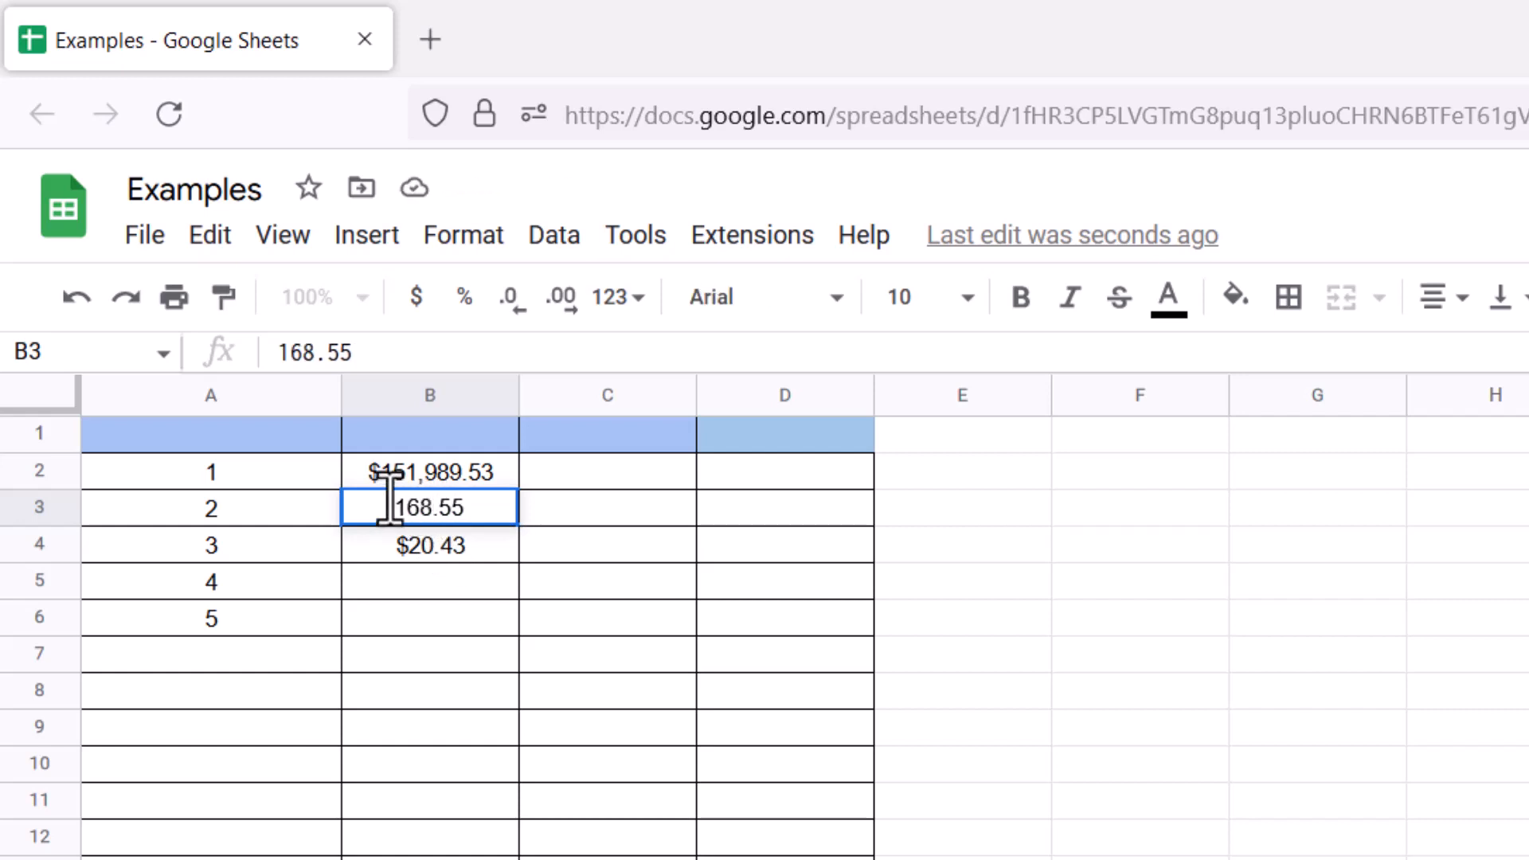
{"action": "type", "text": ",82"}
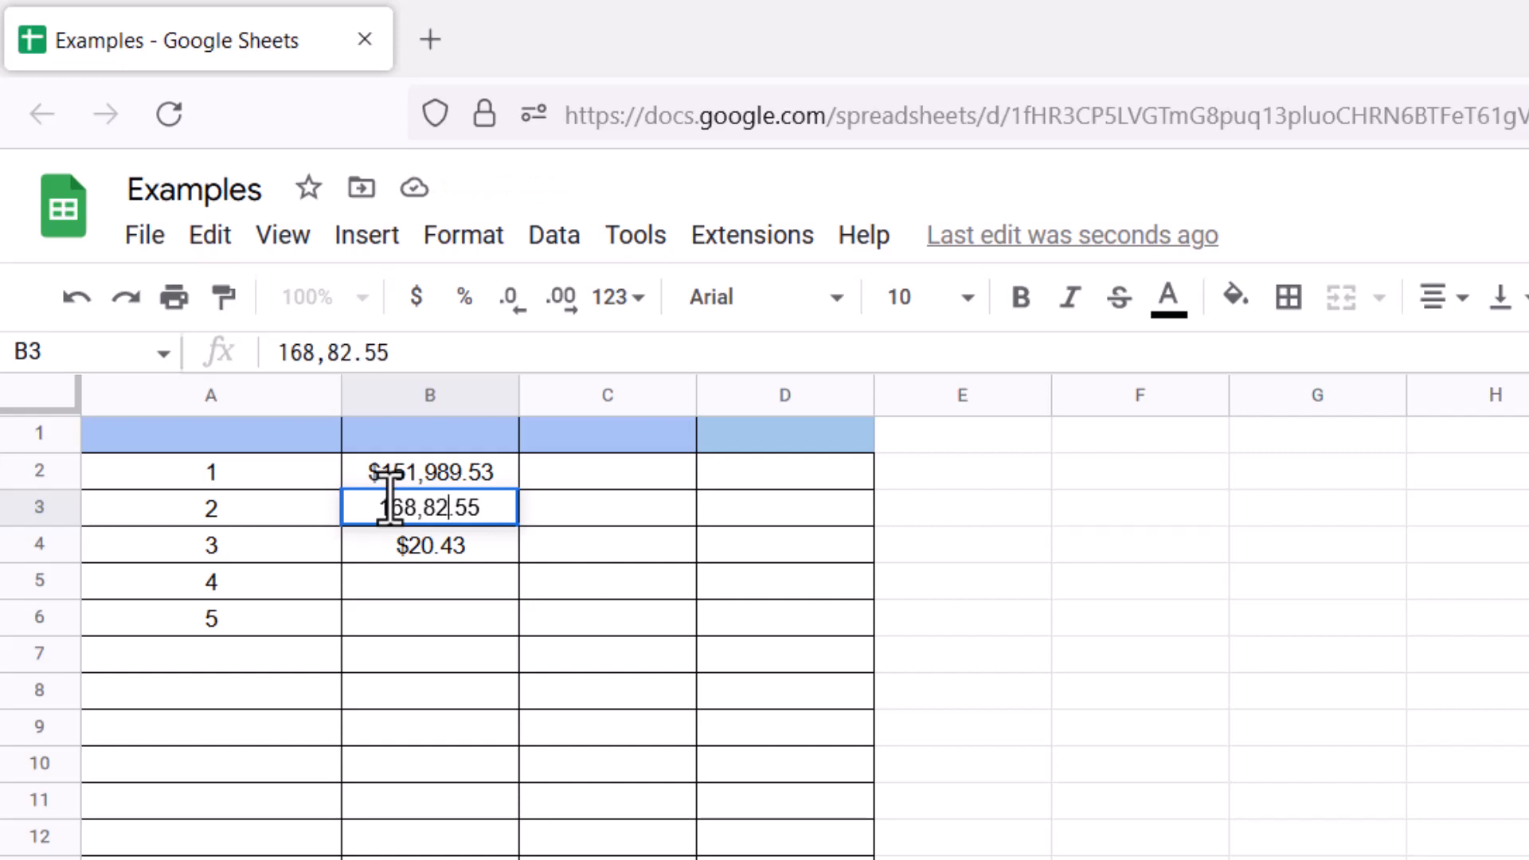
{"action": "type", "text": "6"}
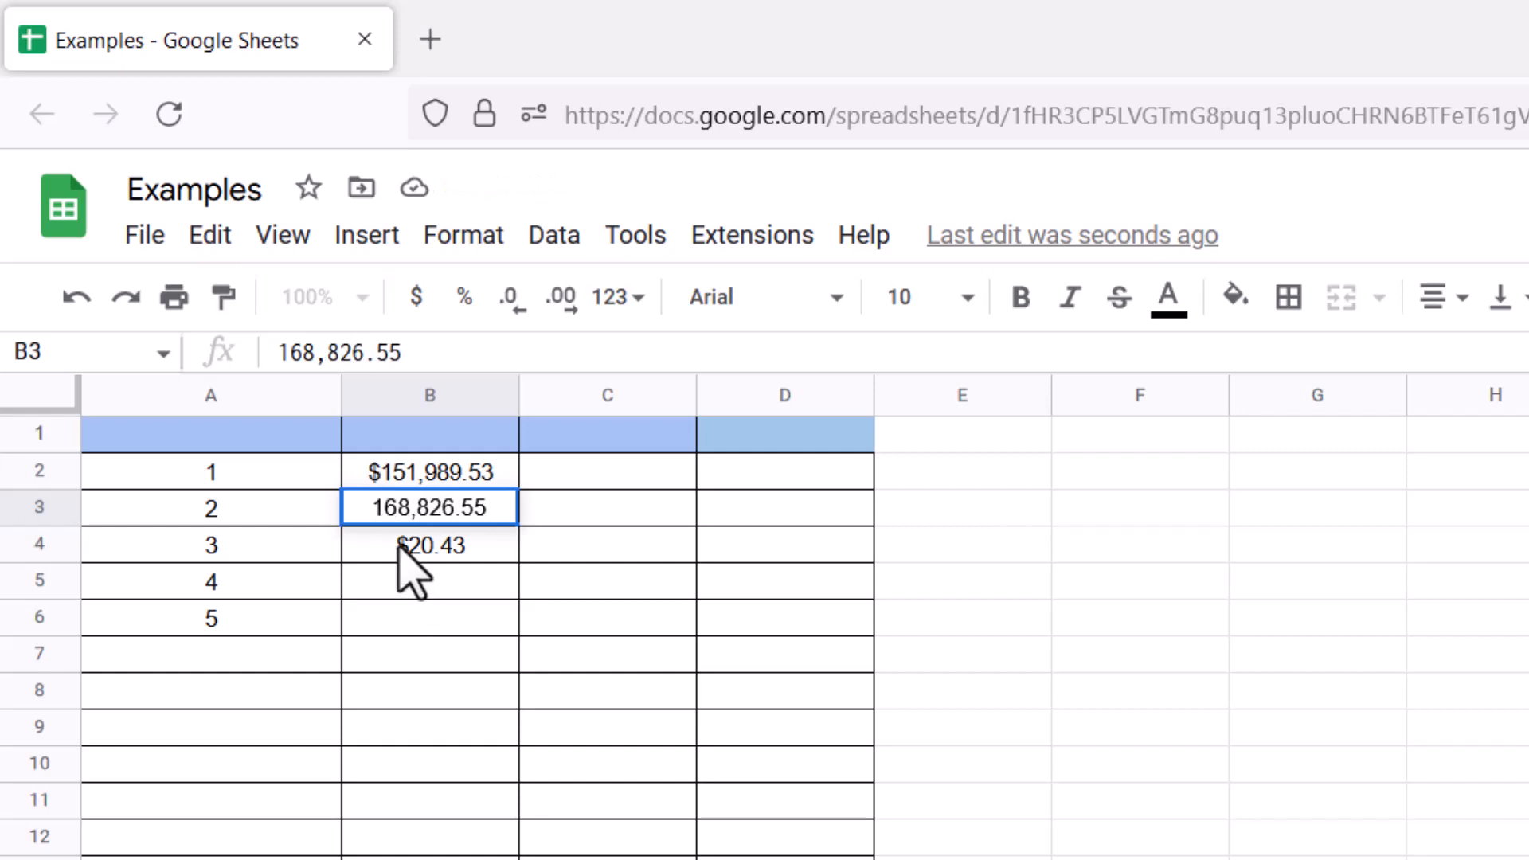
{"action": "left_click", "coordinate": [429, 544]}
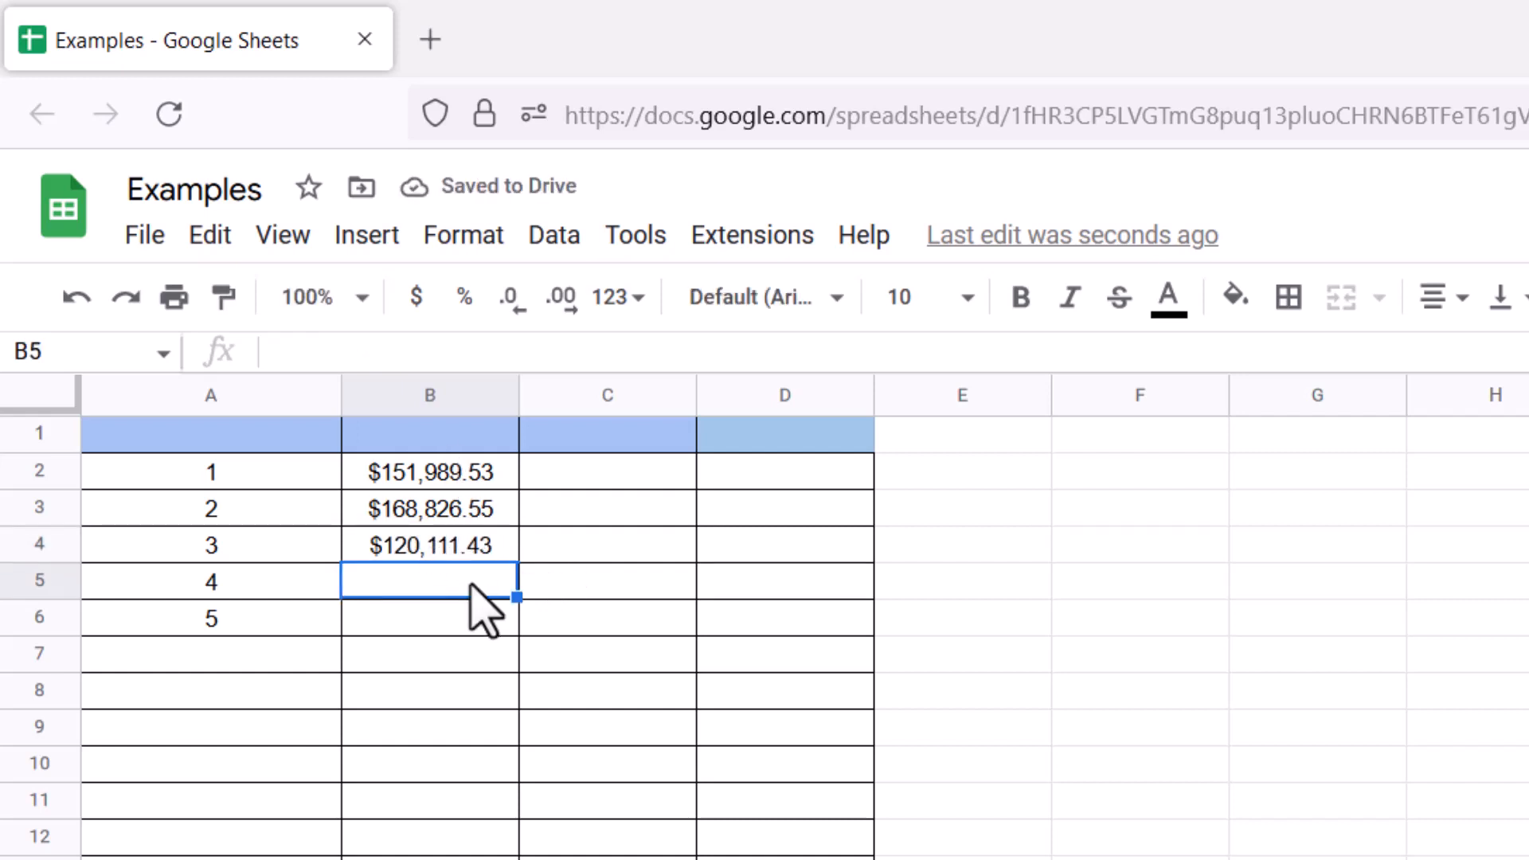
{"action": "mouse_move", "coordinate": [425, 648]}
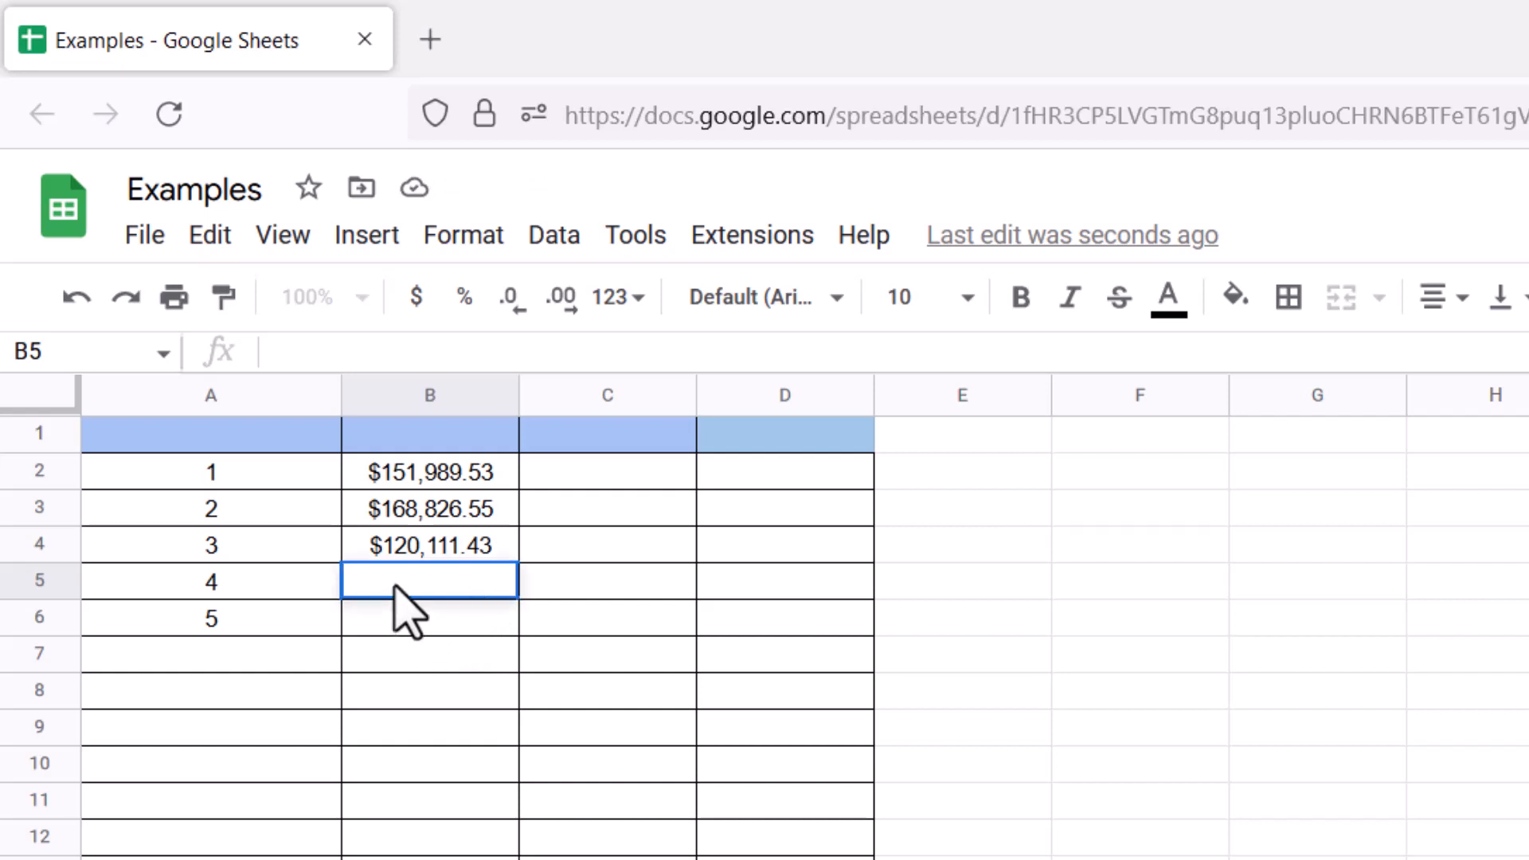
Step: Enter =GROWTH(B2:B4,A2:A4,A5:A6) in B5, returning 115005.0516 and 102235.6235
{"action": "type", "text": "=GROWTH"}
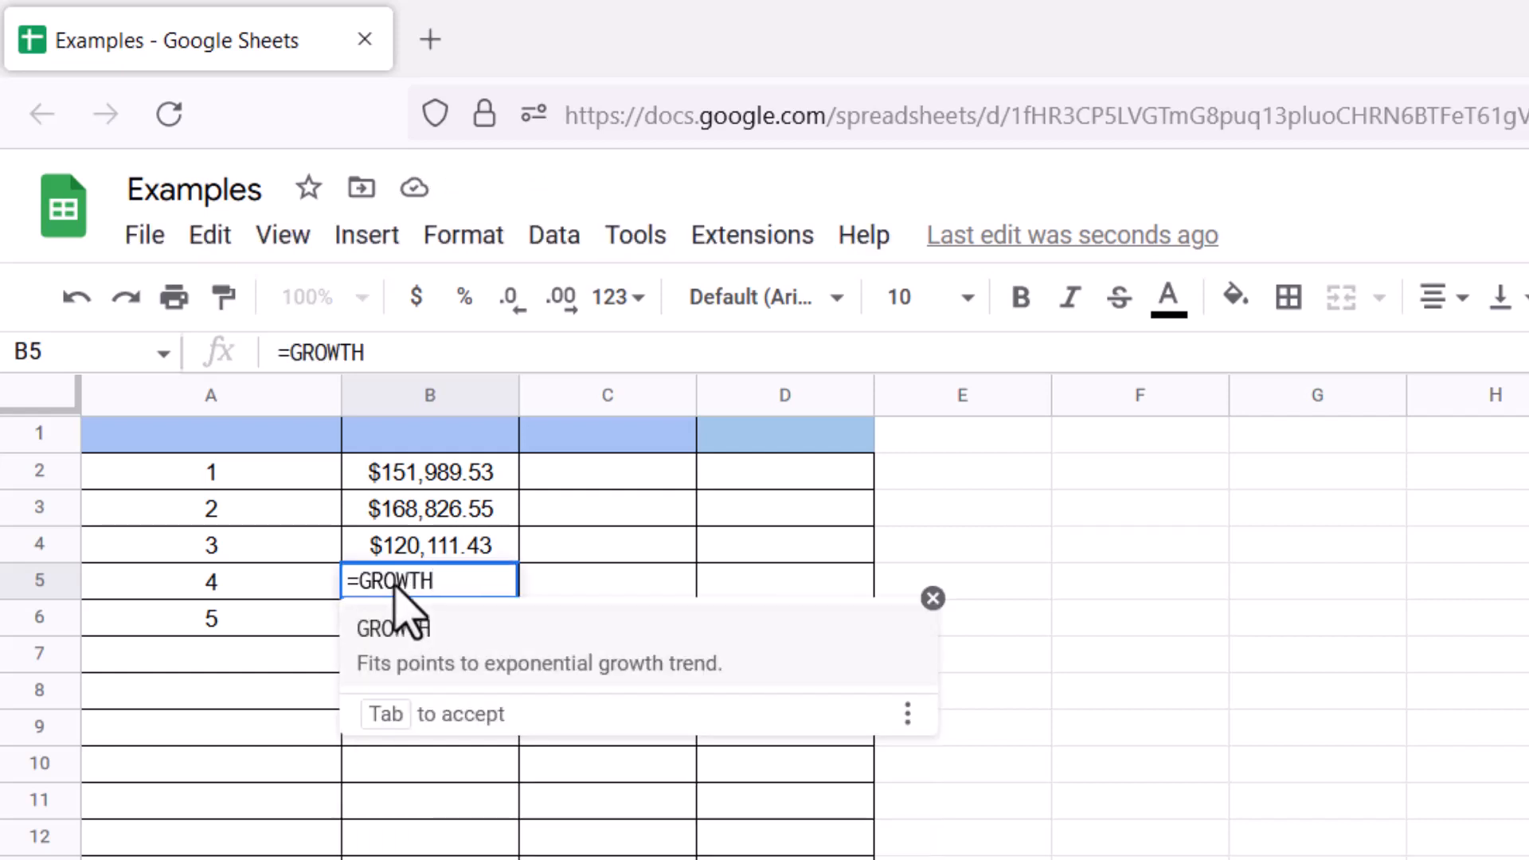
{"action": "type", "text": "(B2:"}
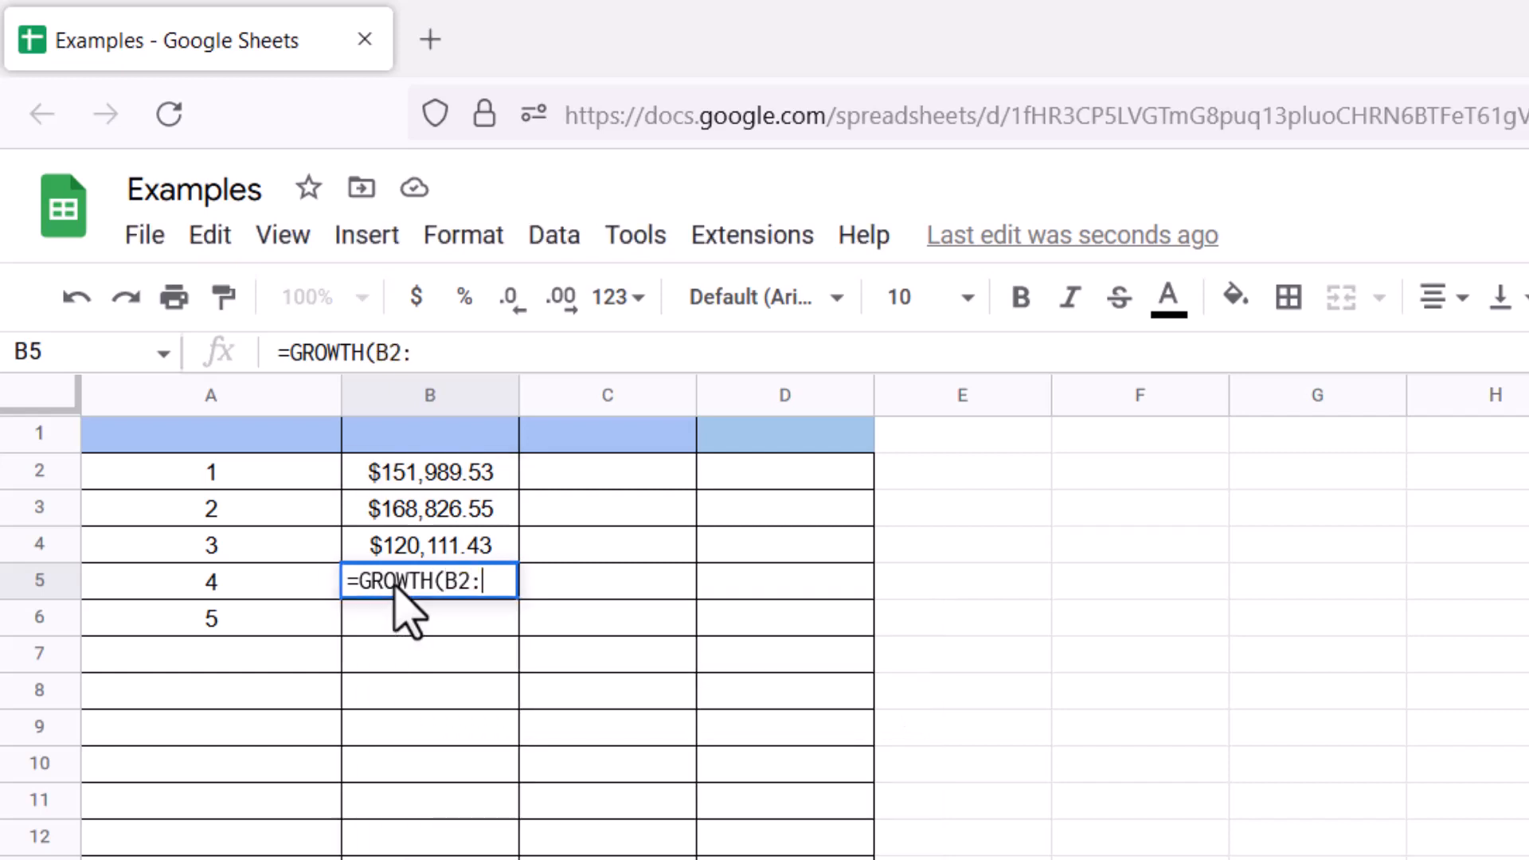
{"action": "type", "text": "B4,"}
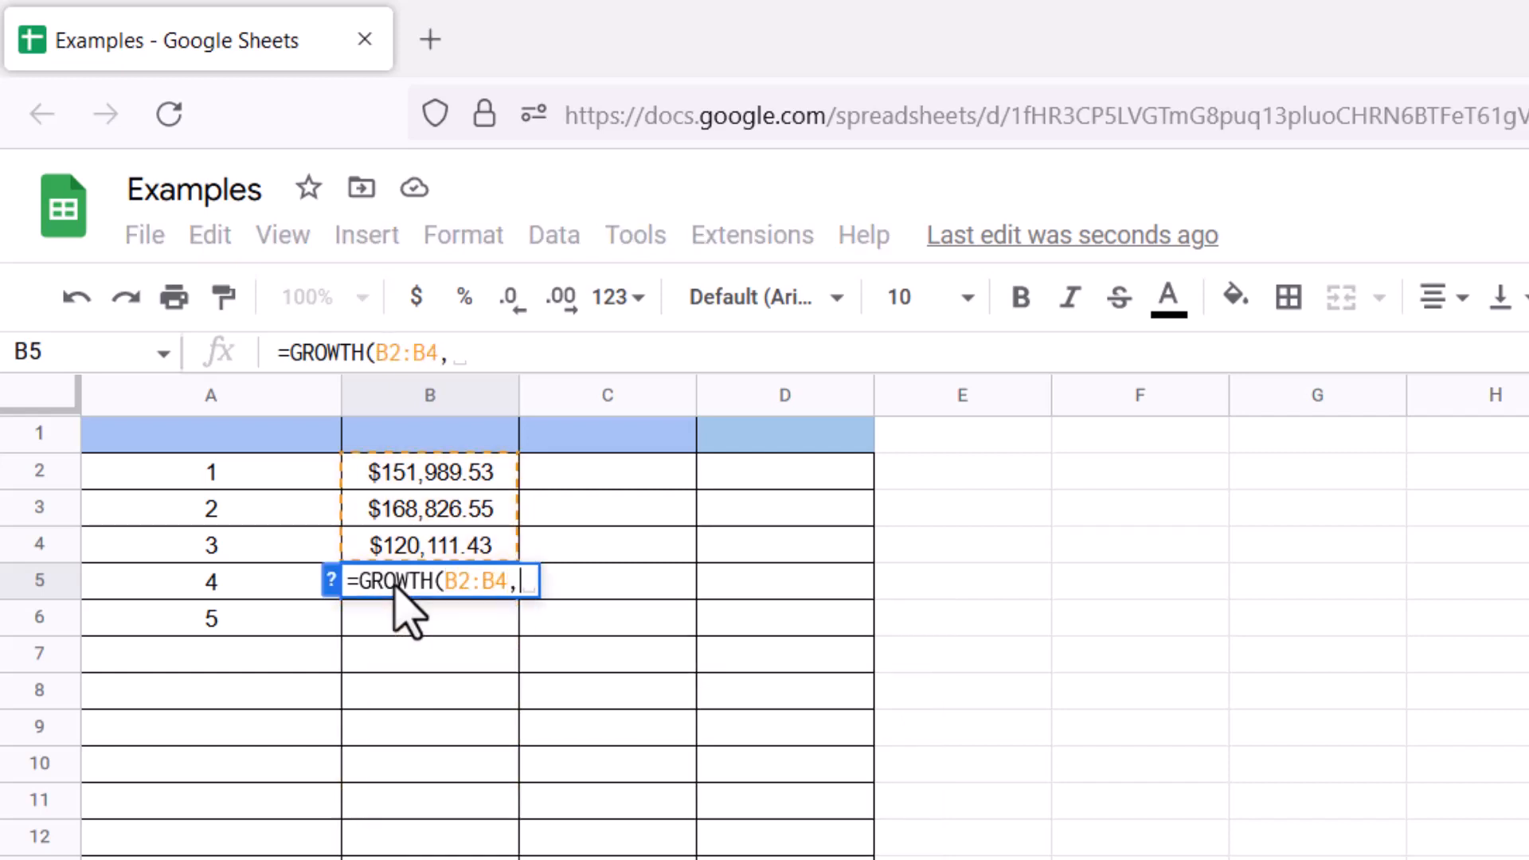
{"action": "type", "text": "A2:A4"}
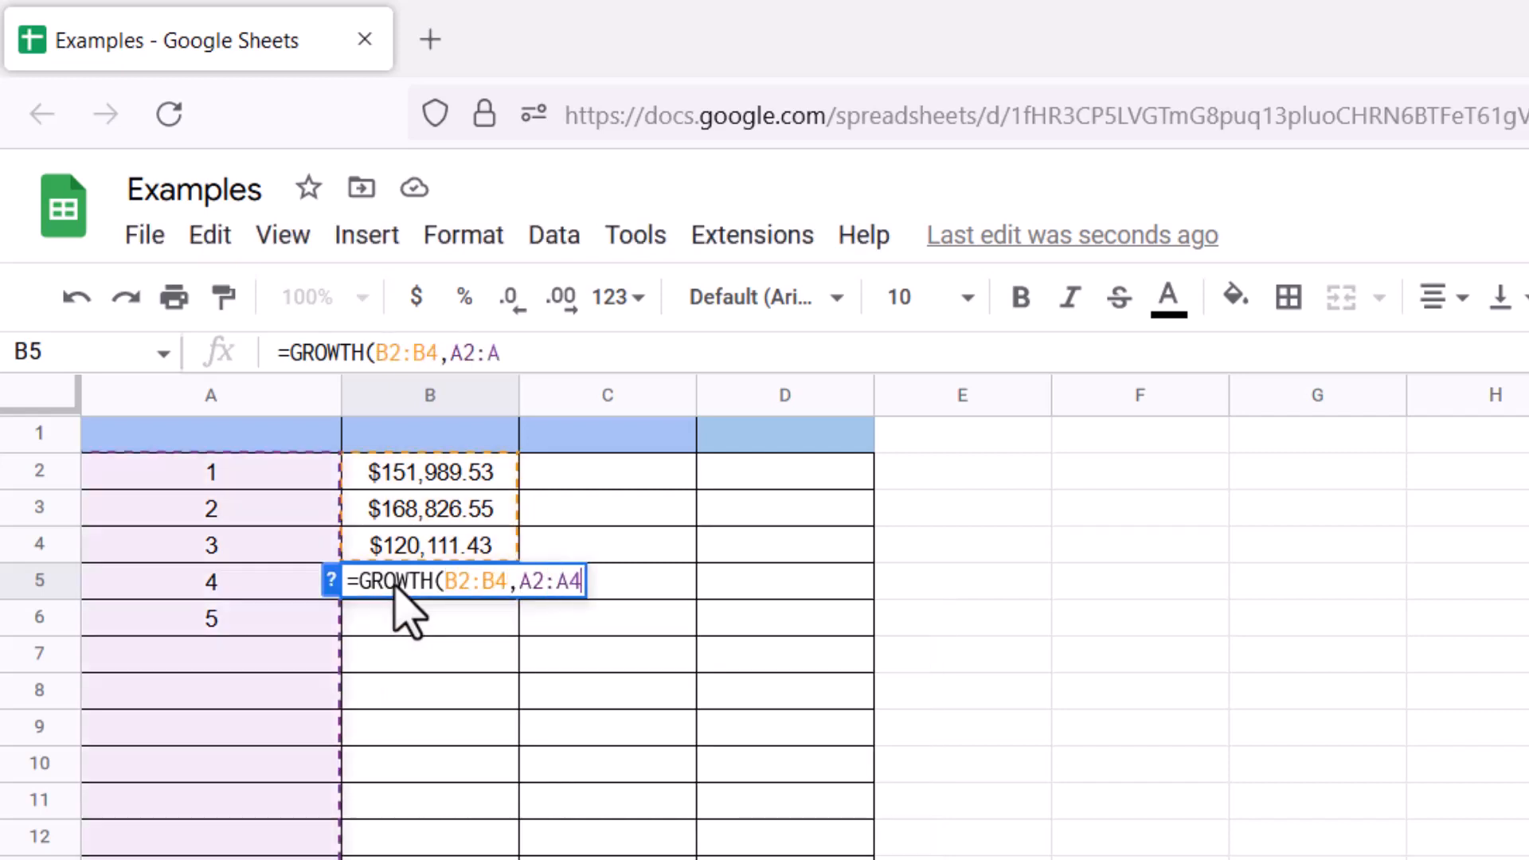
{"action": "type", "text": ",A"}
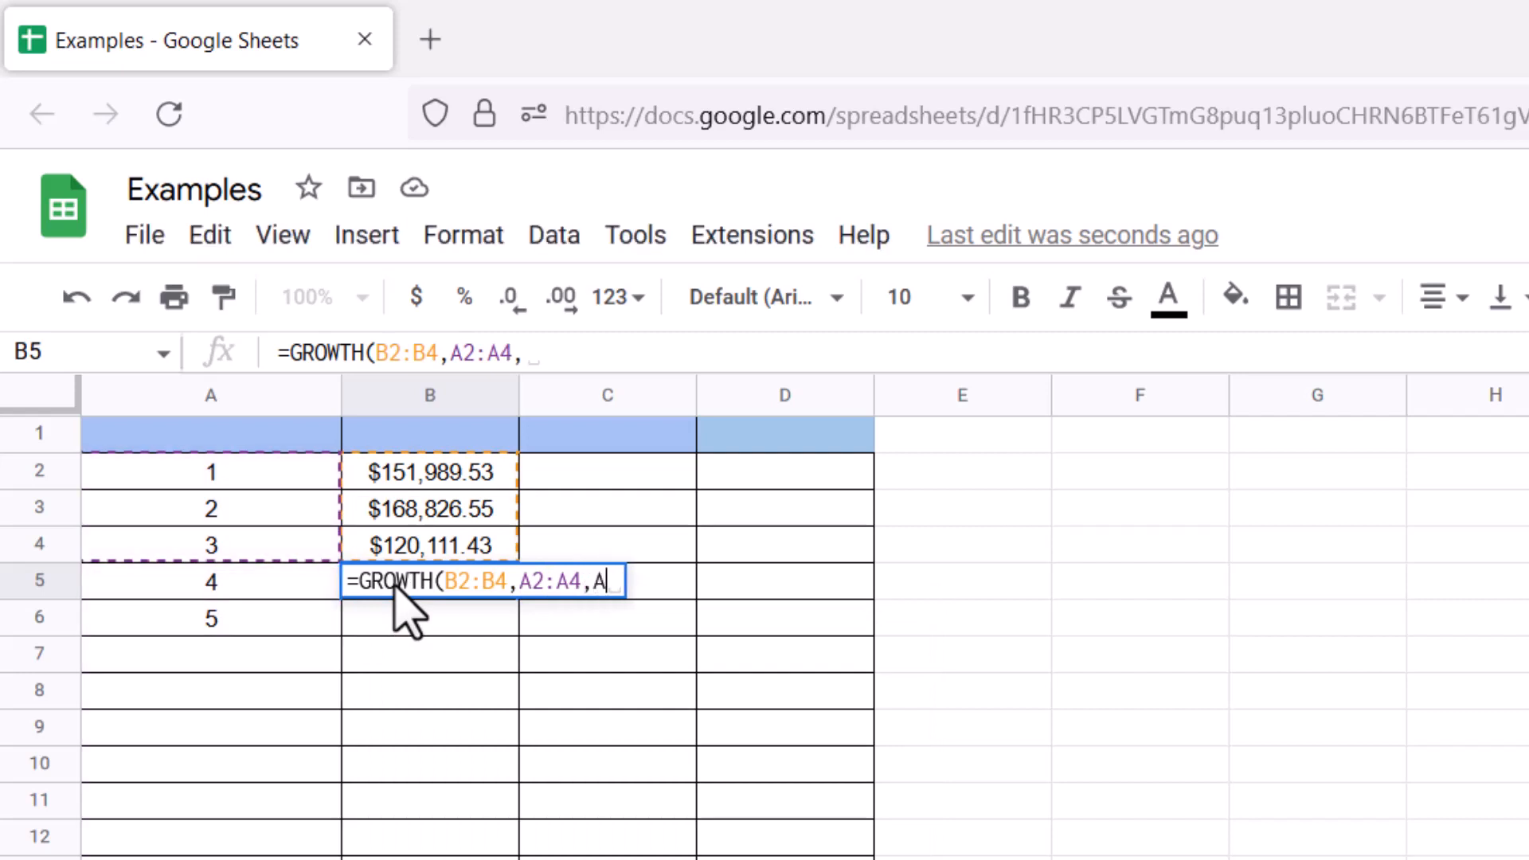
{"action": "type", "text": "5:A6"}
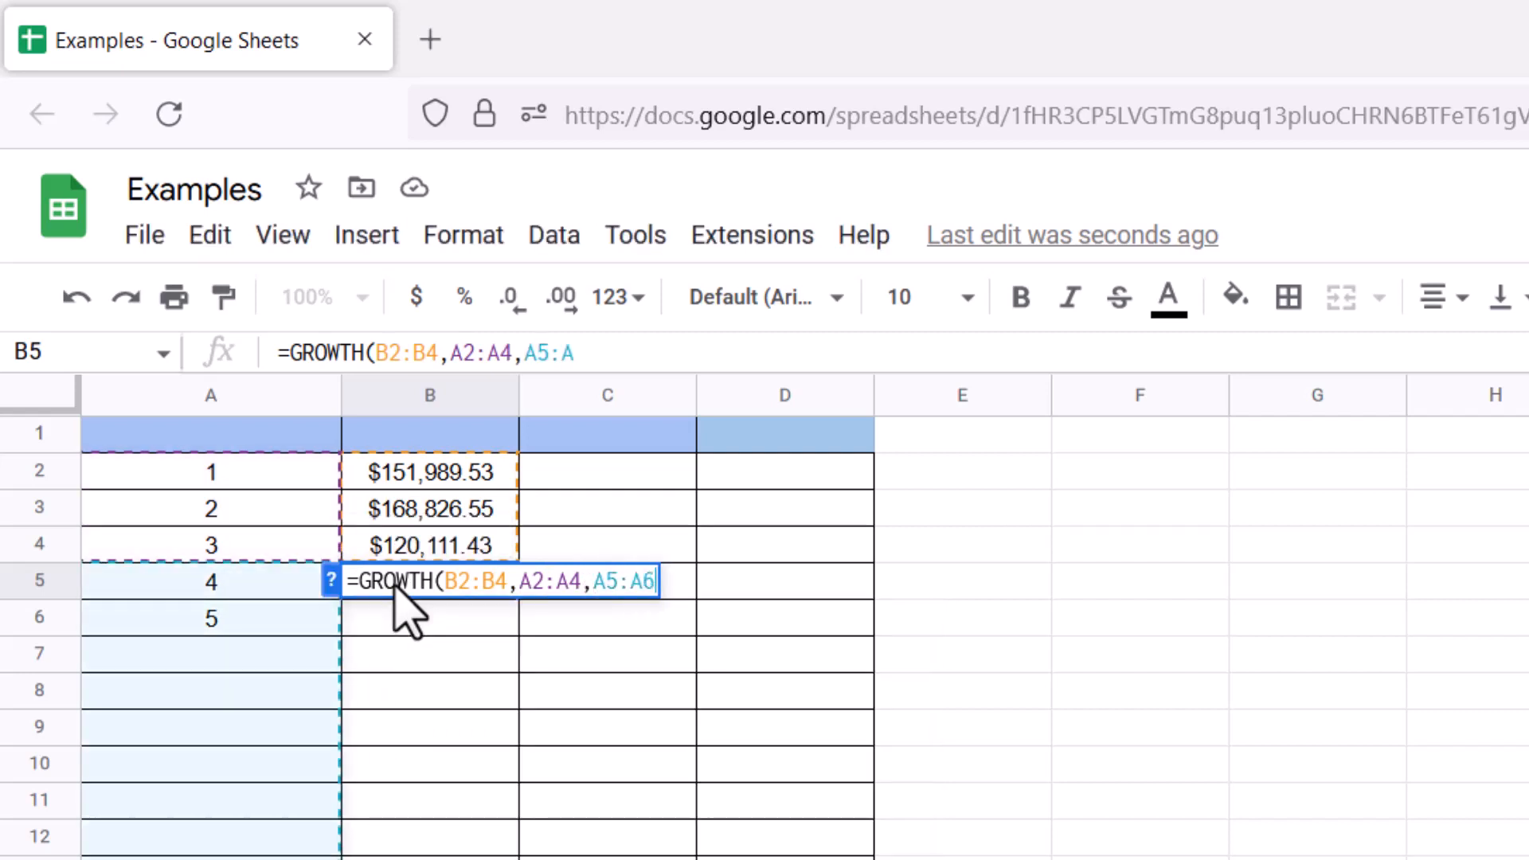
{"action": "type", "text": ")"}
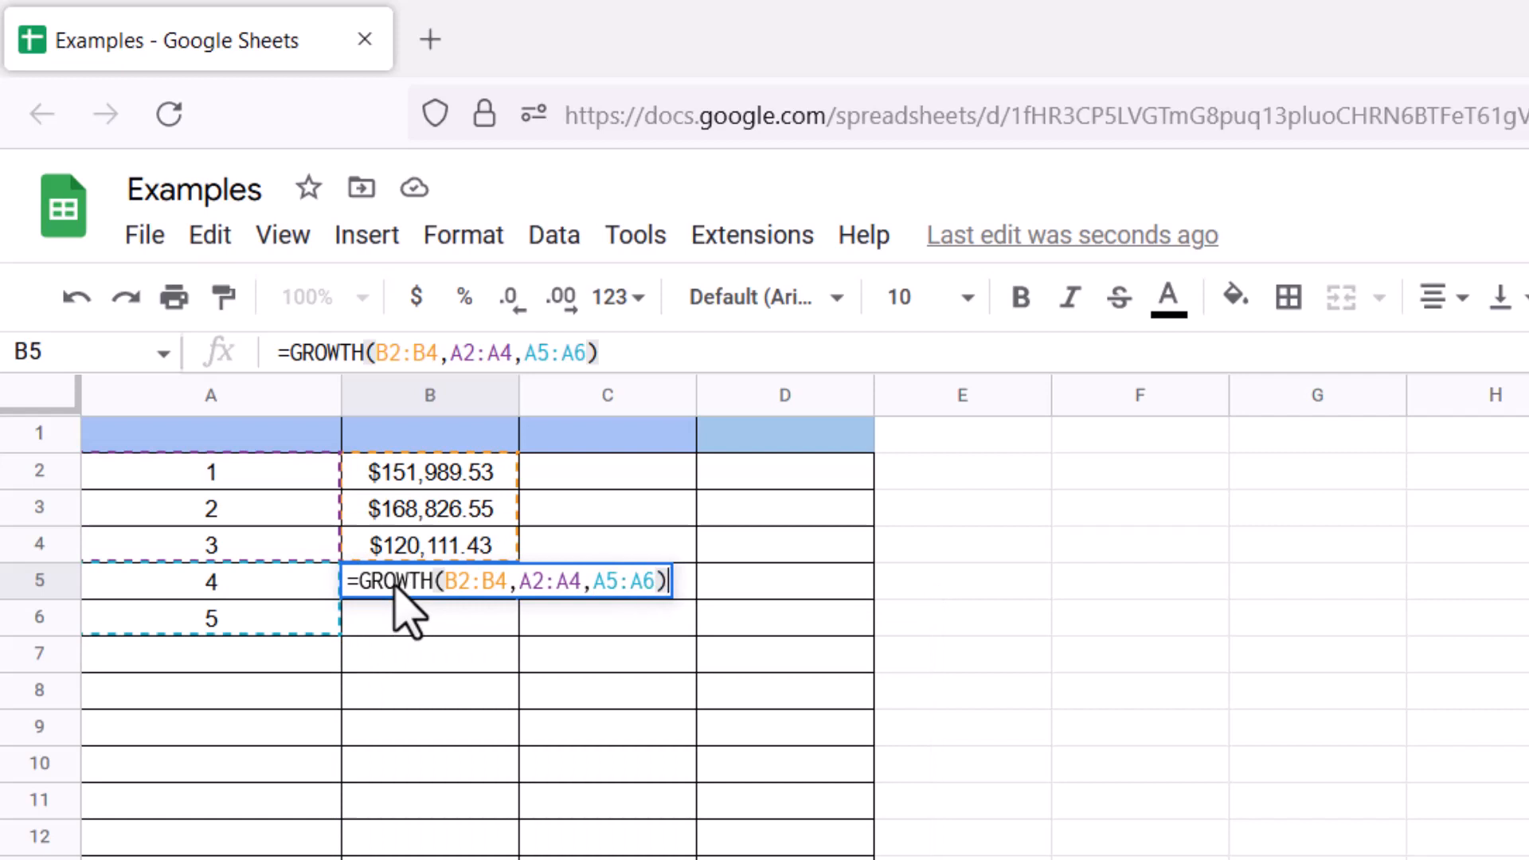
{"action": "key", "text": "Return"}
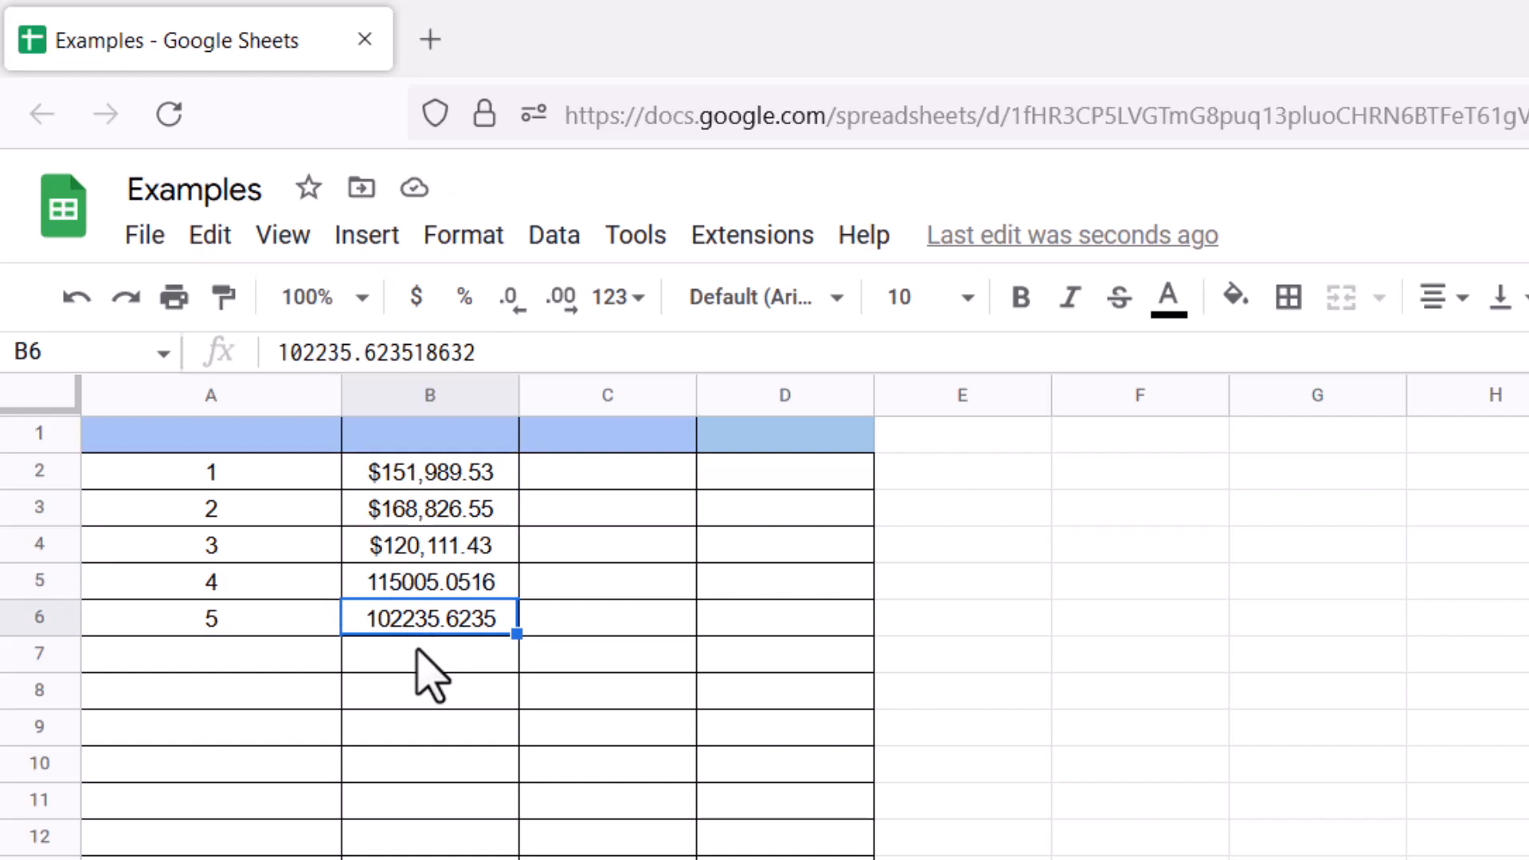
Step: Clear the old values and predictions, then enter 100, 200 and 300 in B2:B4
{"action": "left_click", "coordinate": [429, 652]}
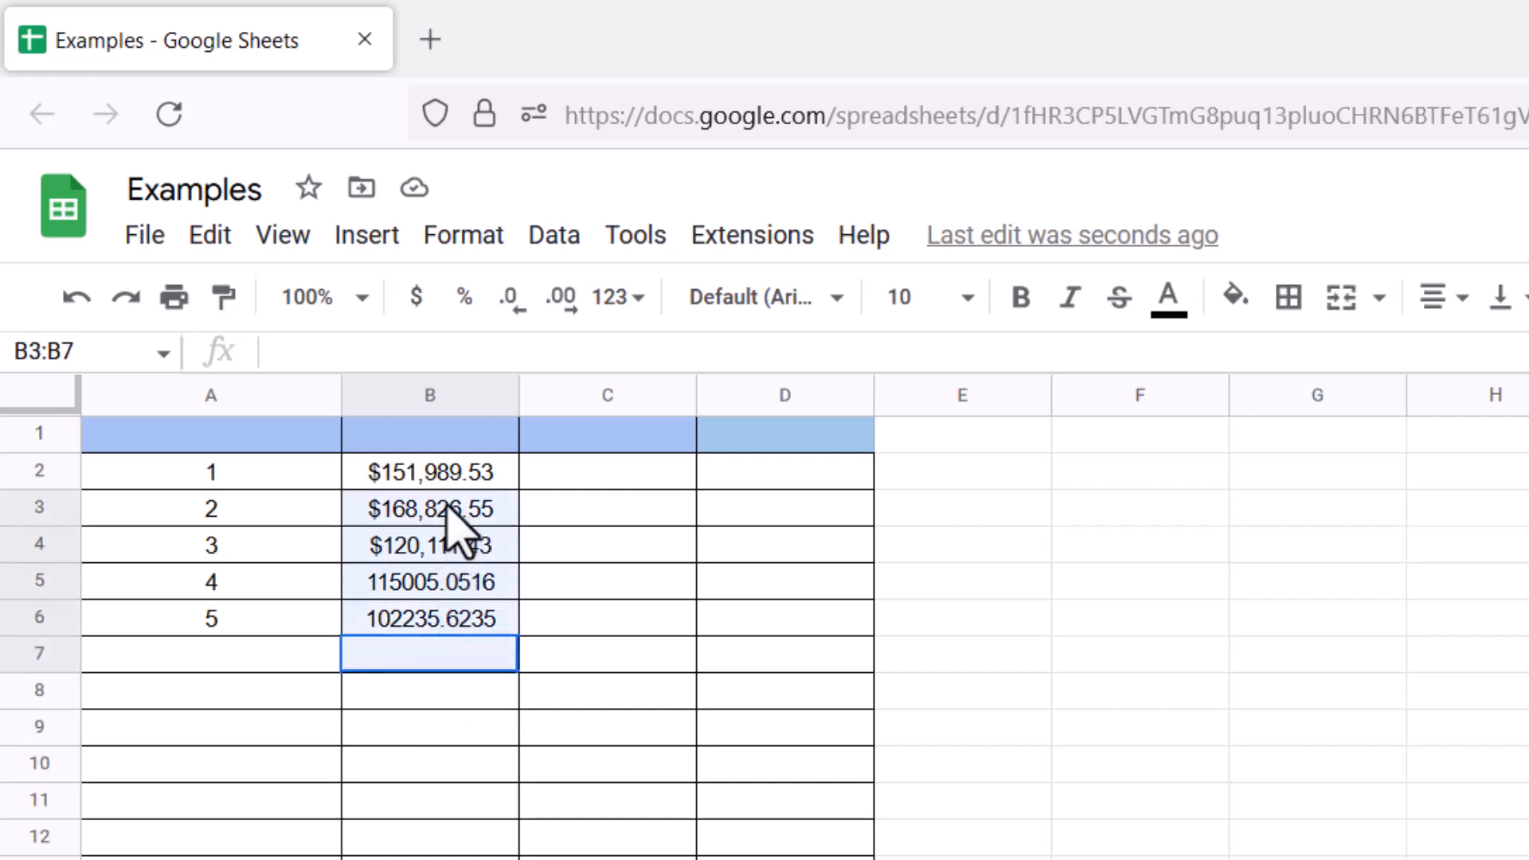
{"action": "key", "text": "Delete"}
{"action": "type", "text": "100"}
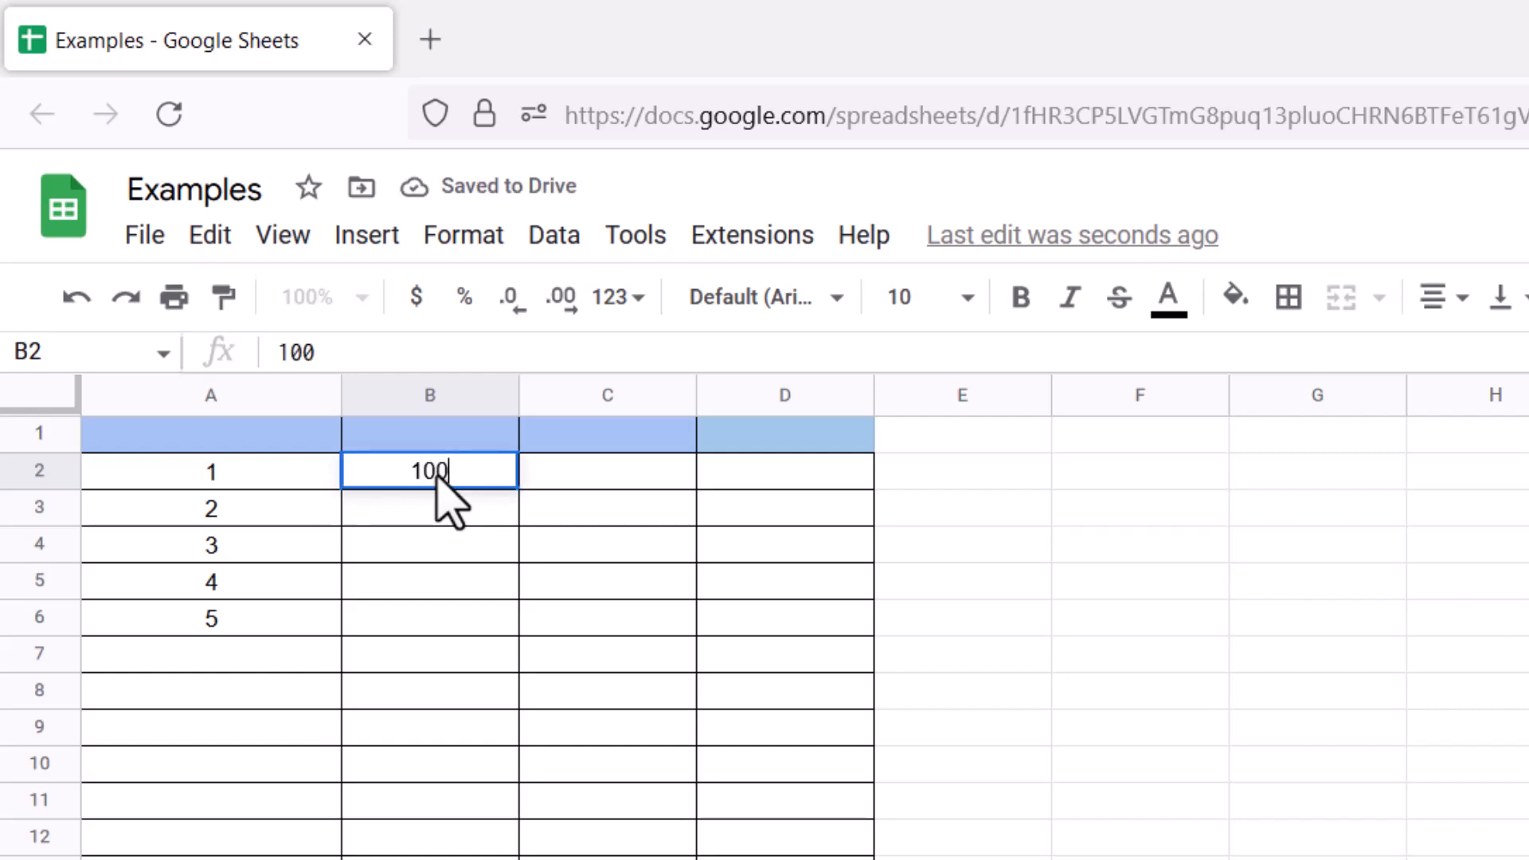
{"action": "key", "text": "Enter"}
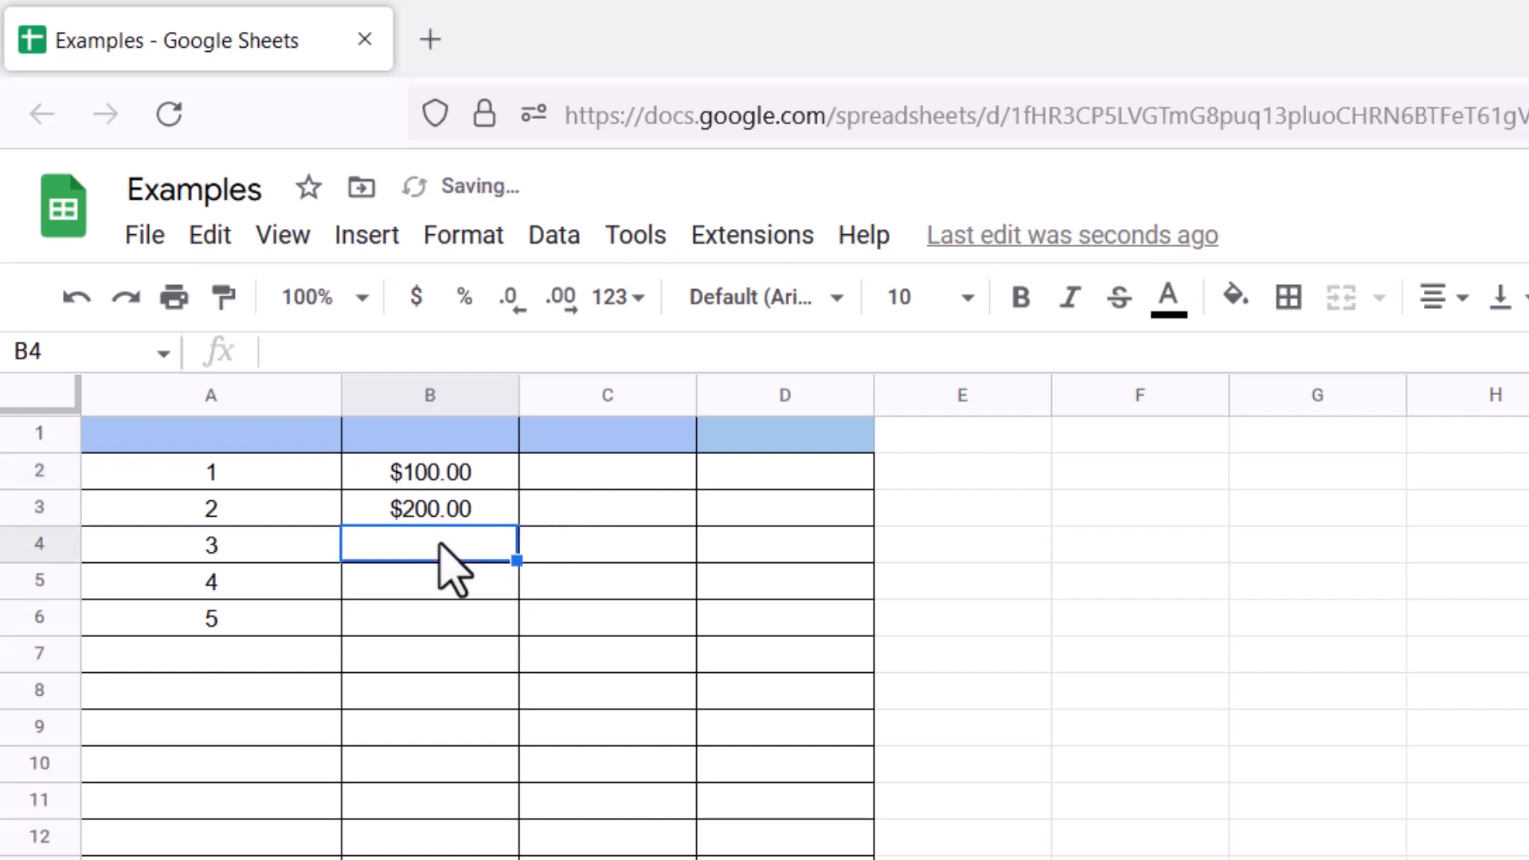
{"action": "type", "text": "300.00"}
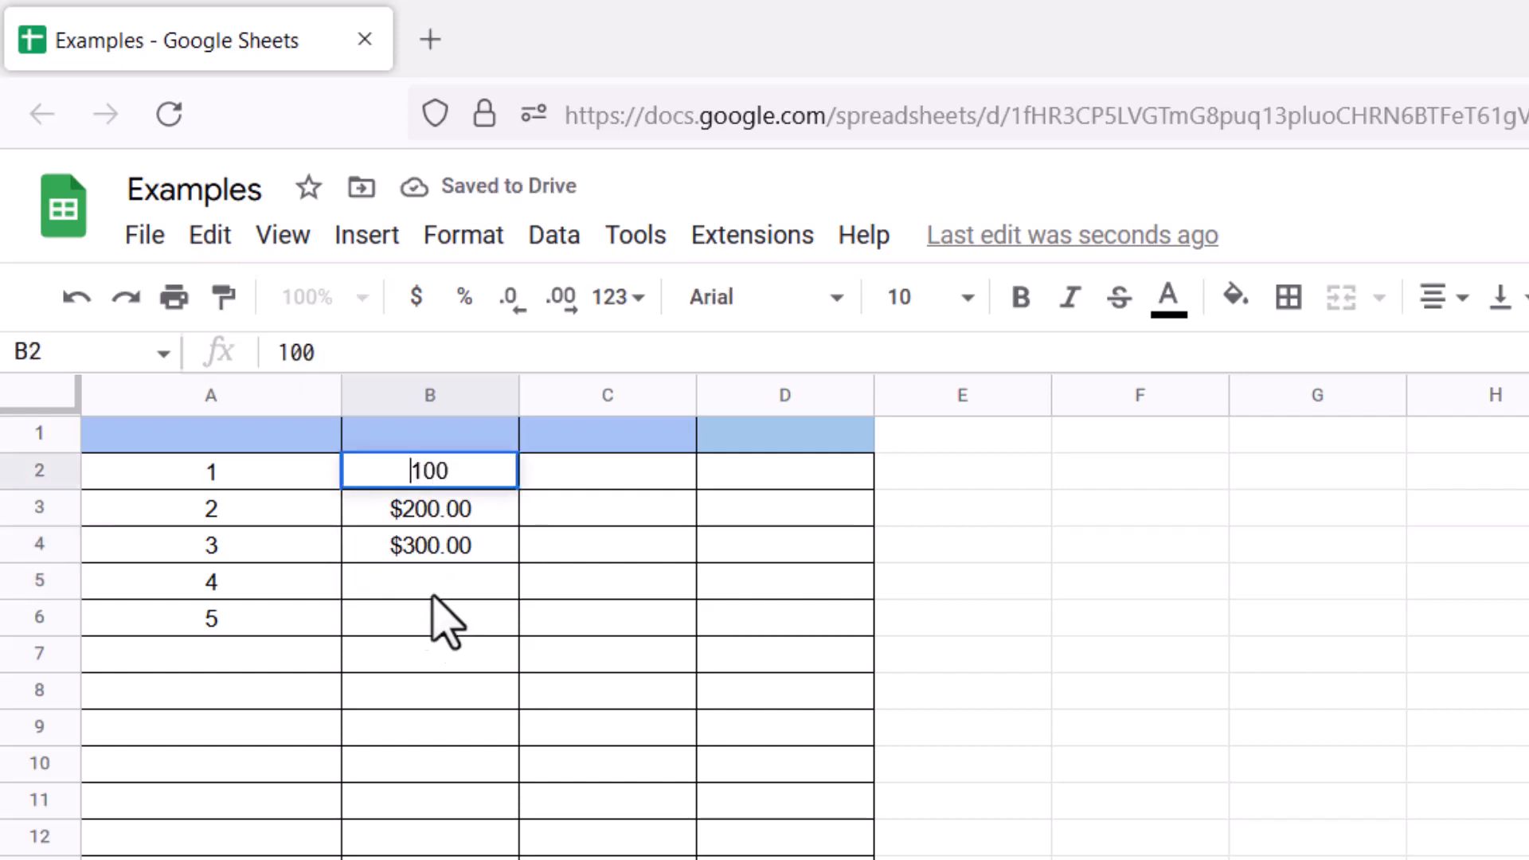
Step: Format B2:B4 as currency so they show $100.00, $200.00 and $300.00
{"action": "left_click", "coordinate": [429, 544]}
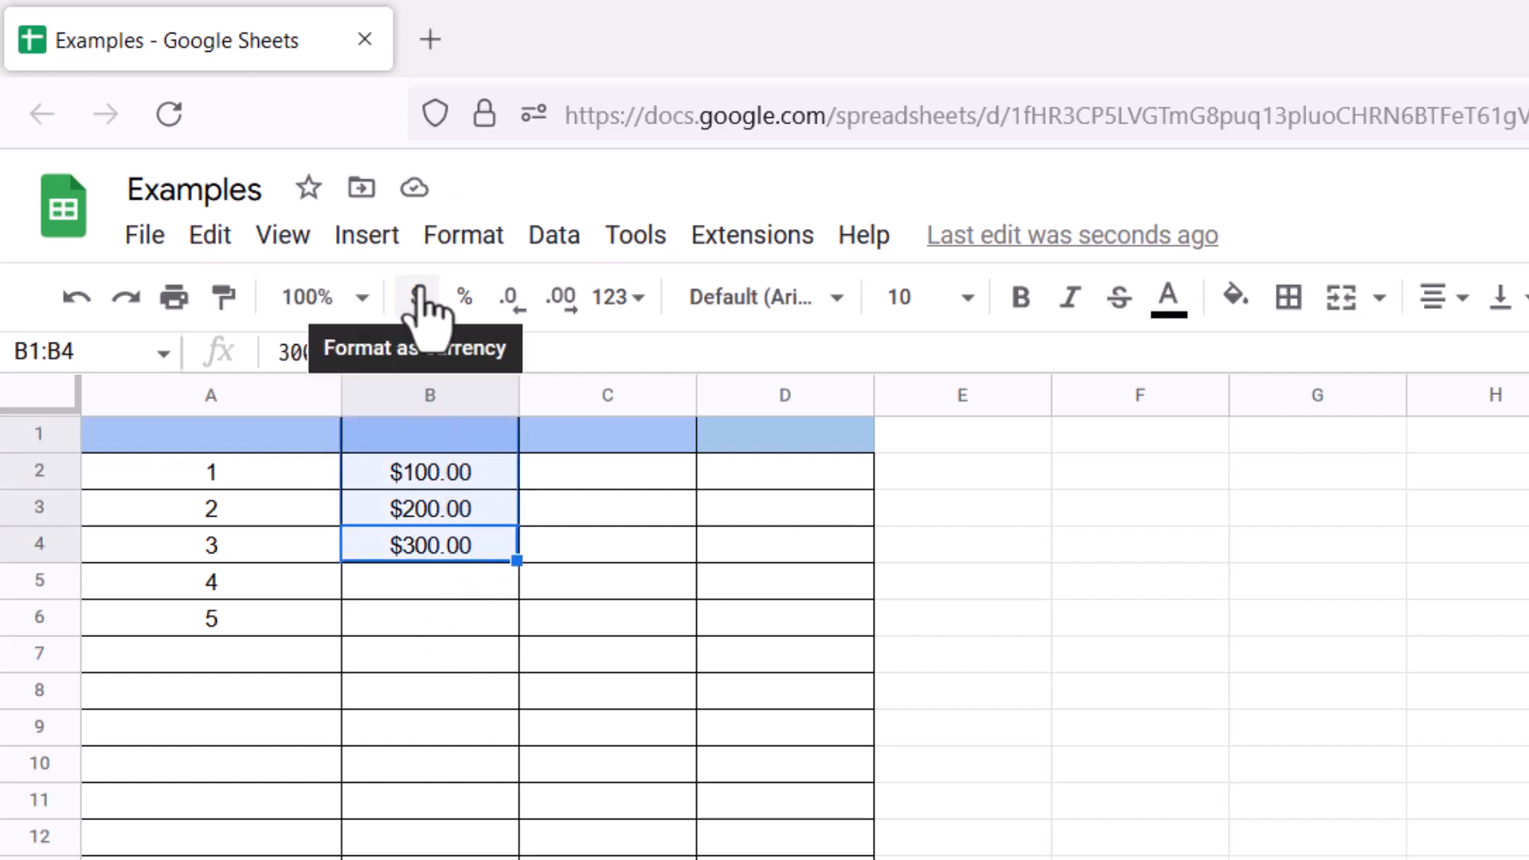
{"action": "left_click", "coordinate": [416, 297]}
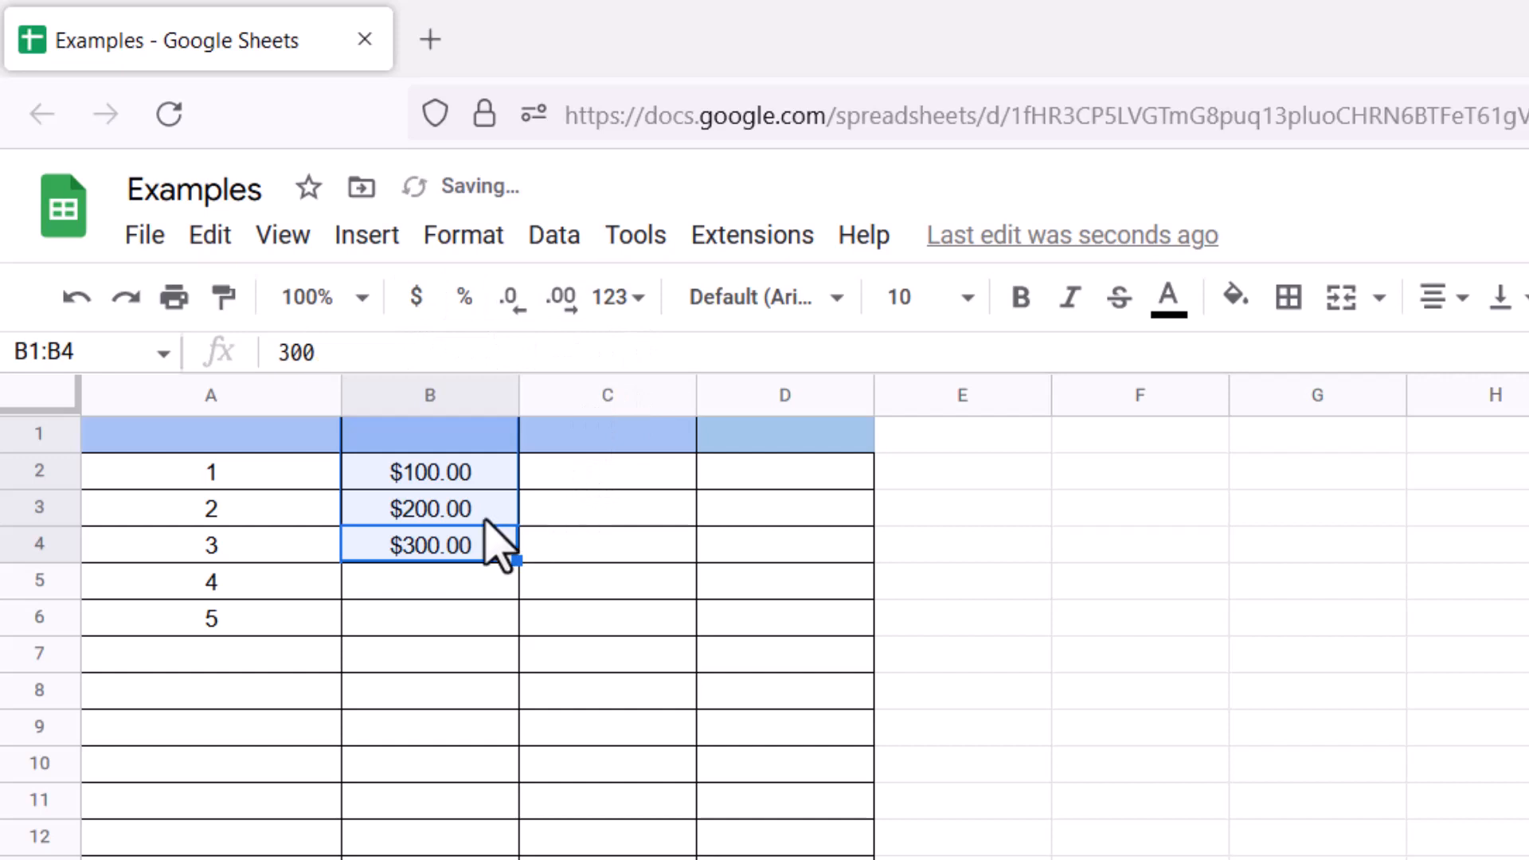
{"action": "left_click", "coordinate": [429, 615]}
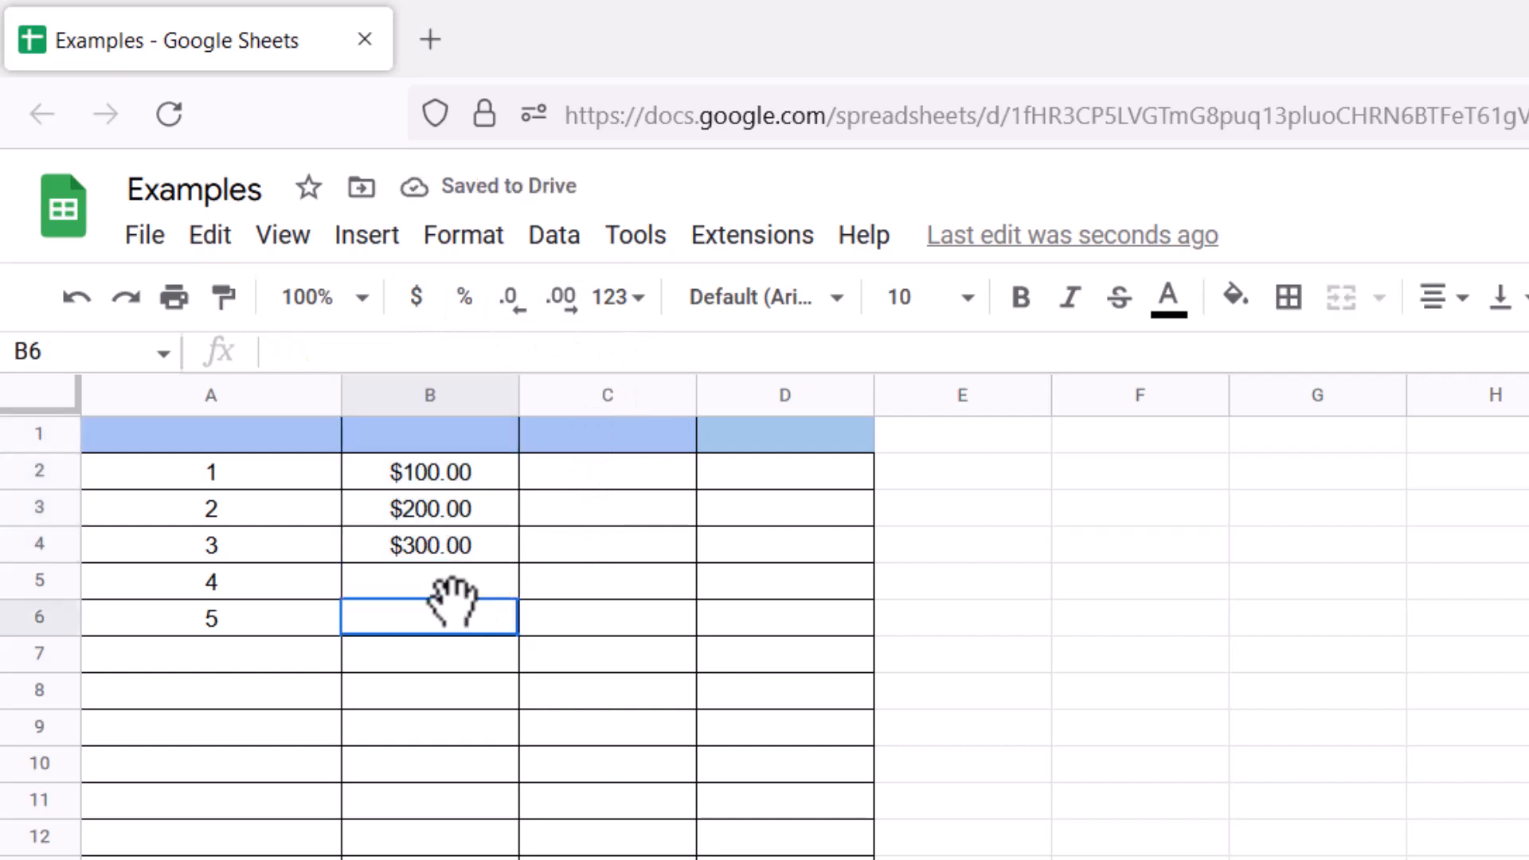
{"action": "left_click", "coordinate": [429, 581]}
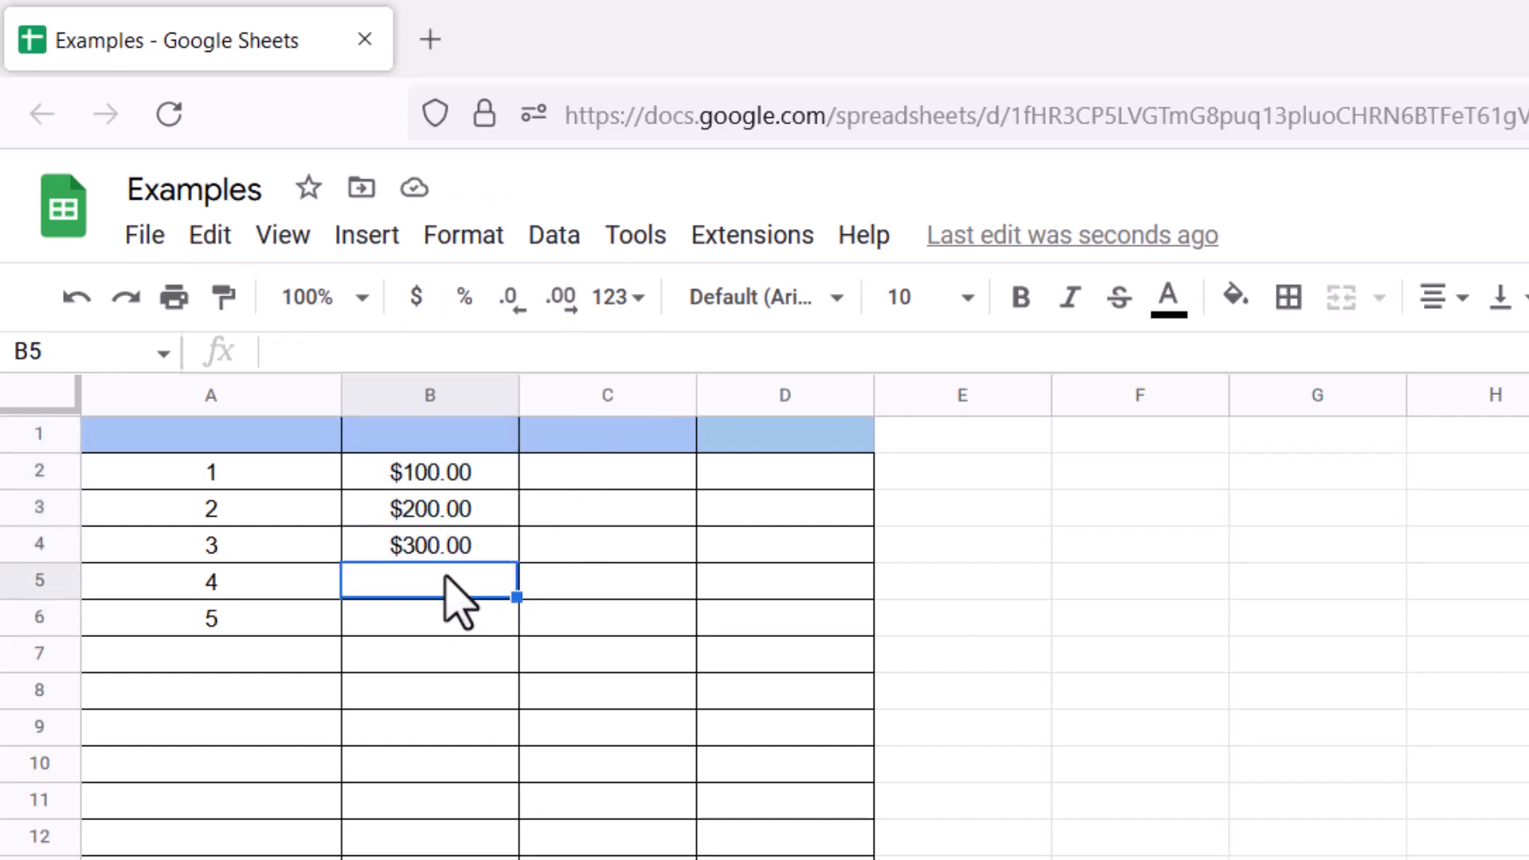
{"action": "mouse_move", "coordinate": [450, 625]}
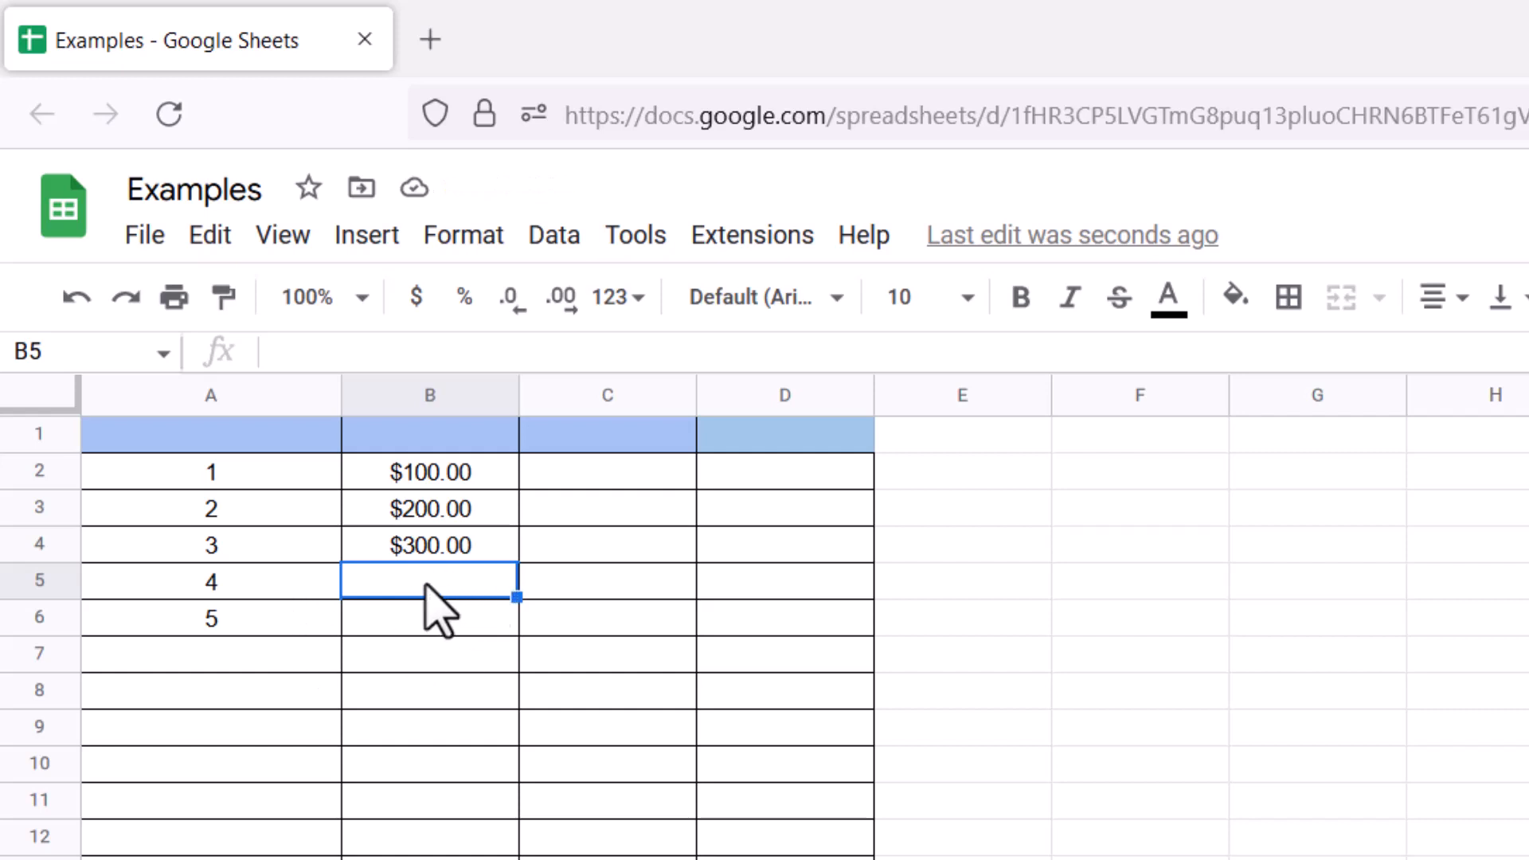
Step: Type =GROWTH(B2:B4,A2:A4,A5:A6) into B5, including the closing parenthesis
{"action": "type", "text": "="}
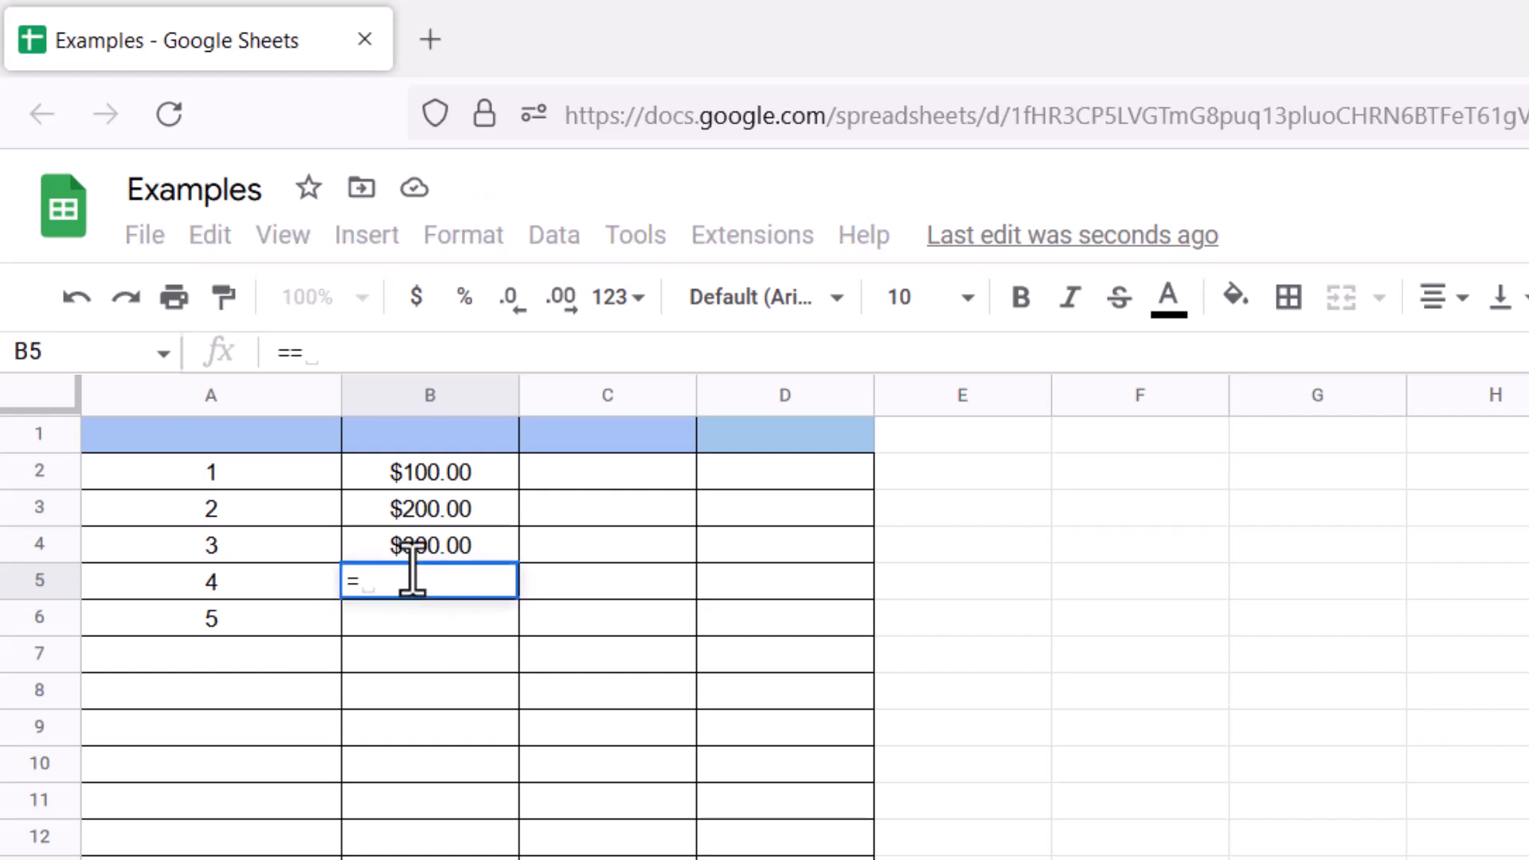
{"action": "type", "text": "GRO"}
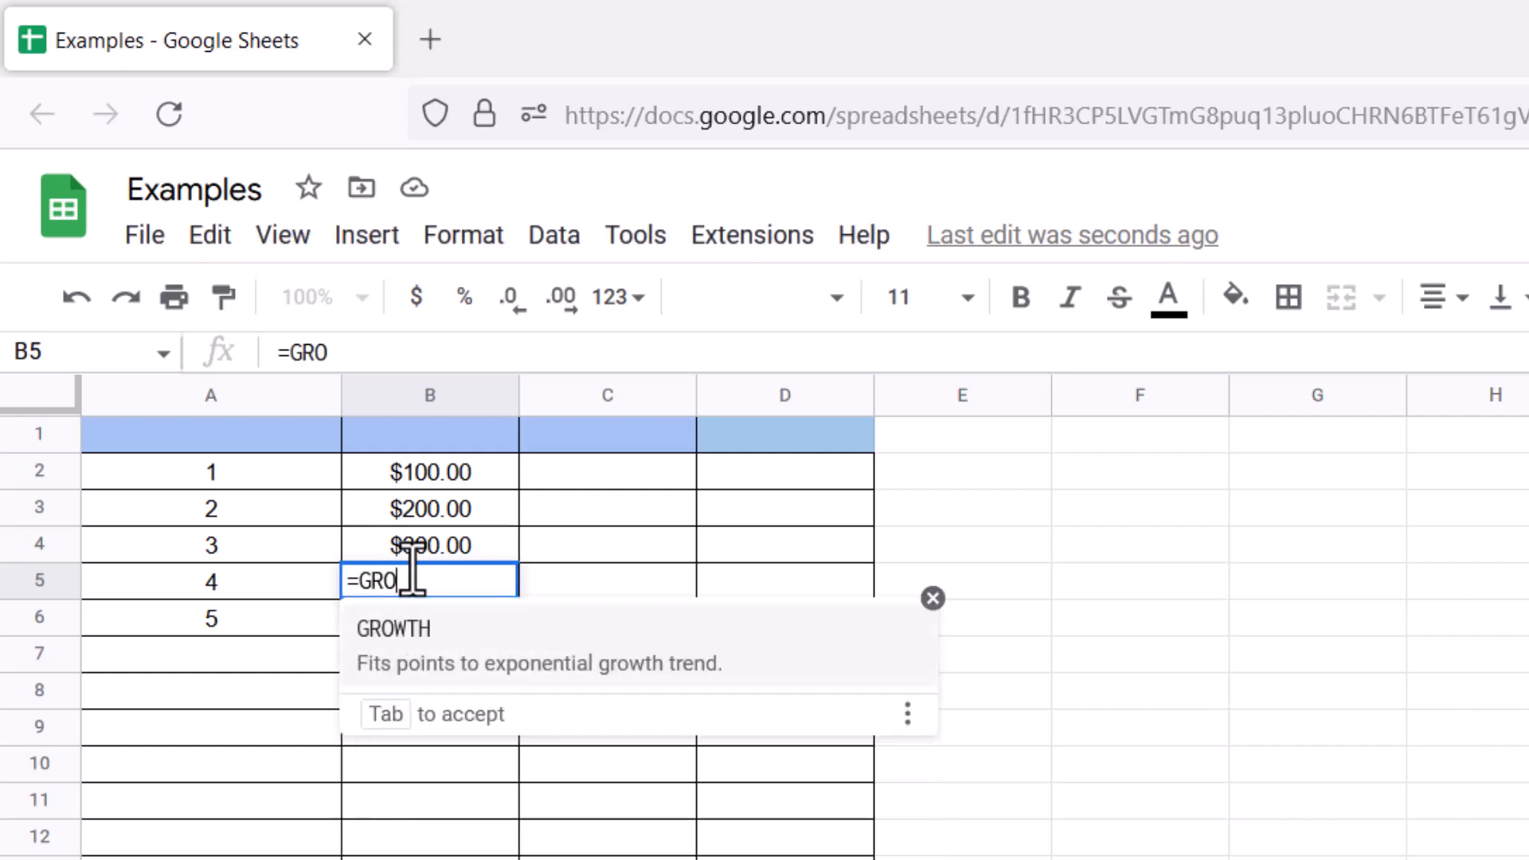
{"action": "type", "text": "WTH(B2:"}
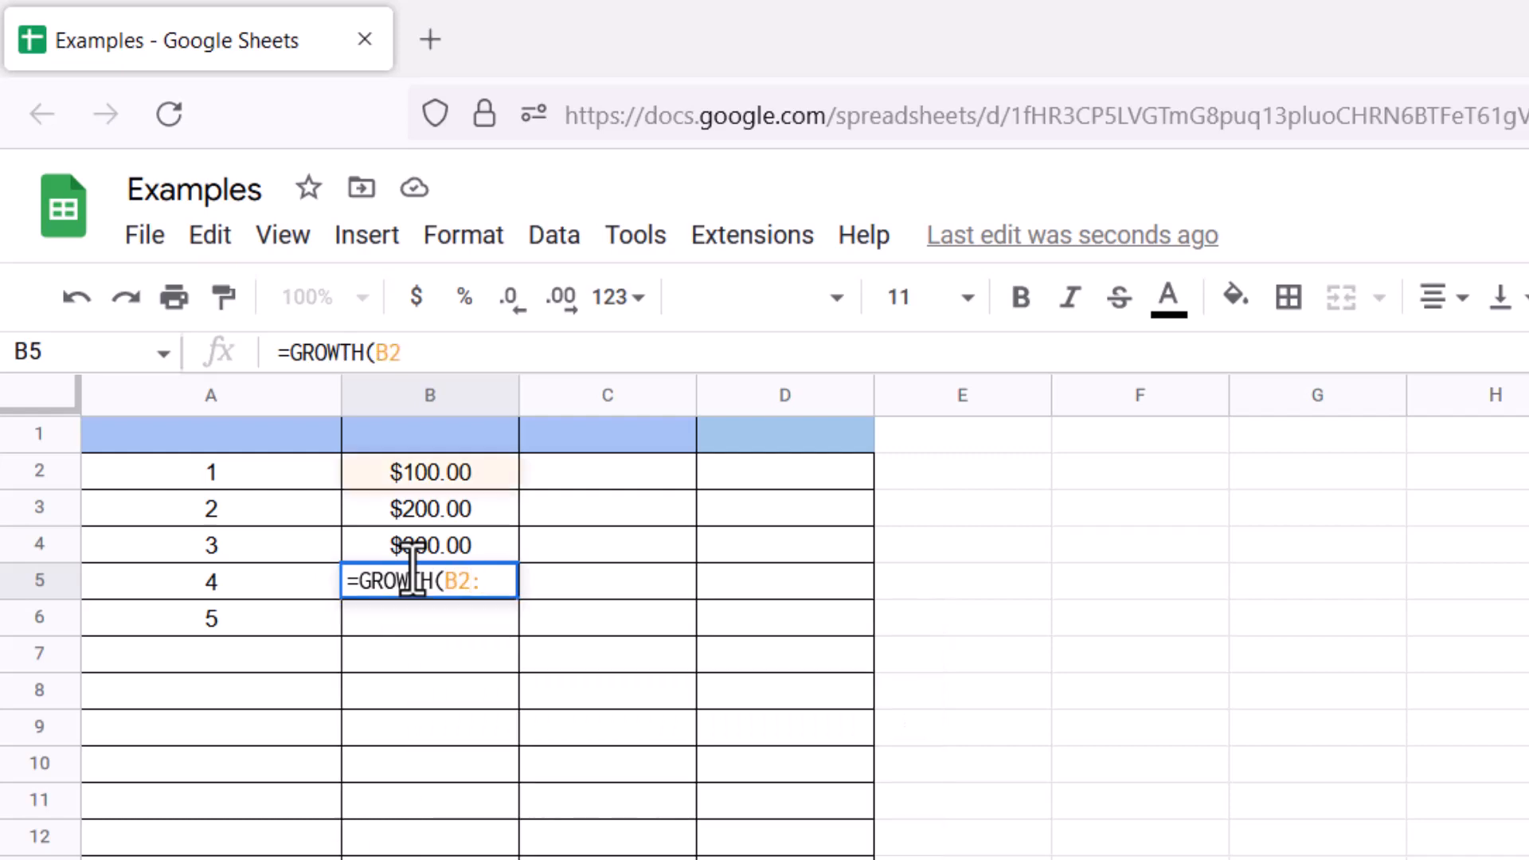
{"action": "type", "text": "B4,A2:A"}
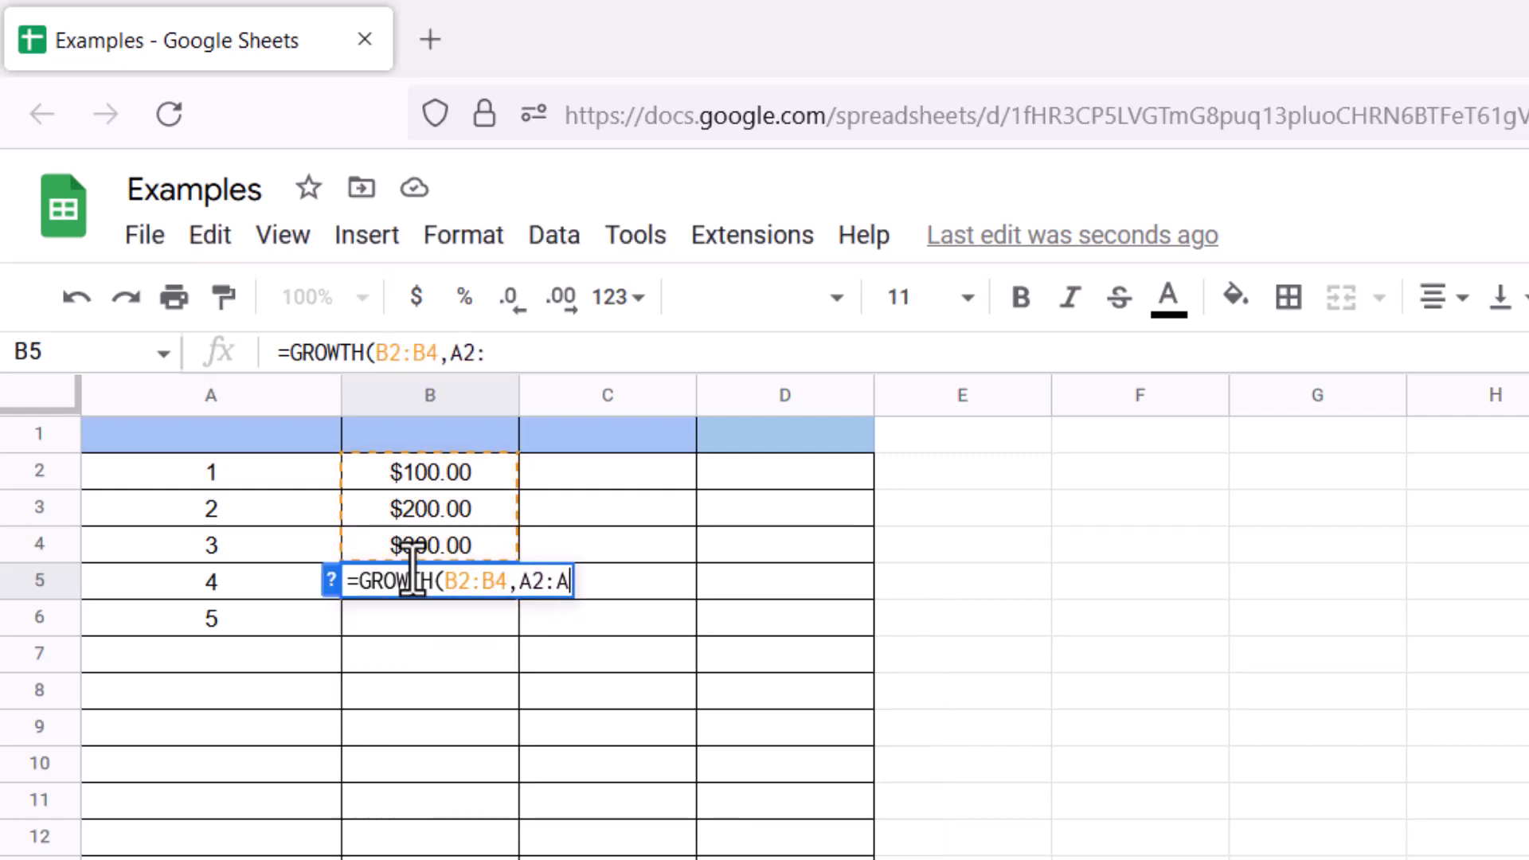
{"action": "type", "text": "4,"}
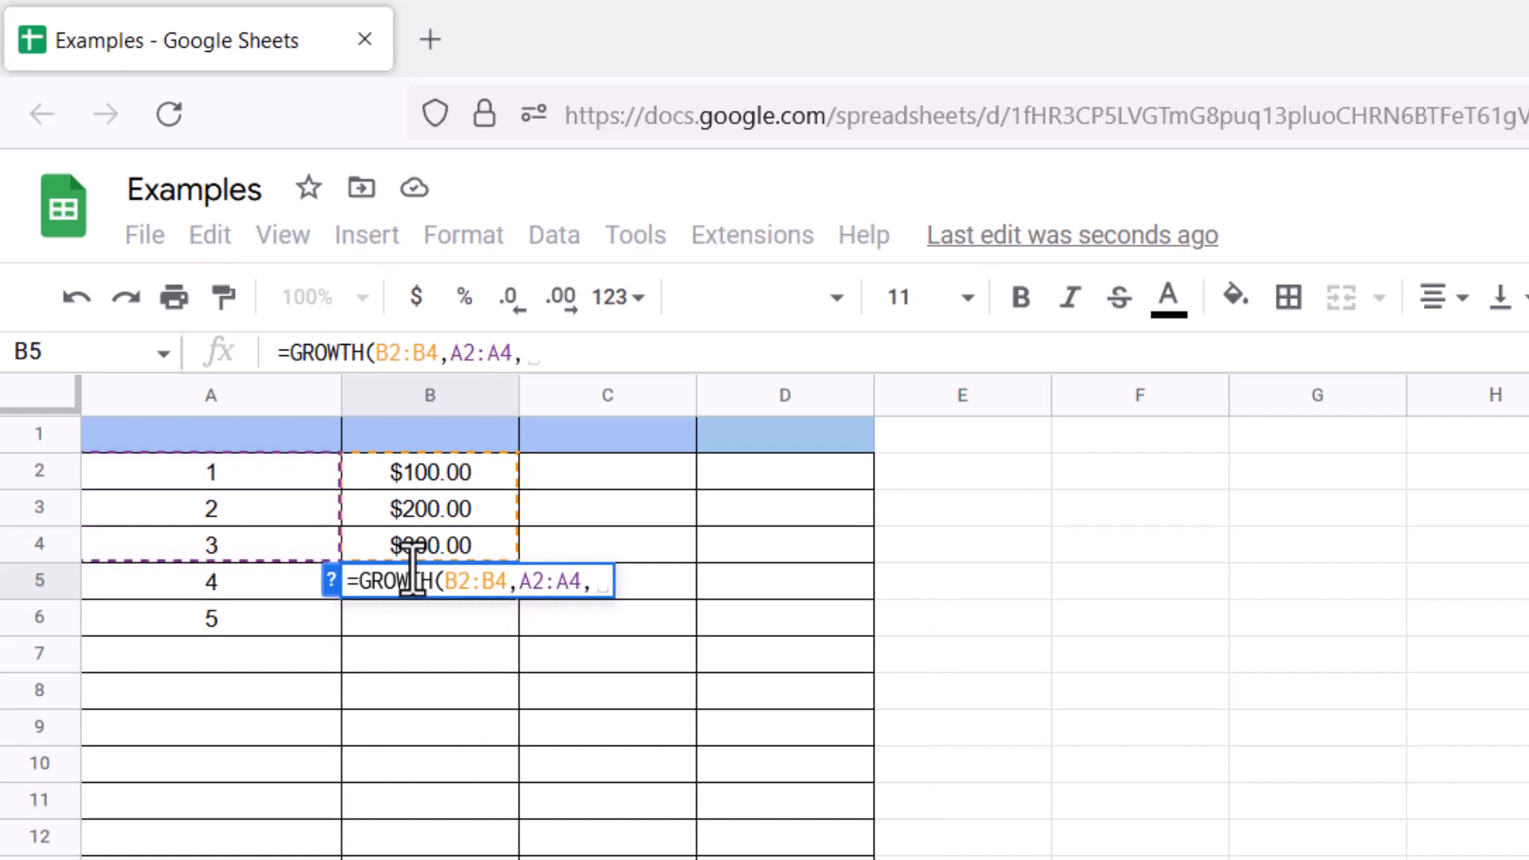
{"action": "type", "text": "A5:A"}
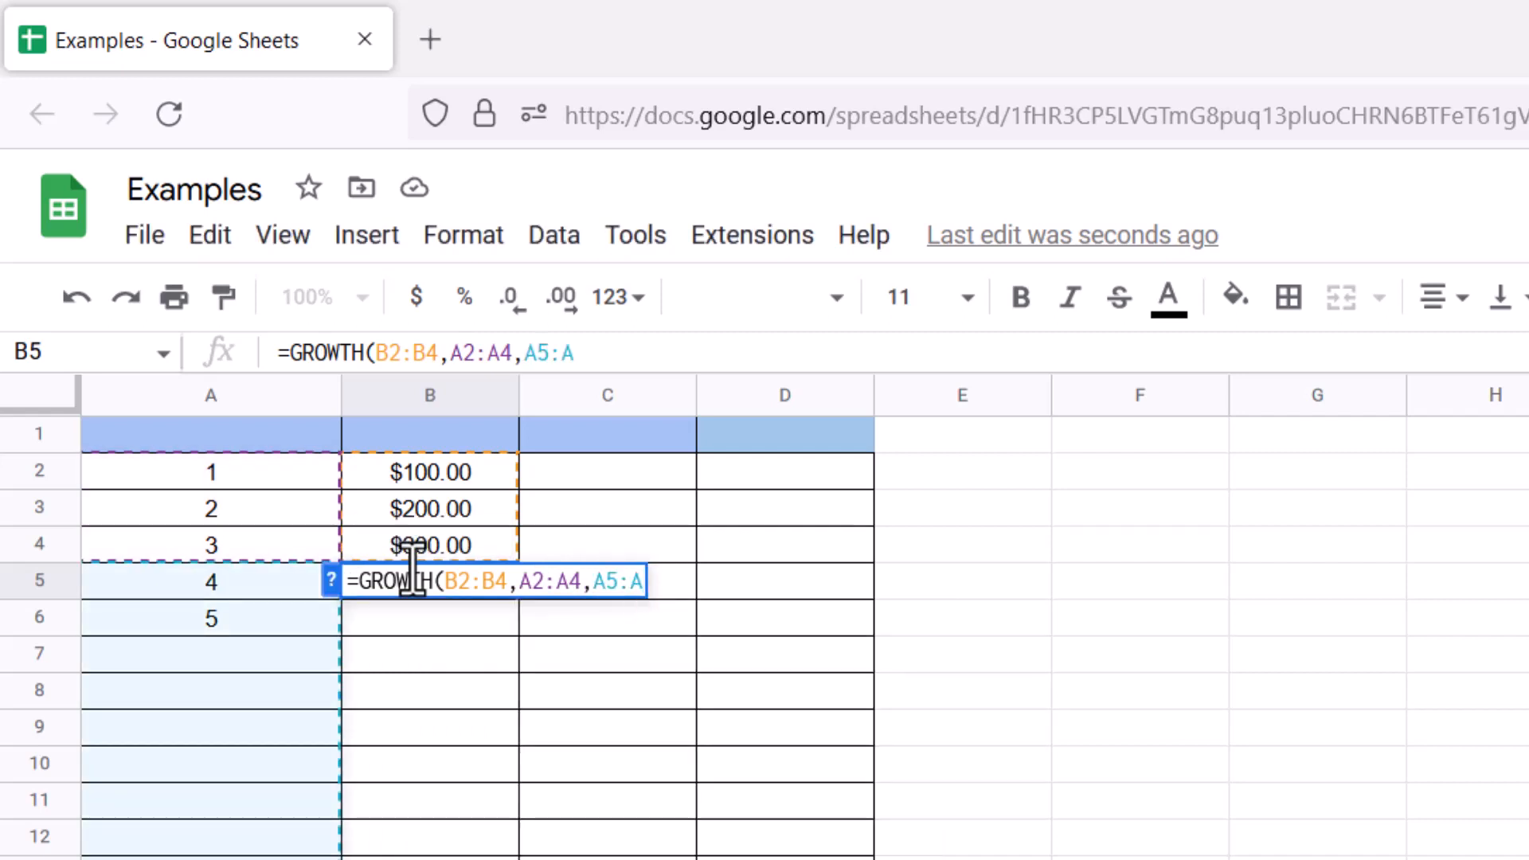
{"action": "type", "text": "6)"}
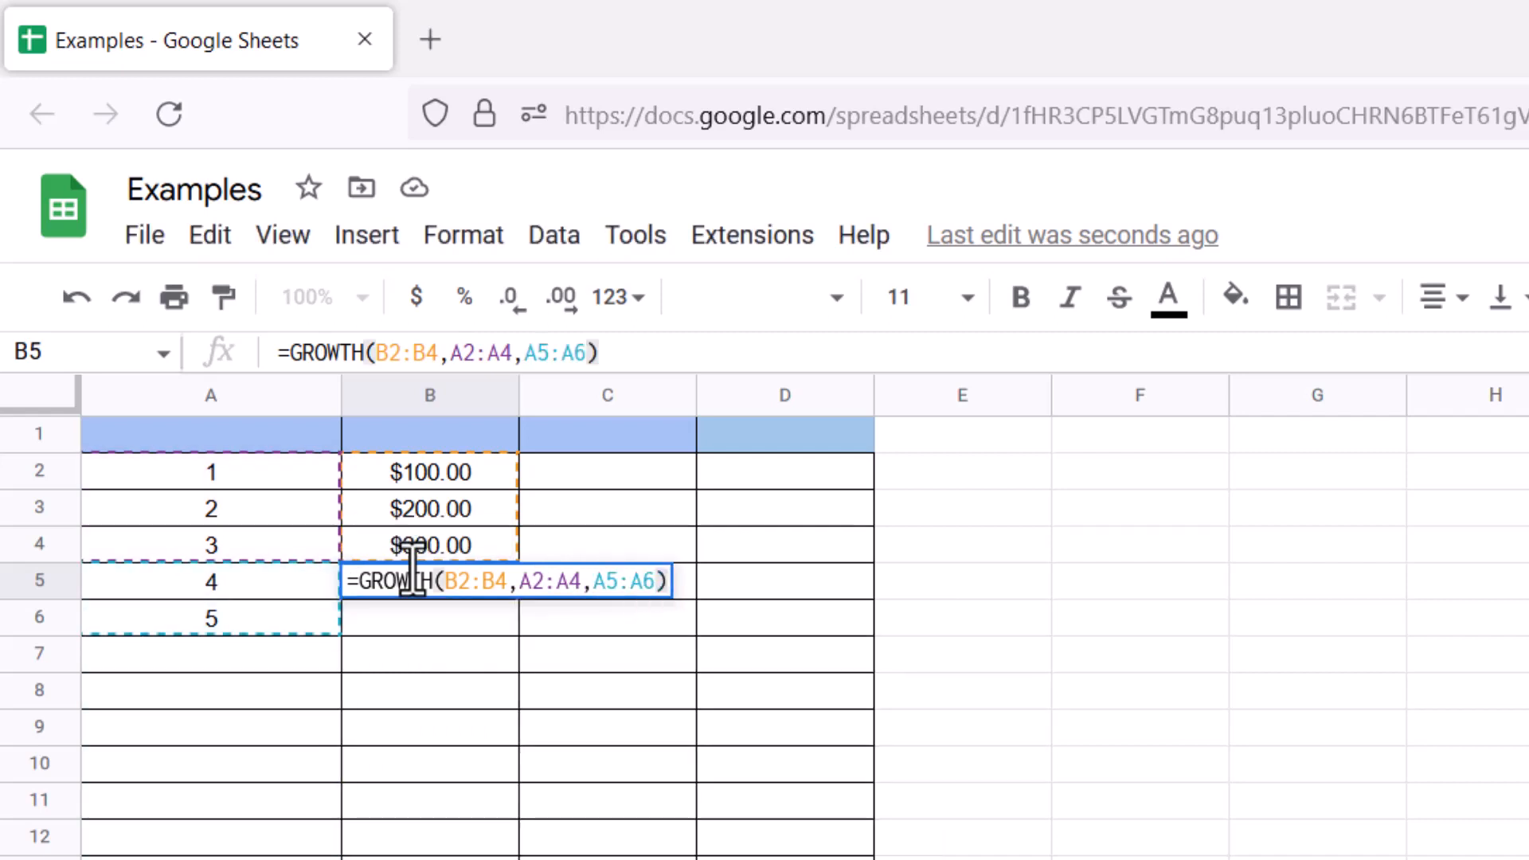